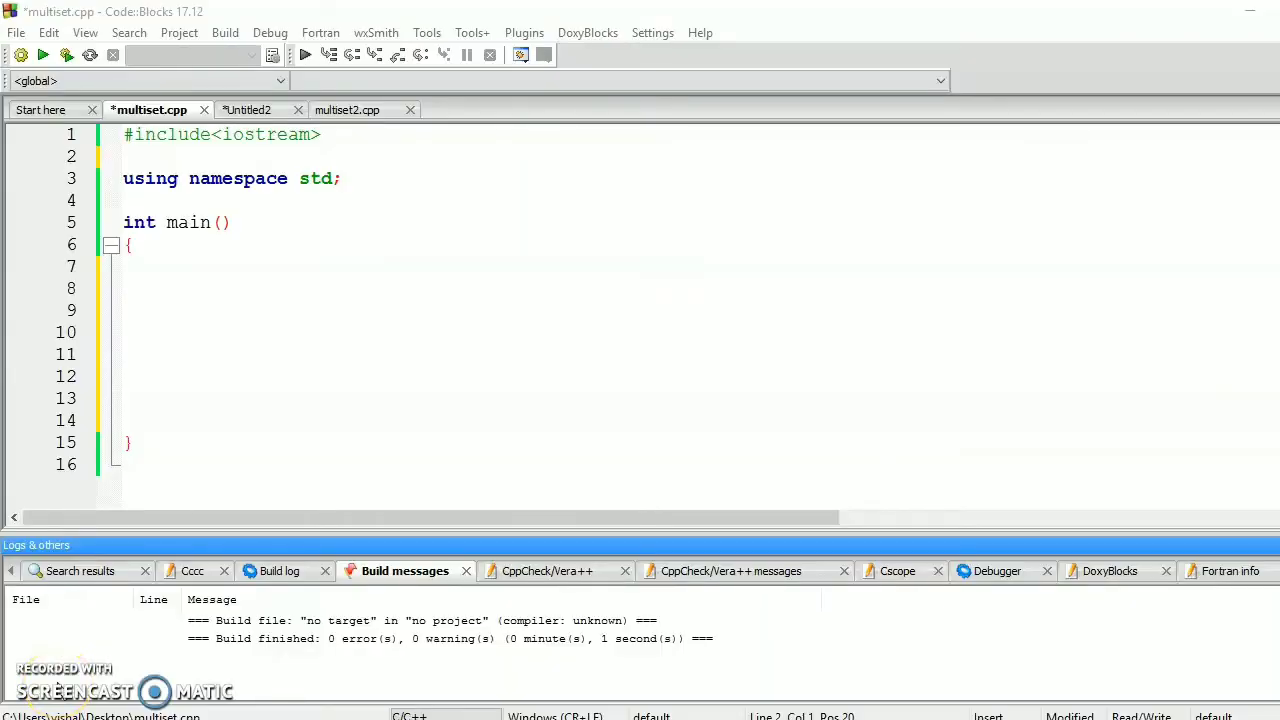
- Add #include<set> on empty line 2, below the iostream include
click(162, 157)
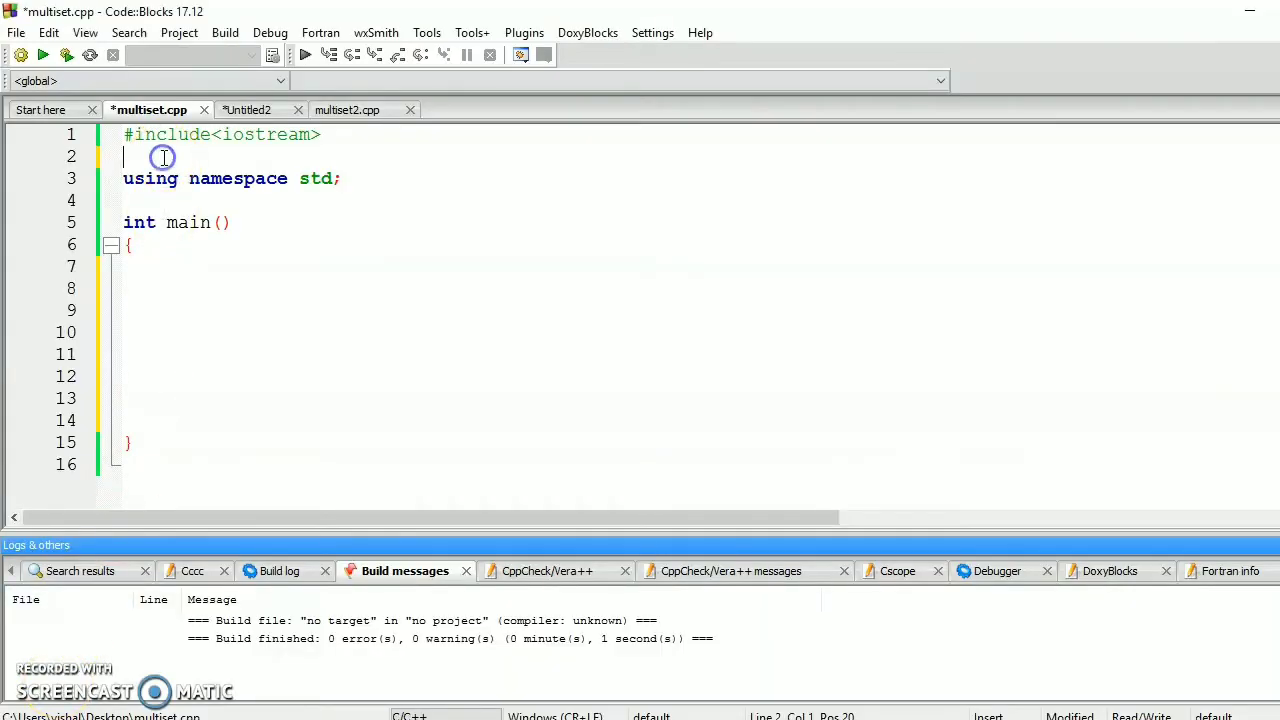
text(#i)
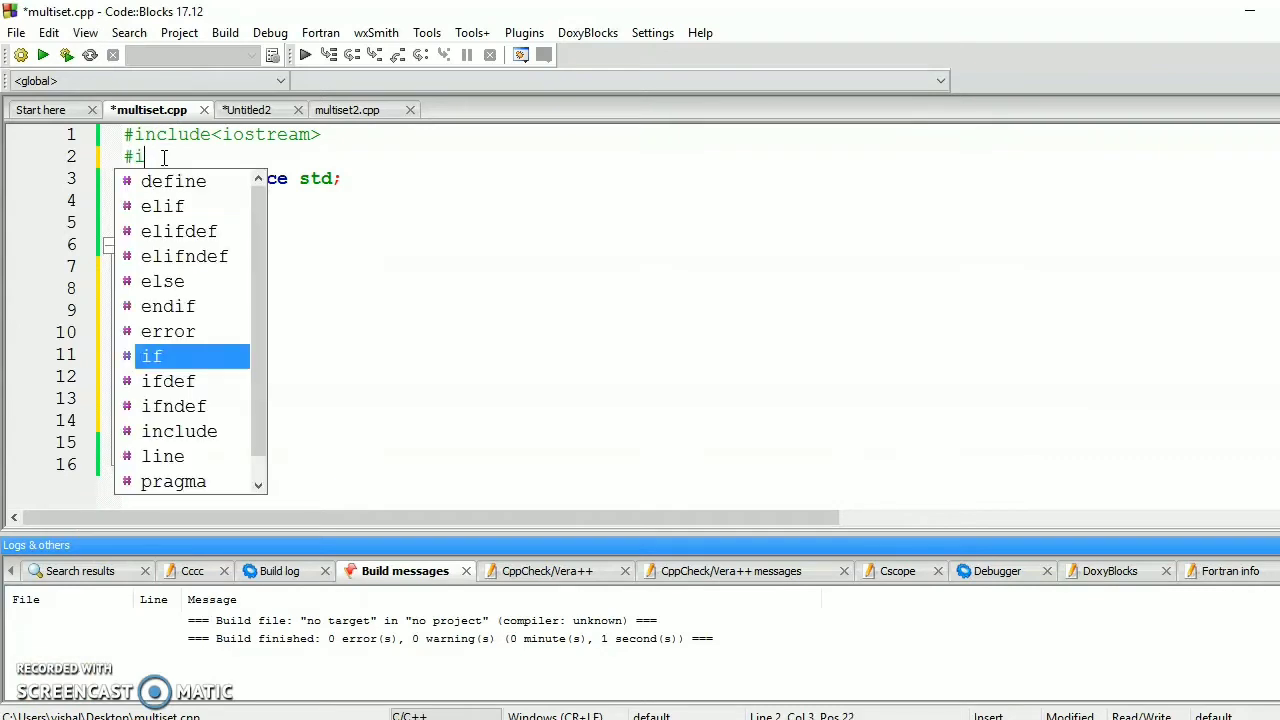
text(nclude)
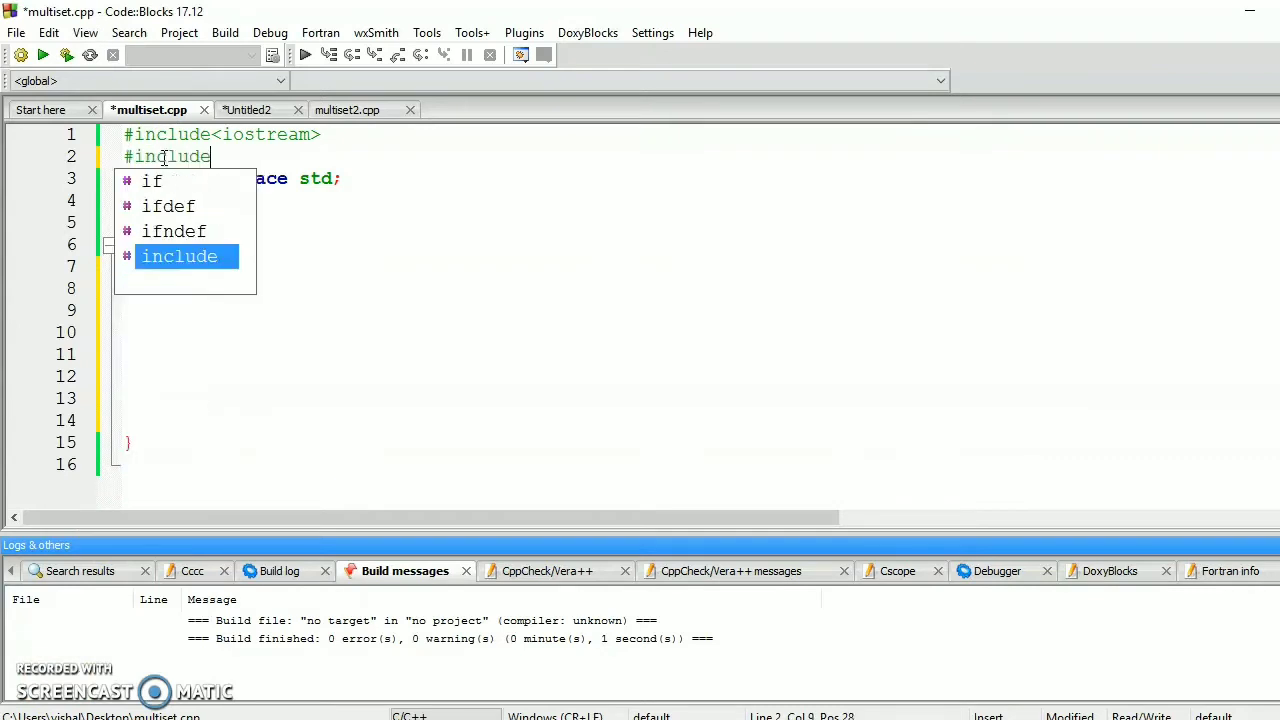
text(<set>)
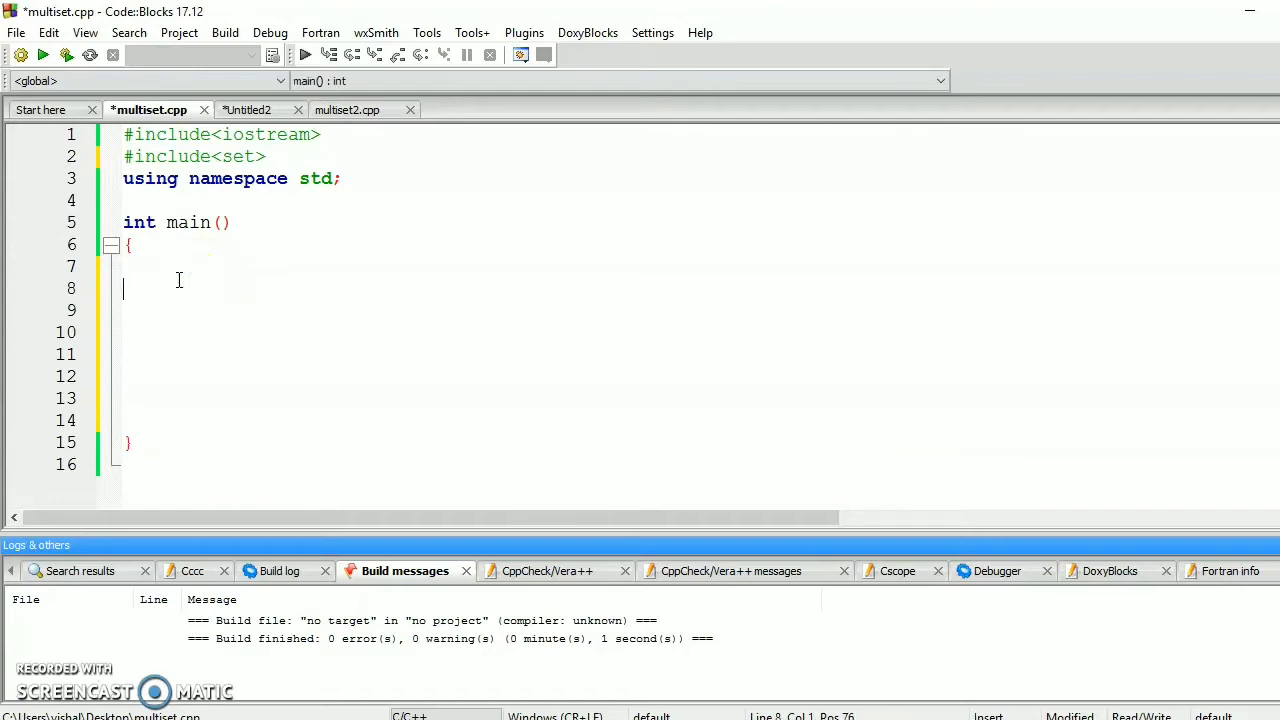
- In main, read int n with cin and declare int arr[n]
text(int n;)
click(685, 310)
text(cin)
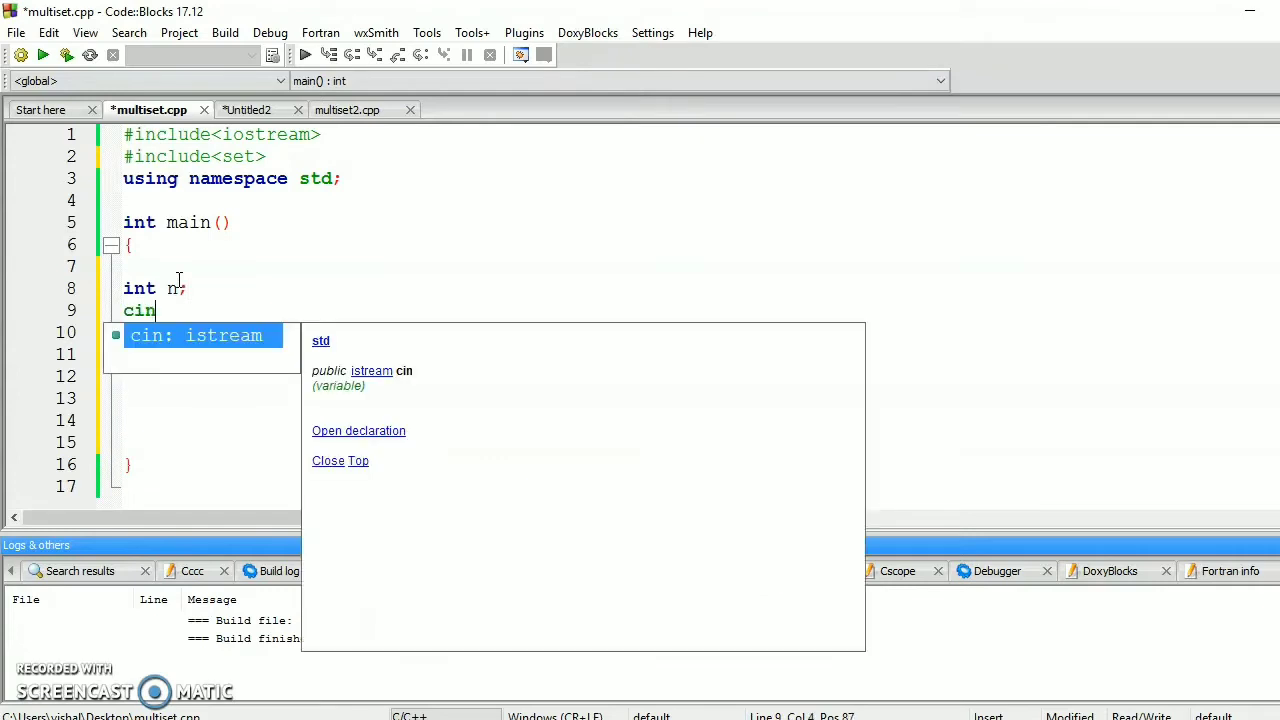
text(>>n;)
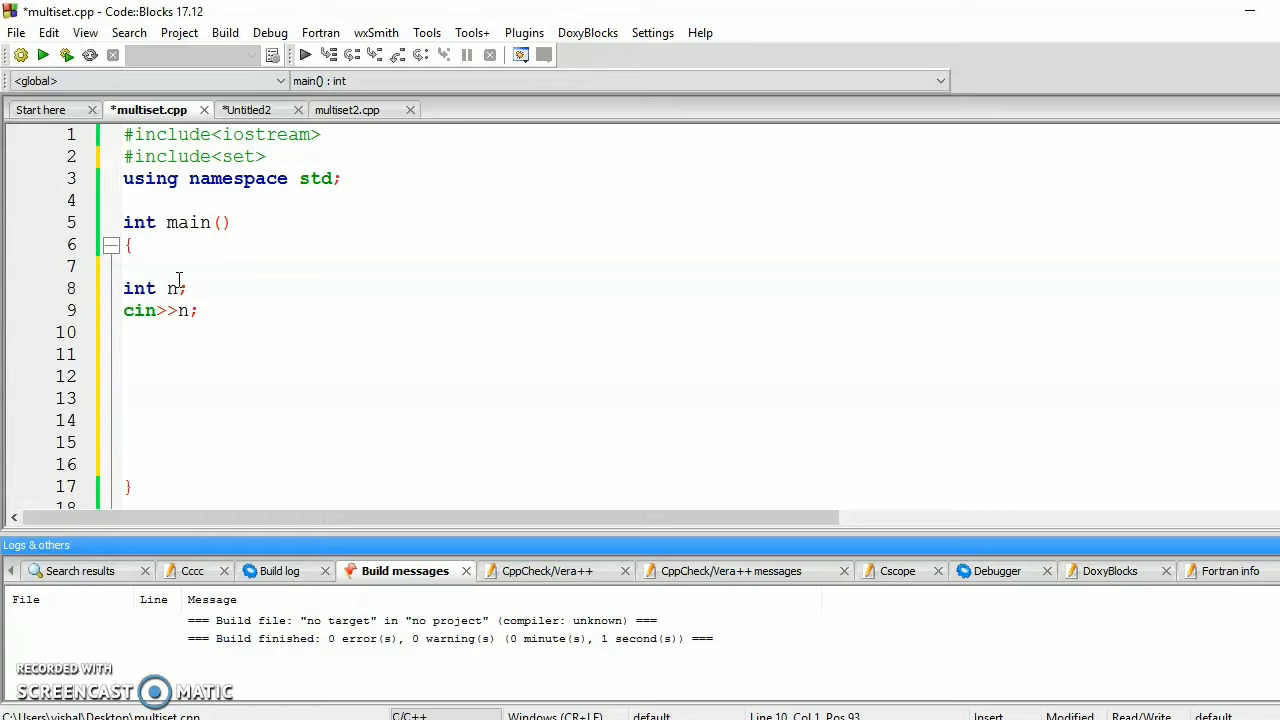
text(int)
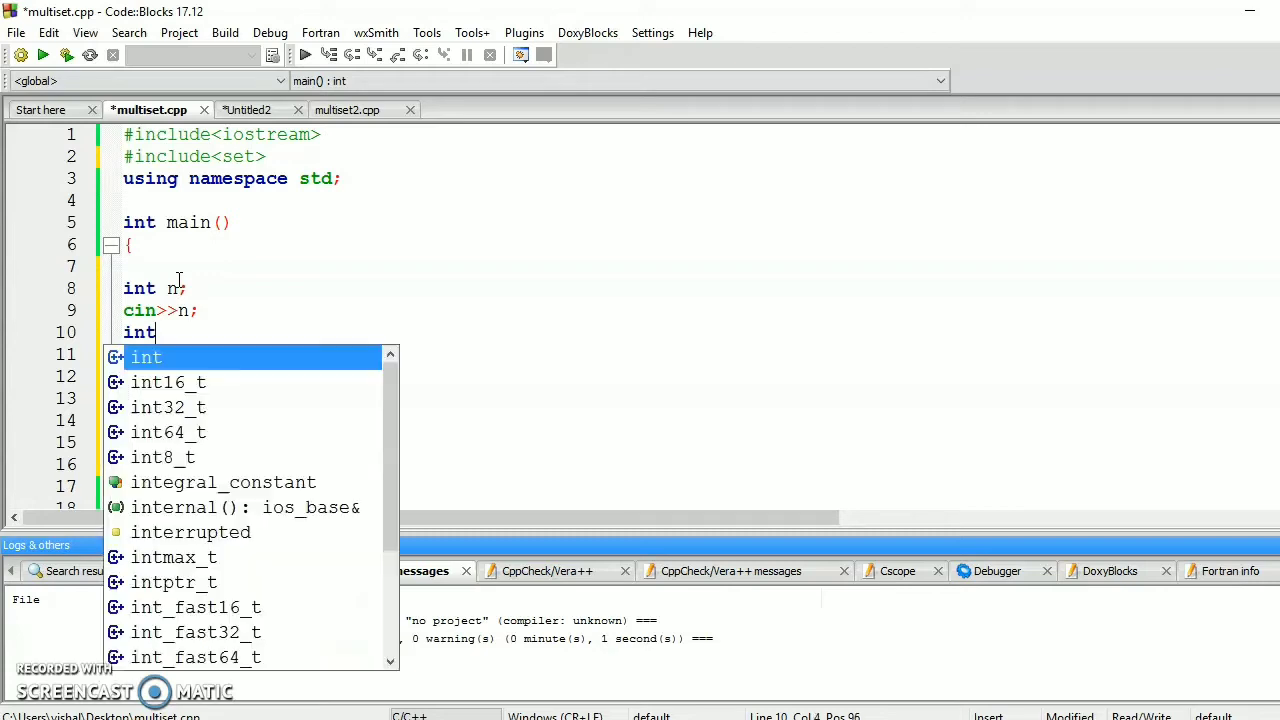
text(arr)
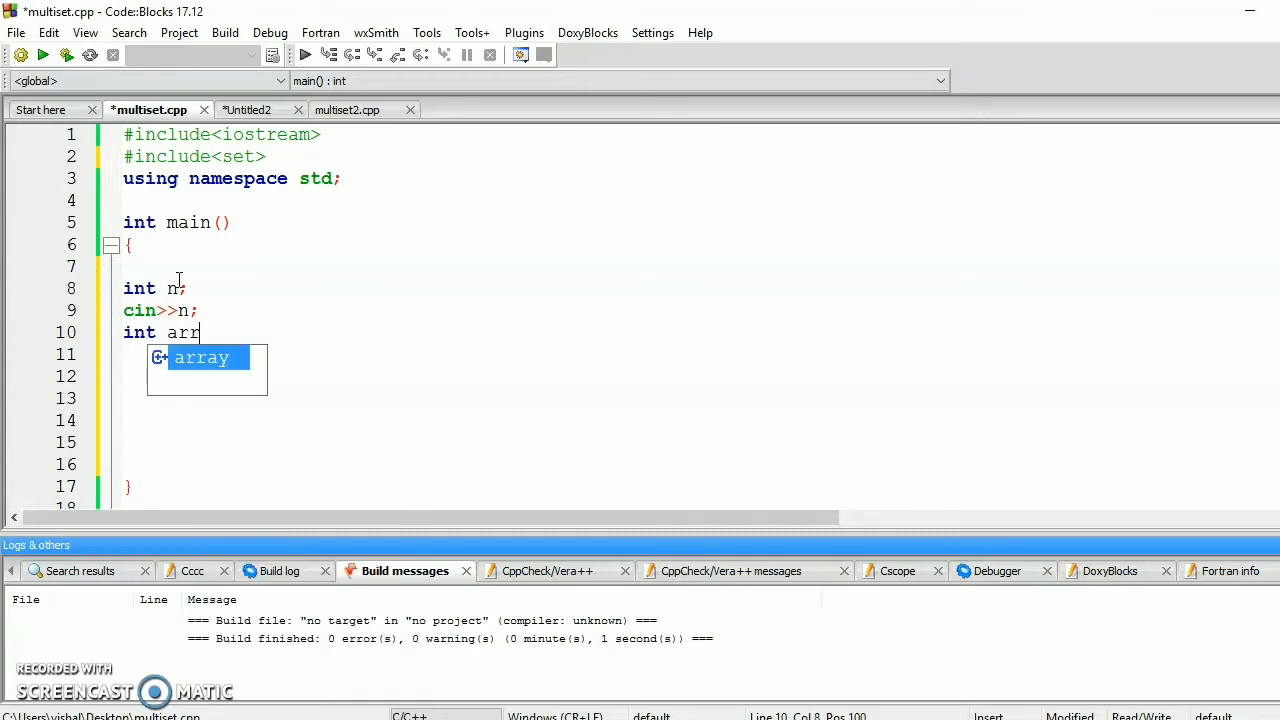
text([n])
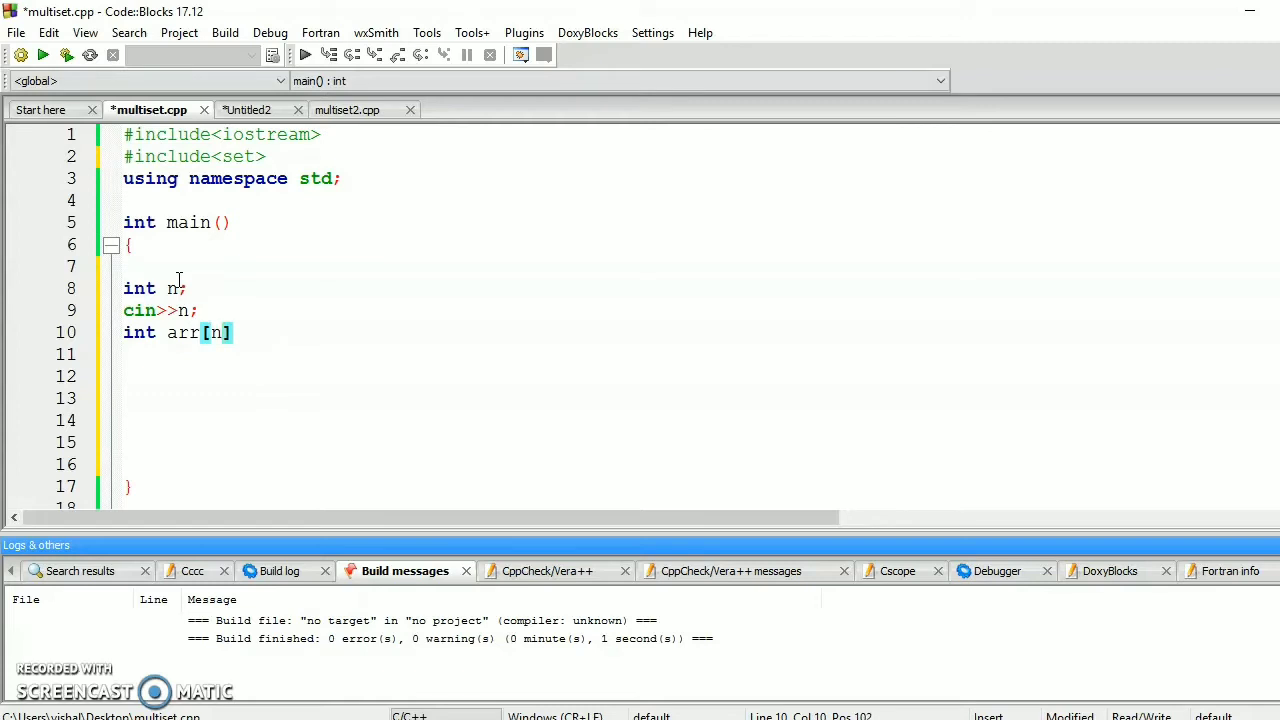
text(;)
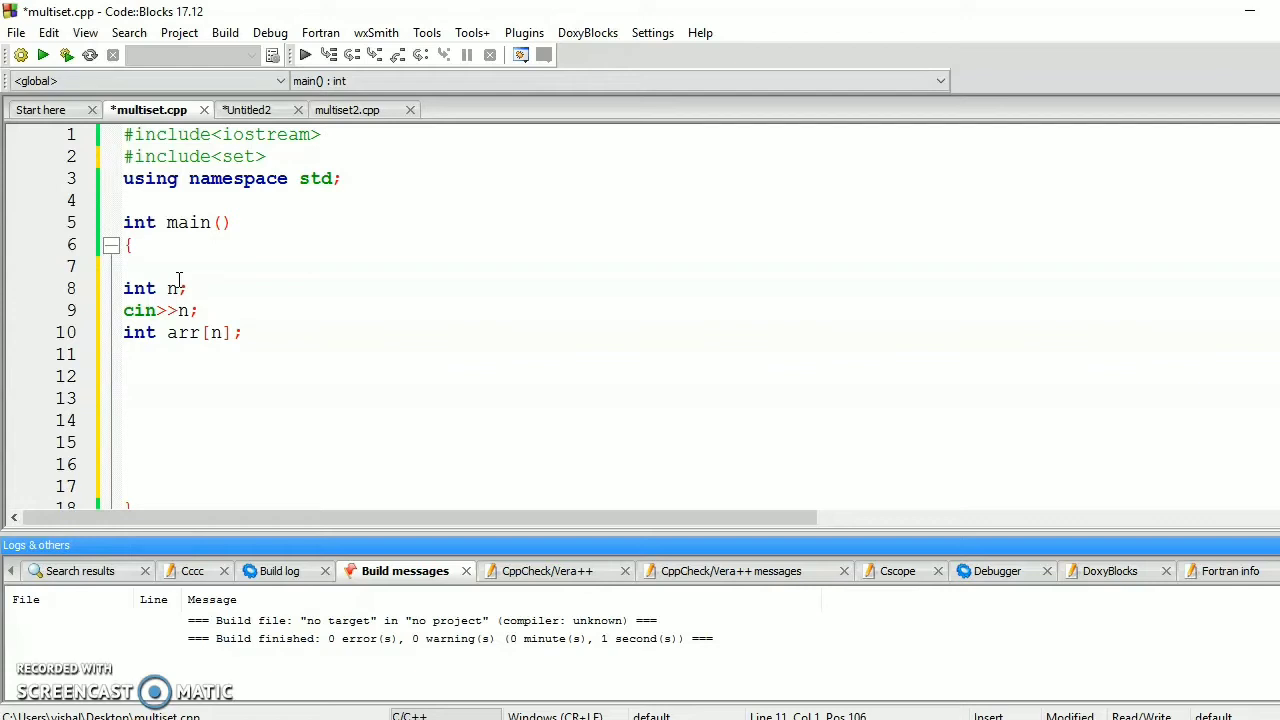
- Add a for loop from i=0 to n reading each arr[i] with cin
text(for(i)
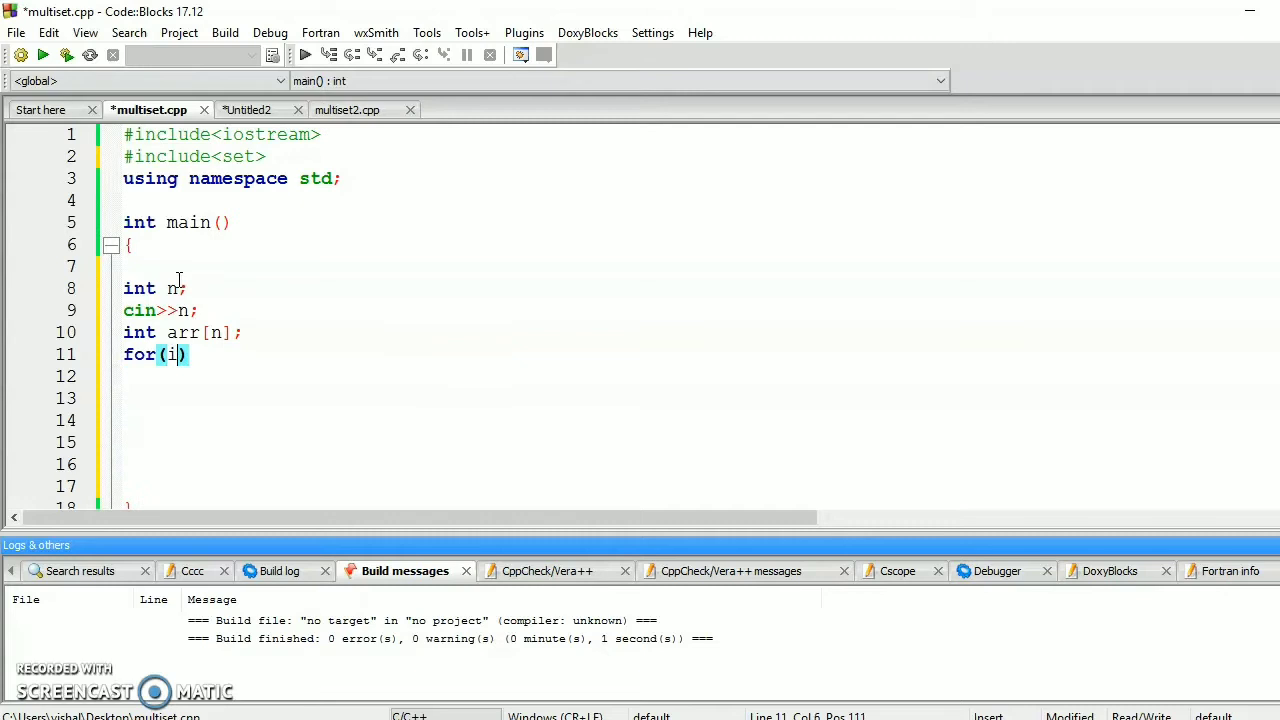
text(nt i=)
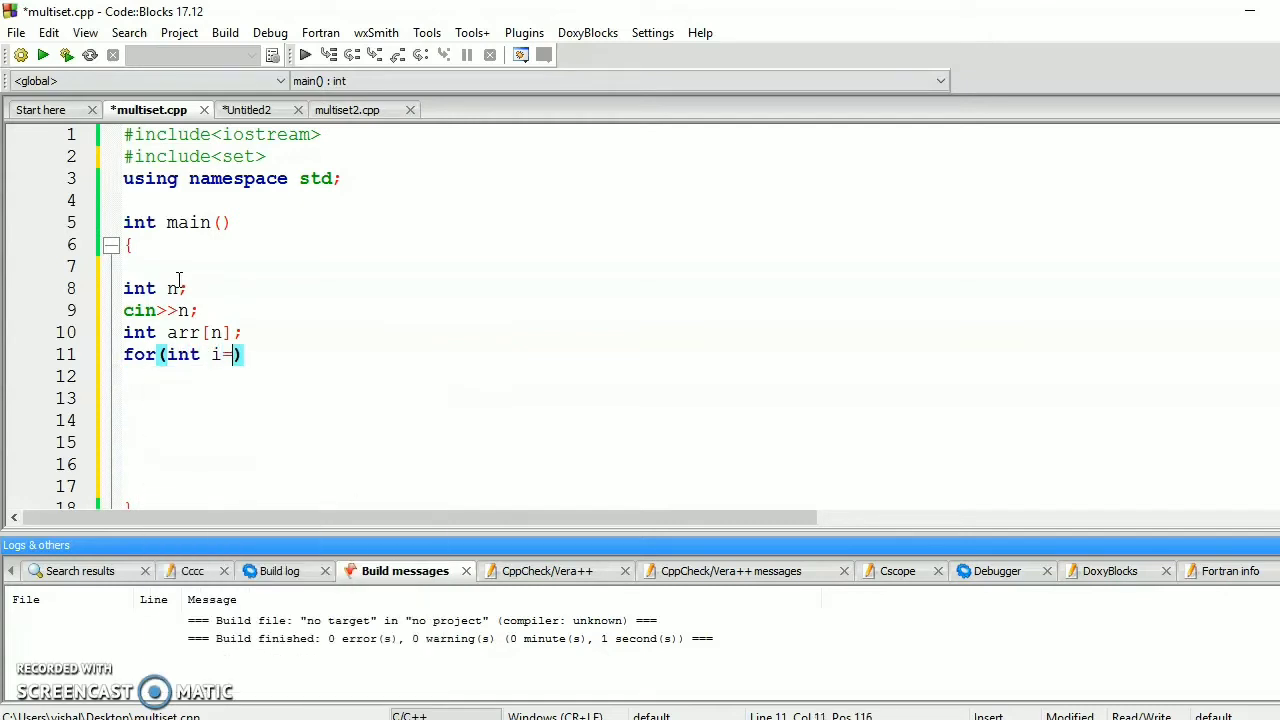
text(0;i<)
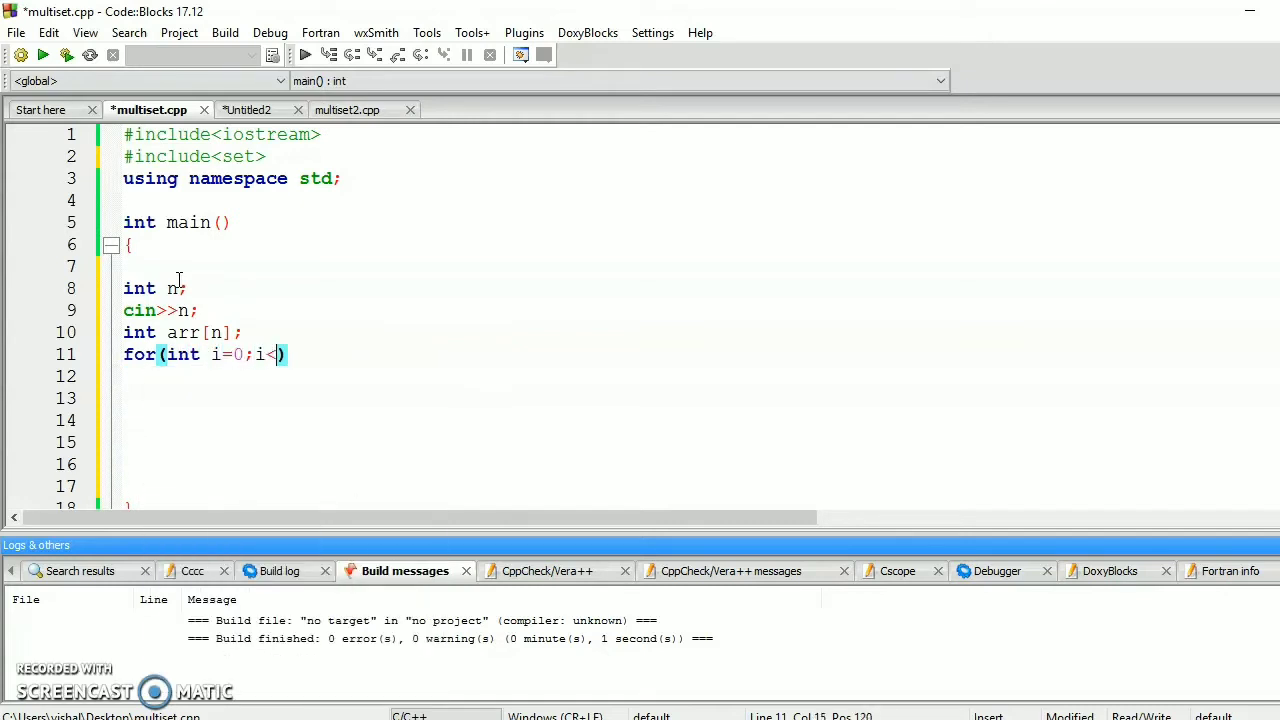
text(n;i++)
click(695, 376)
text({)
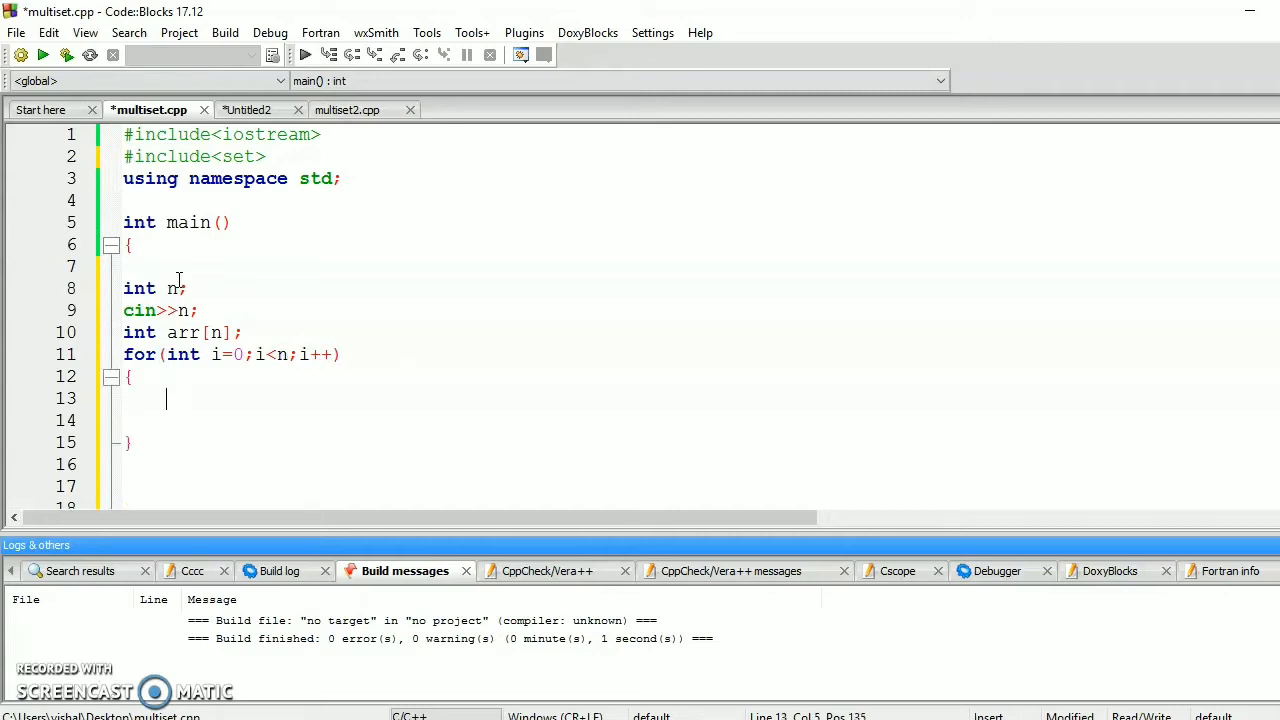
text(cin>>)
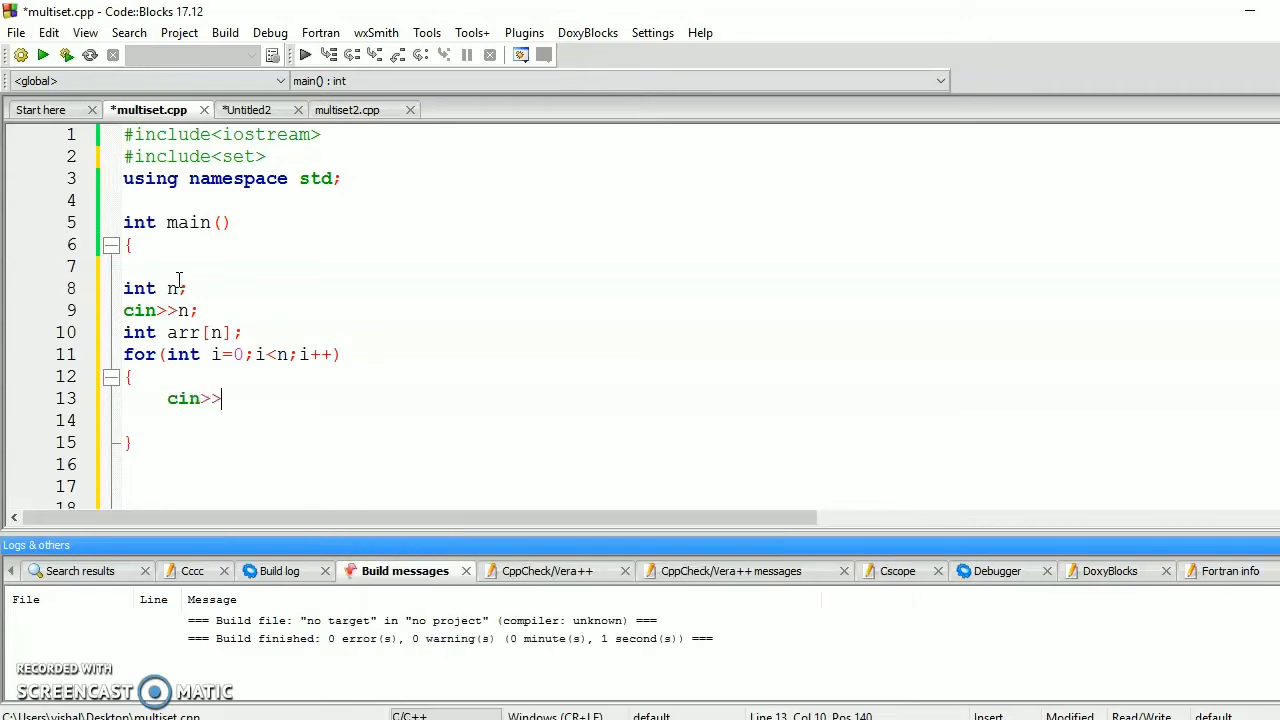
text(arr)
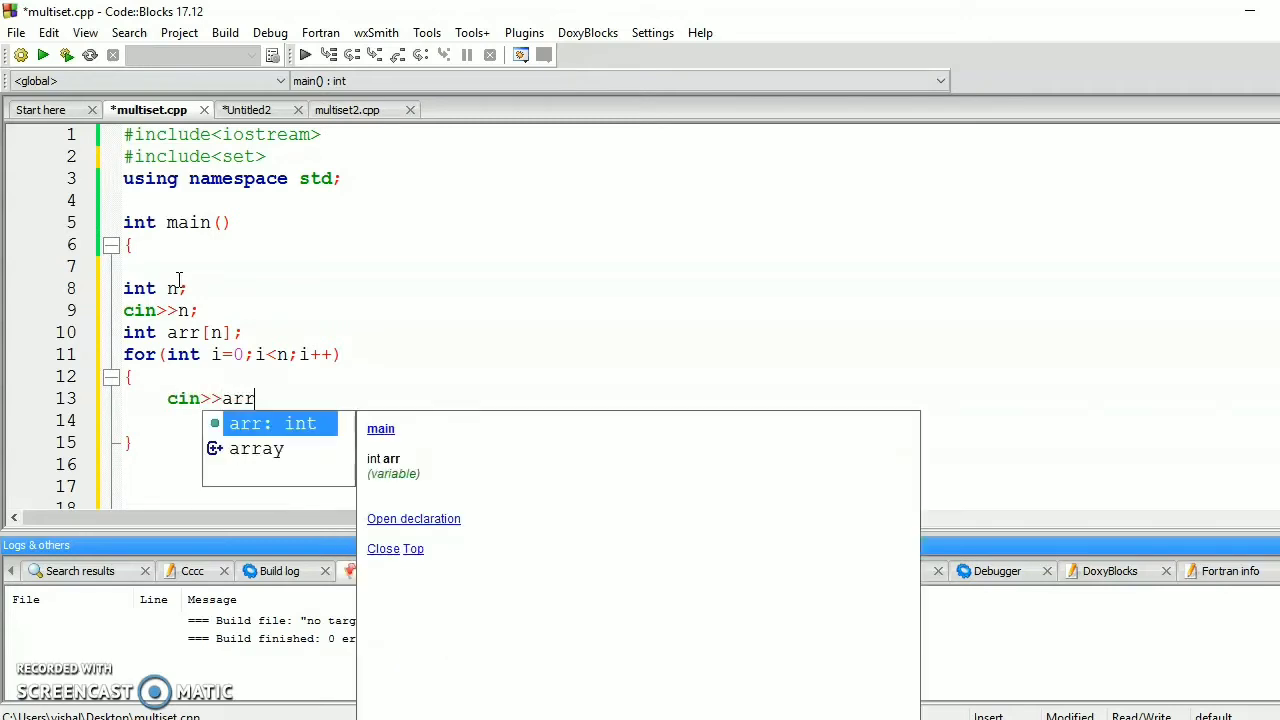
text([i];)
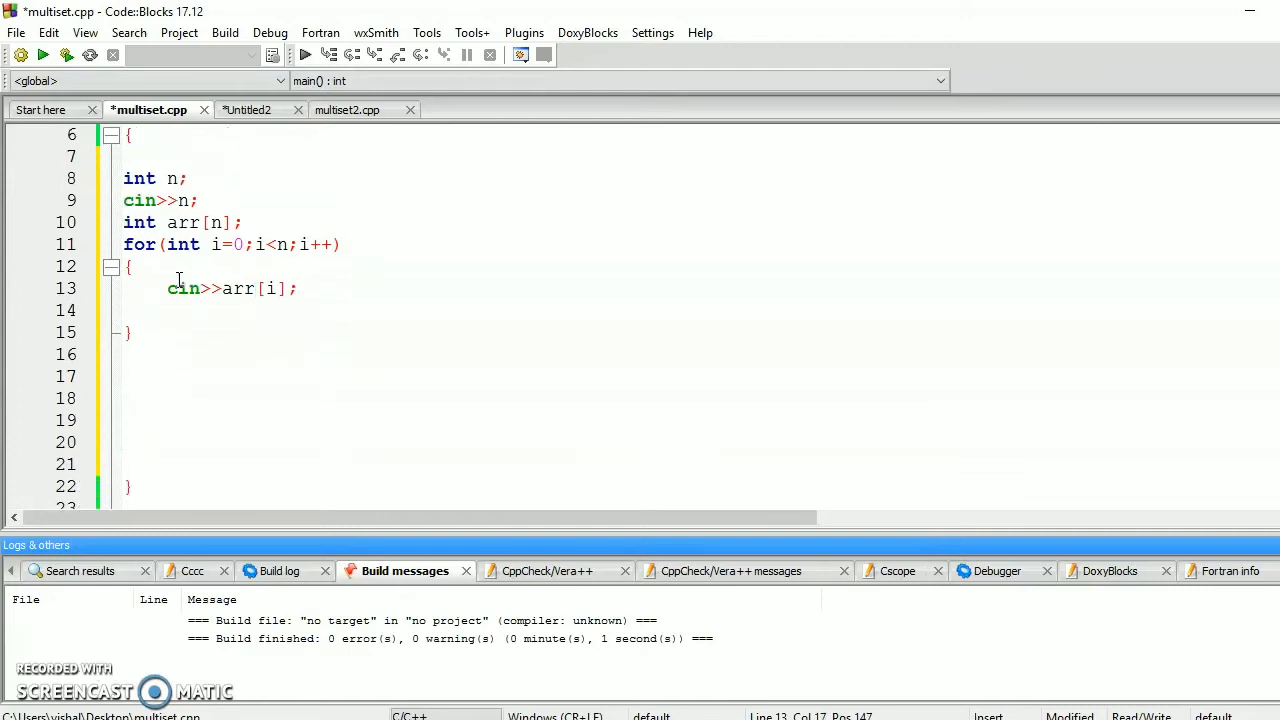
- Below the loop on line 16, declare multiset<int> m(arr, arr+n), misspelled 'meltiset'
click(159, 362)
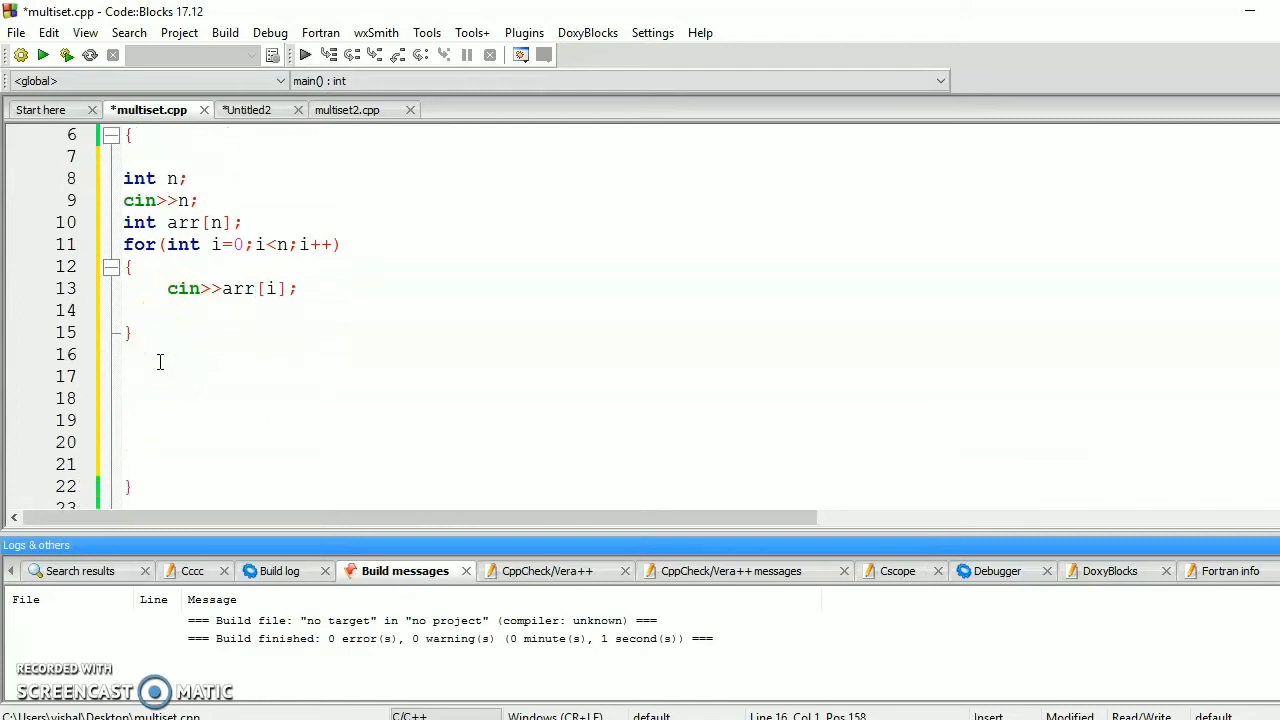
text(m)
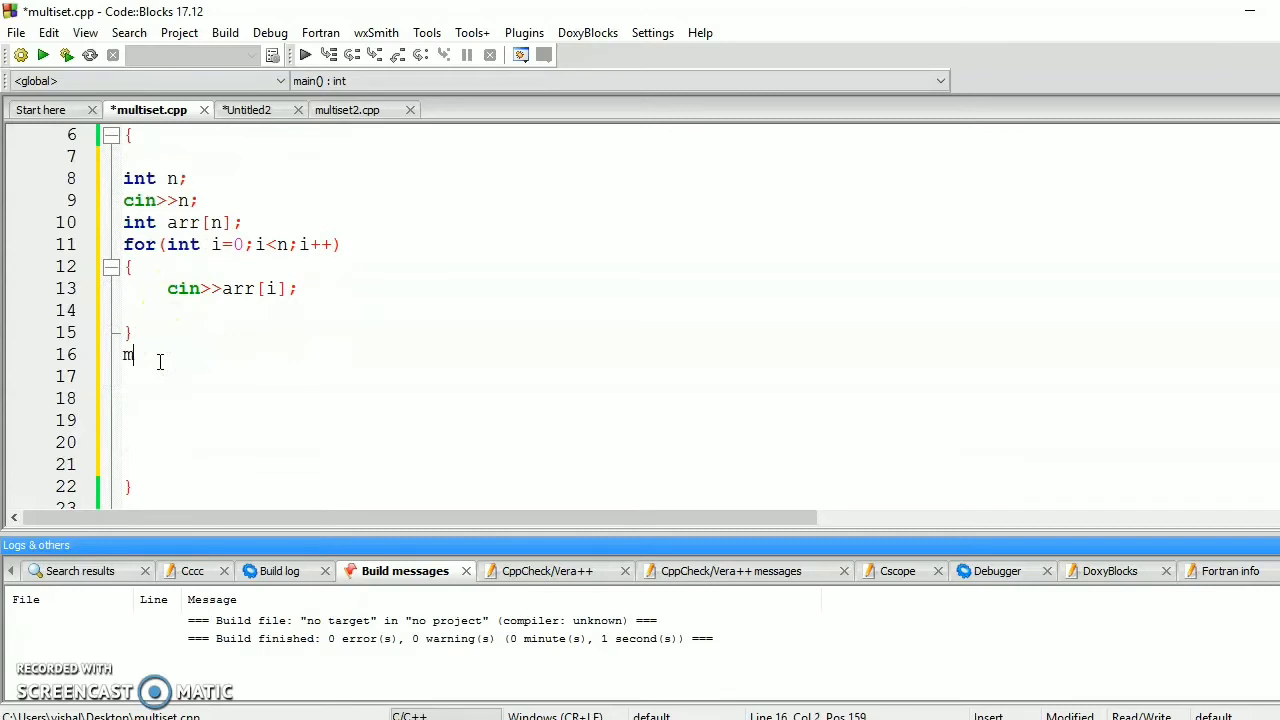
text(elti)
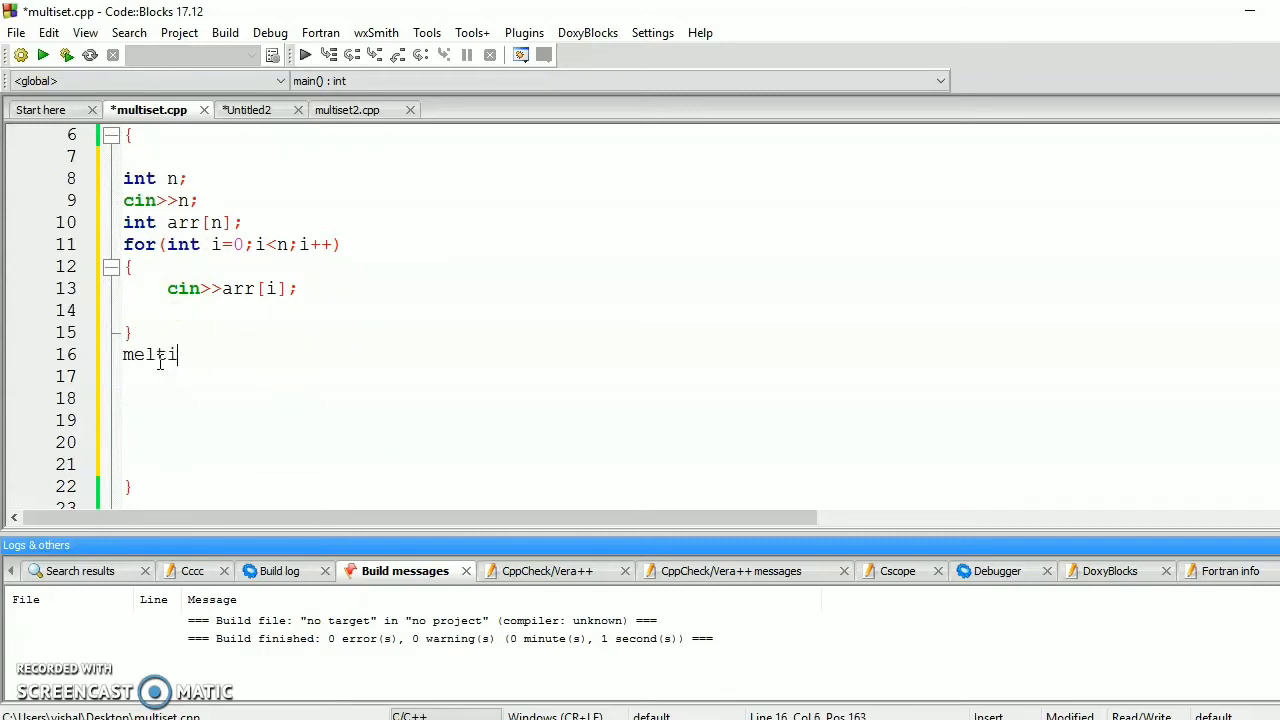
text(set)
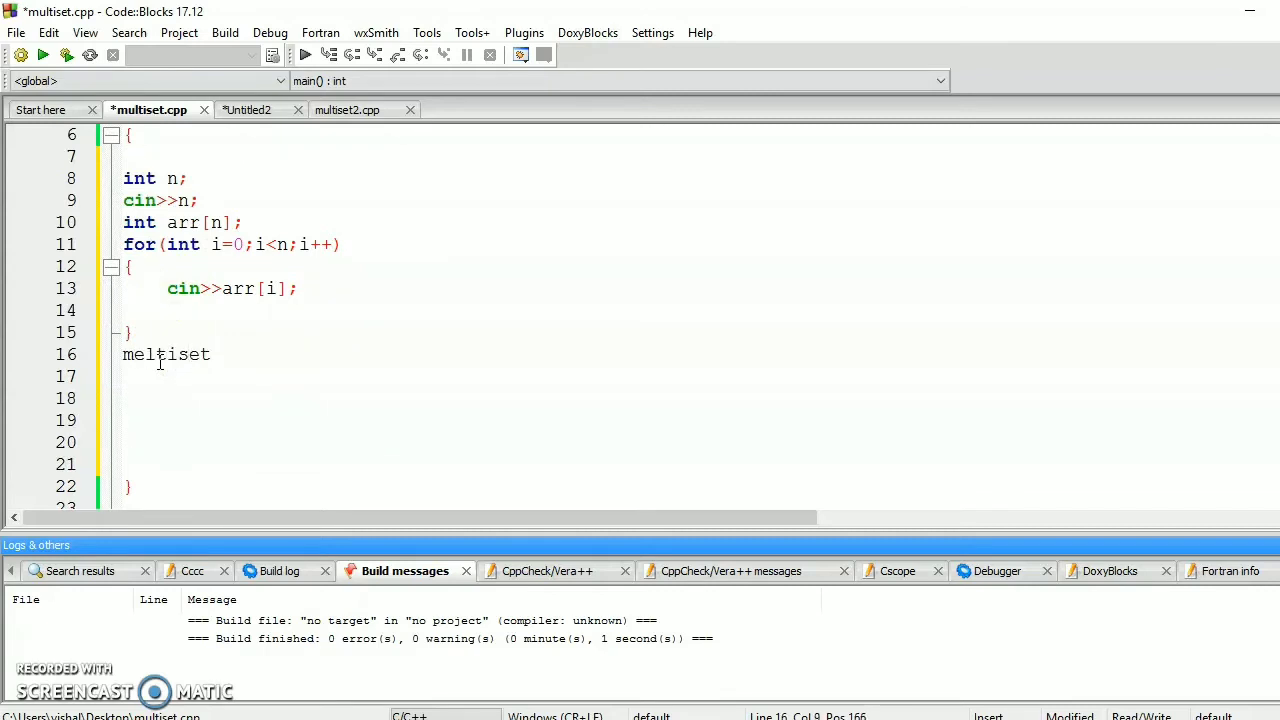
text(<in)
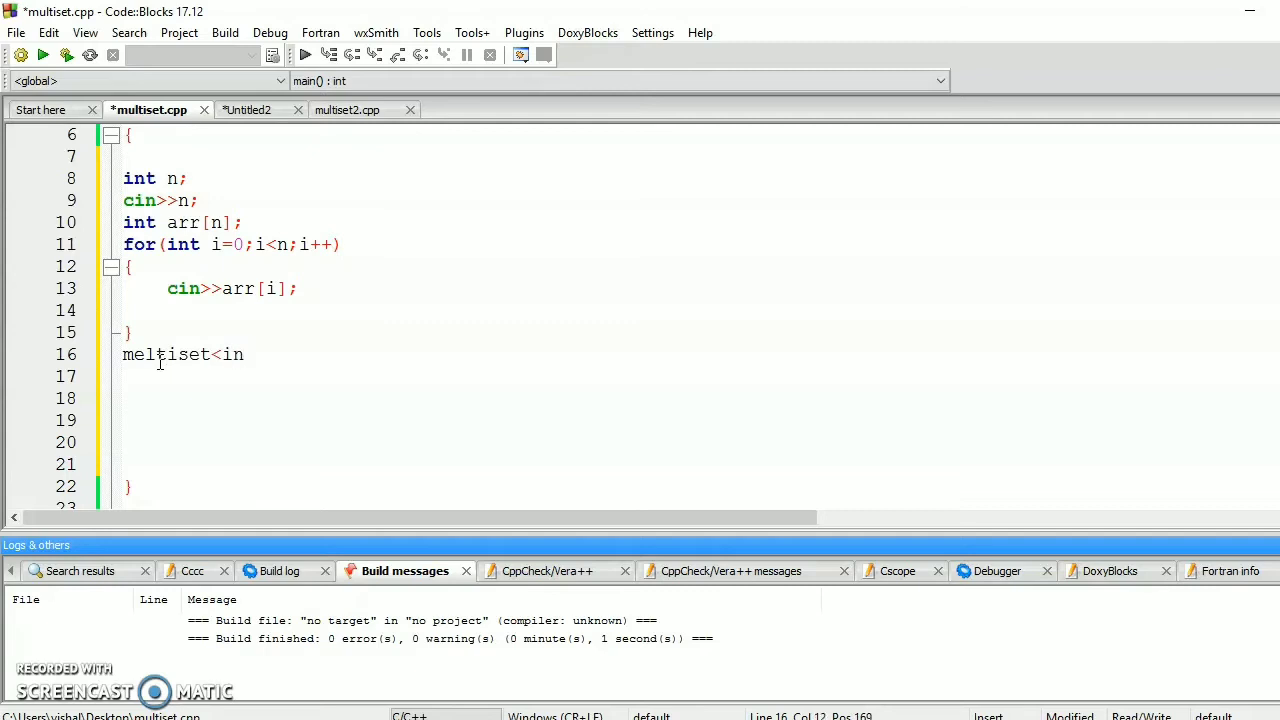
text(t>)
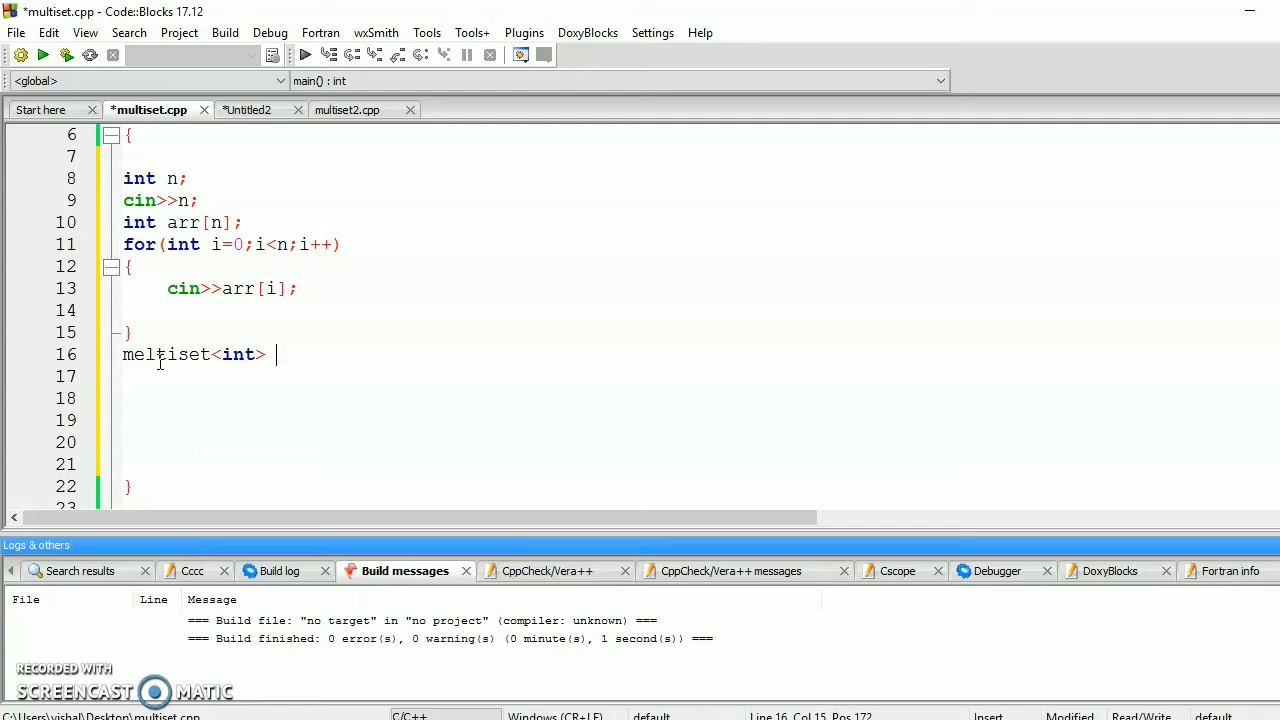
text(m)
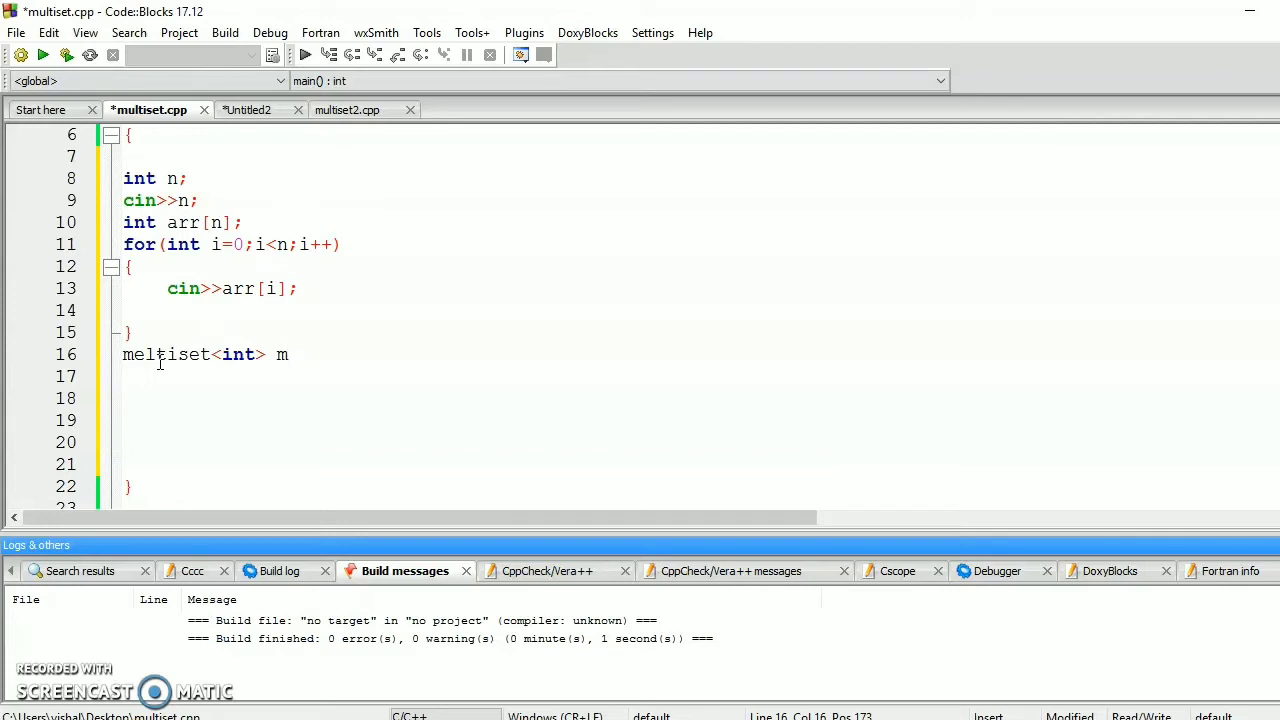
text((a))
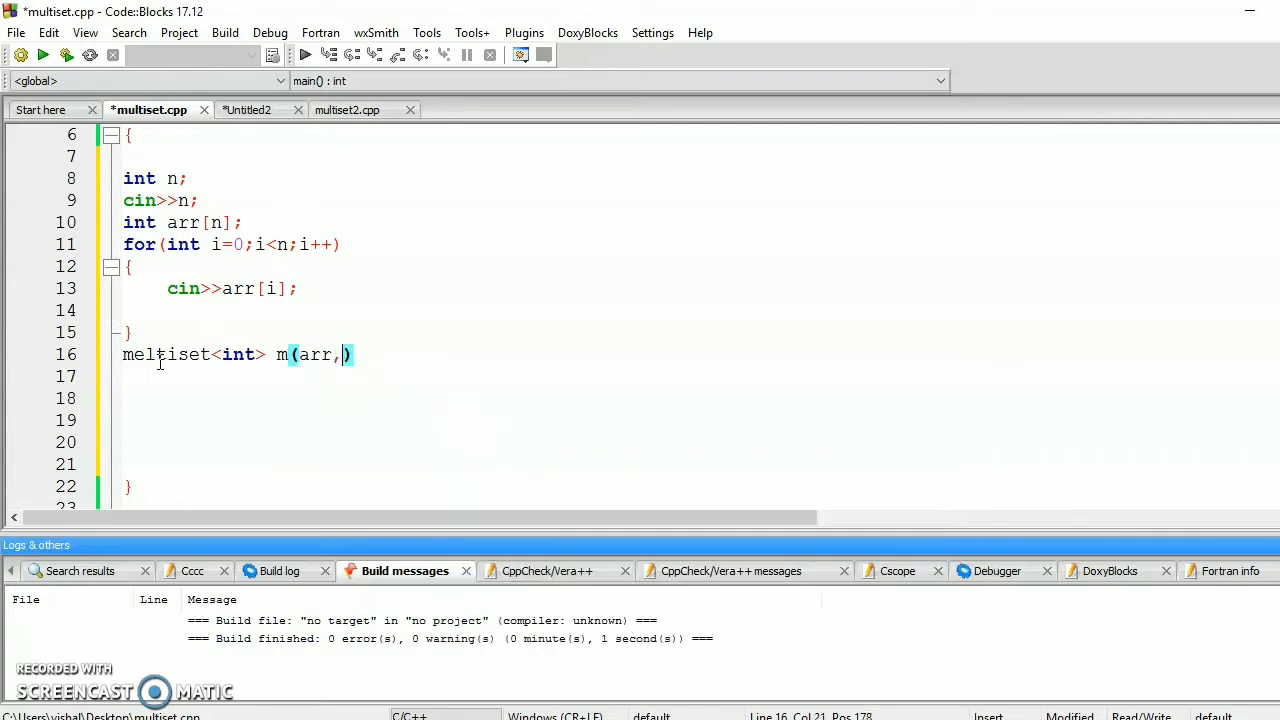
text(arr)
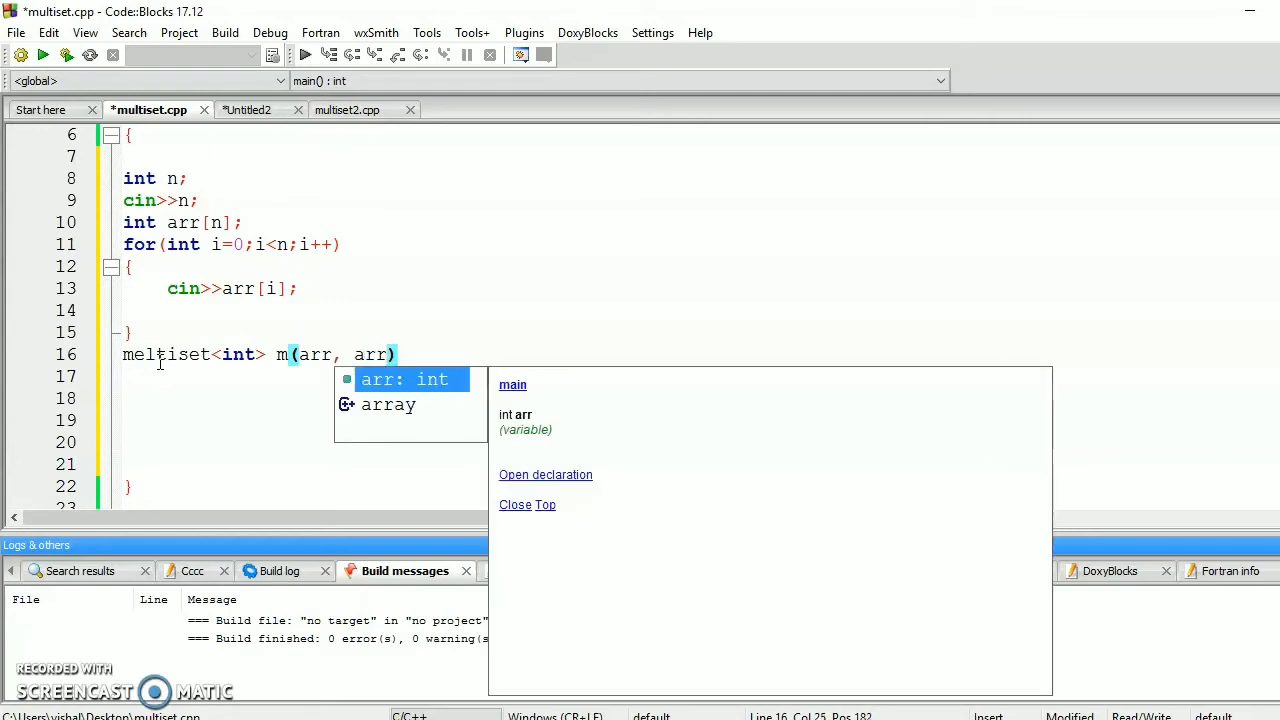
text(+n)
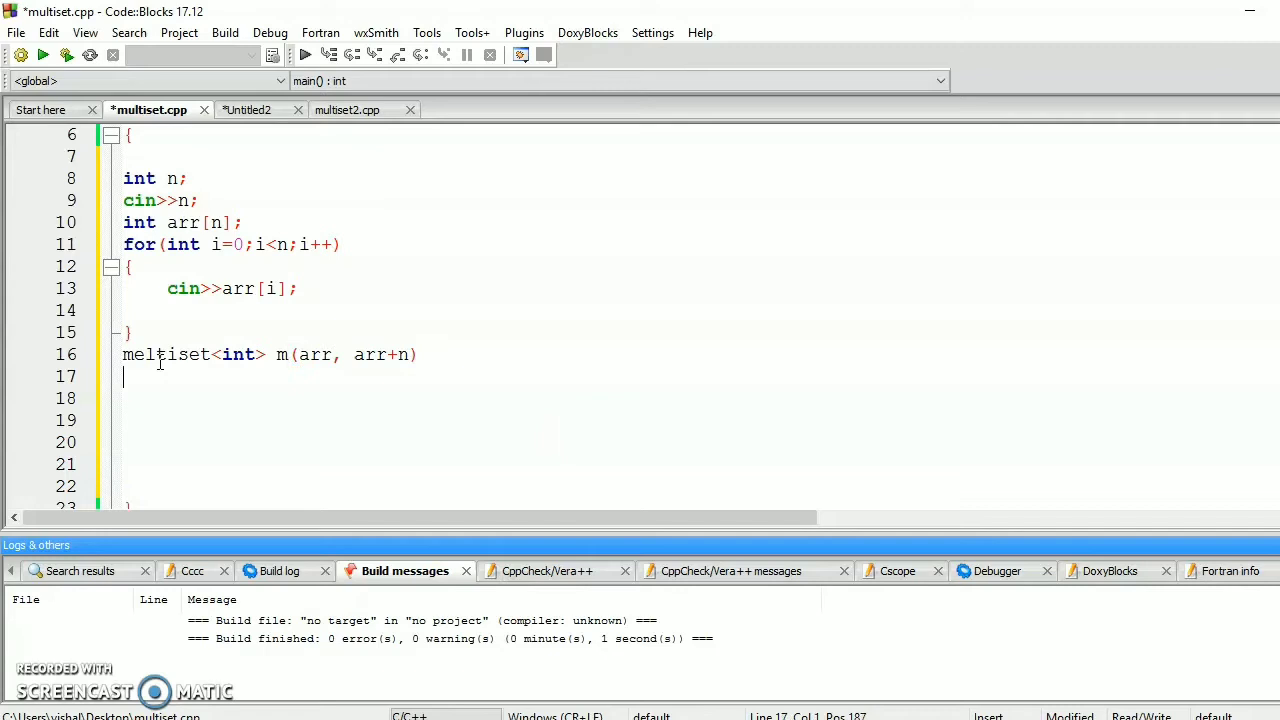
key(Return)
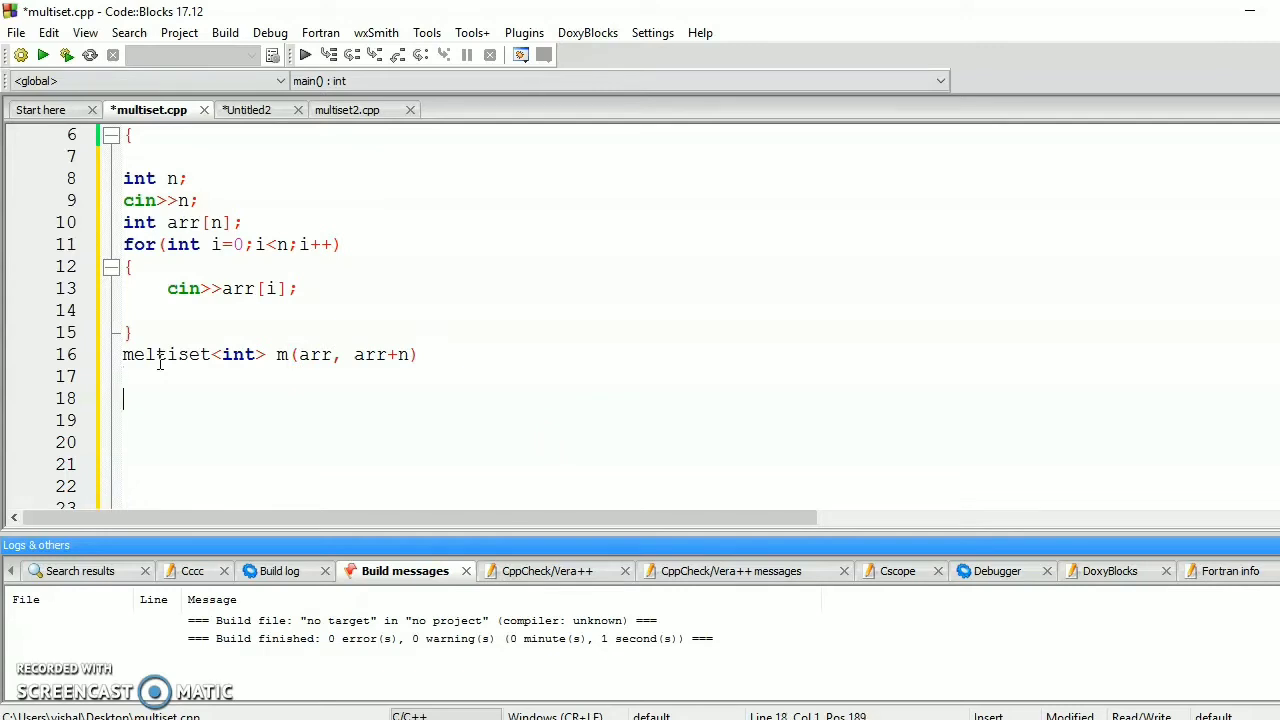
mouse_move(224, 444)
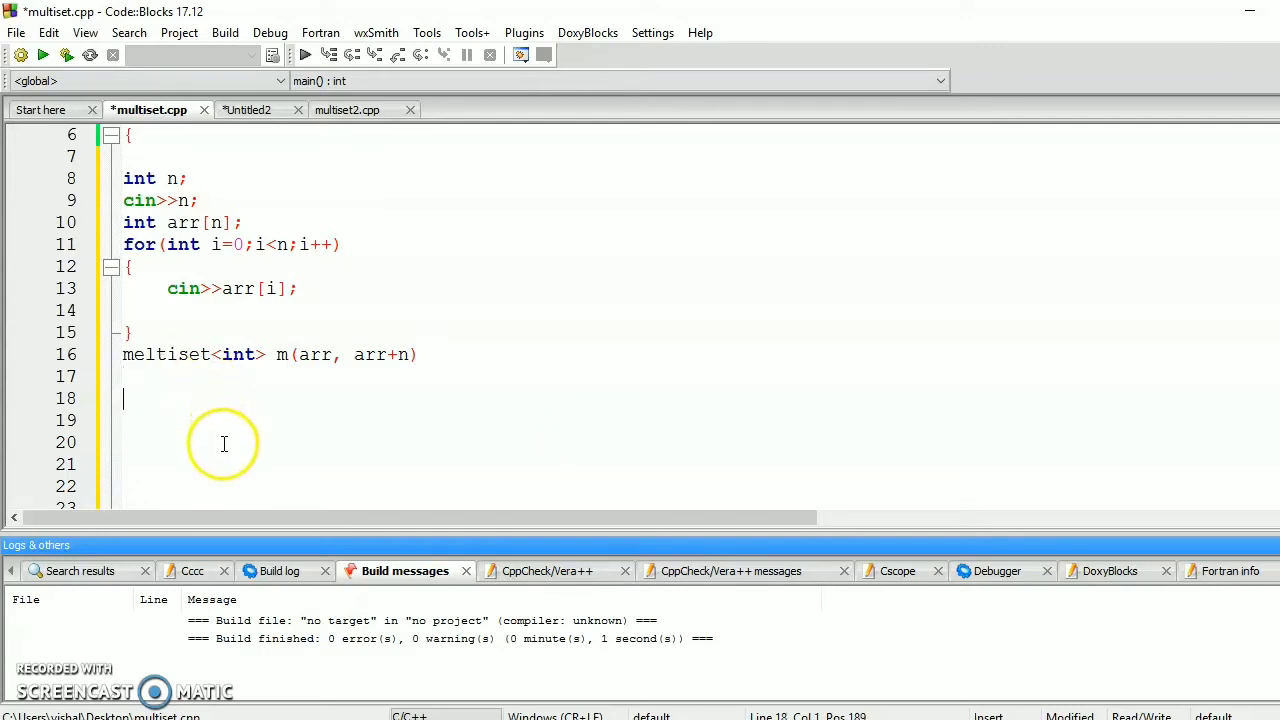
- Add for(auto x: m) printing each x followed by " " and endl
scroll(down, 3)
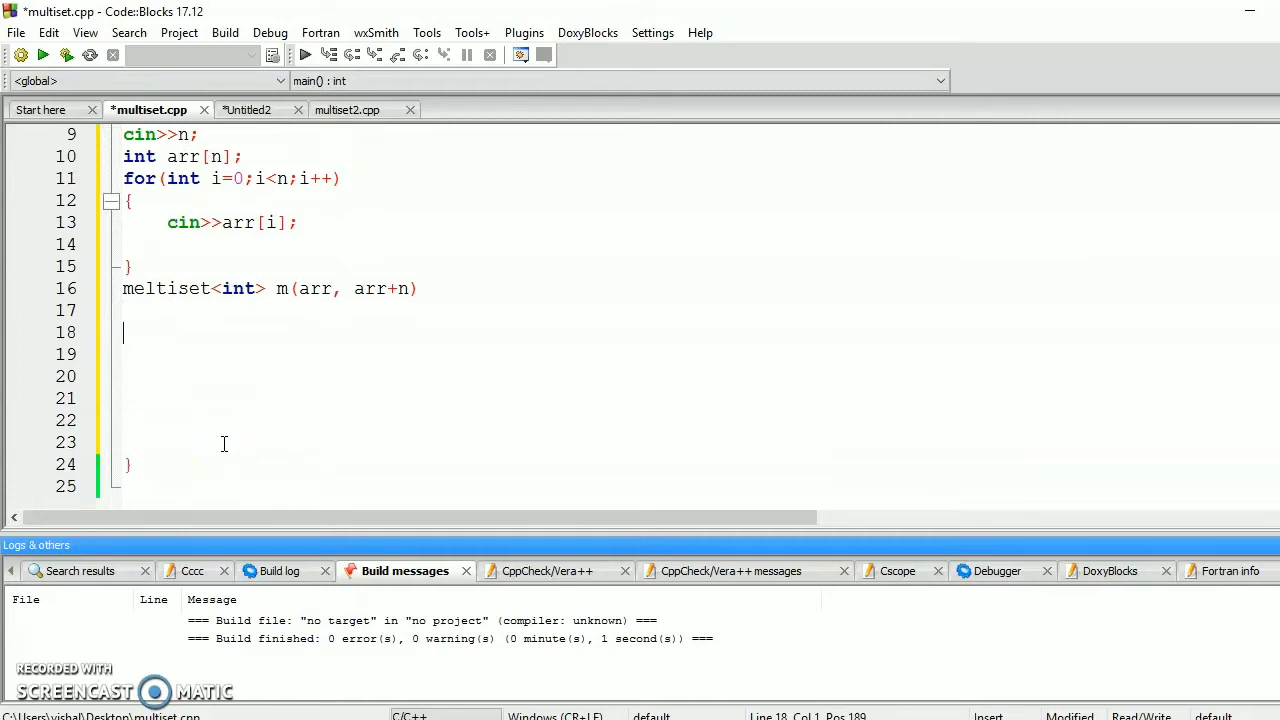
text(for(a)
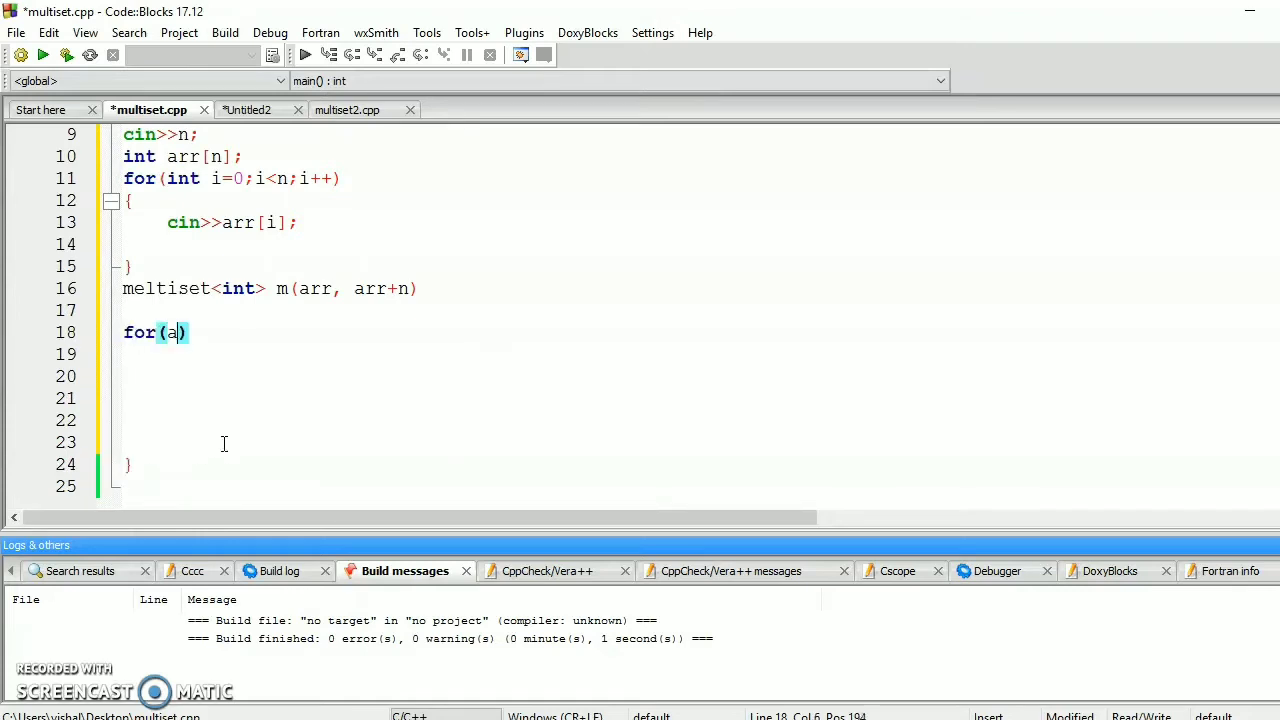
text(uto x:)
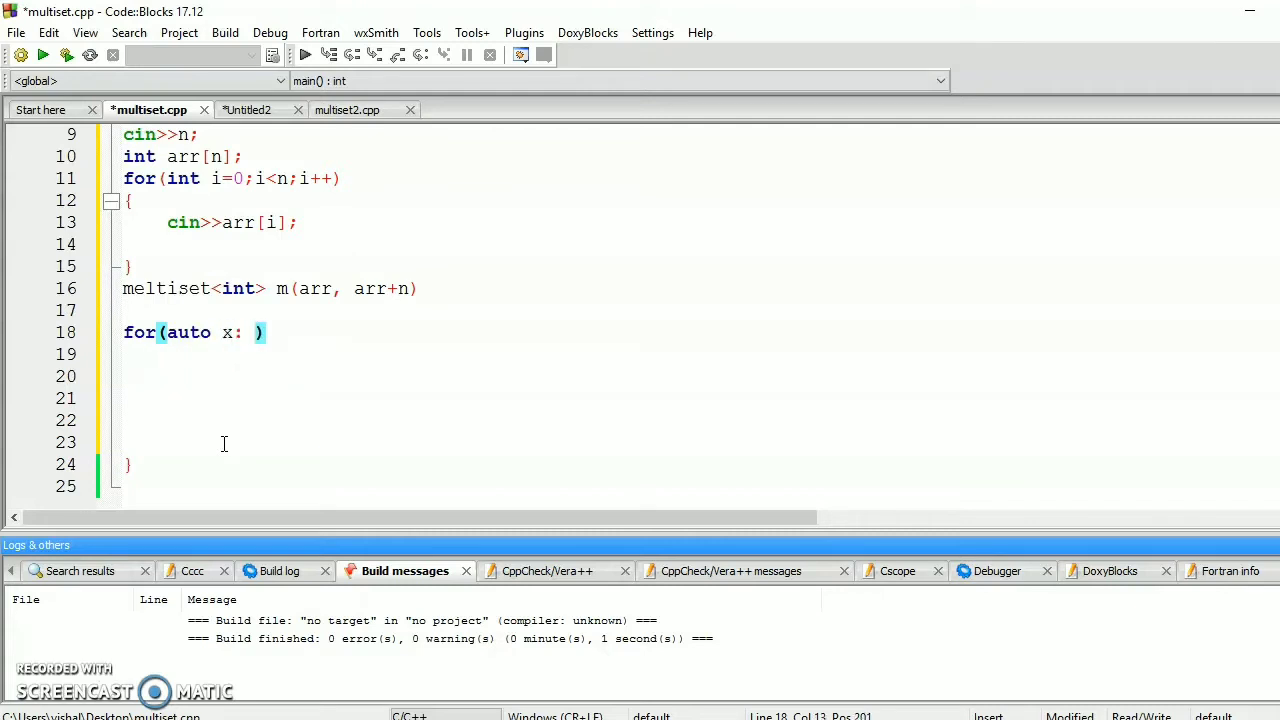
text(m)
click(690, 355)
text({)
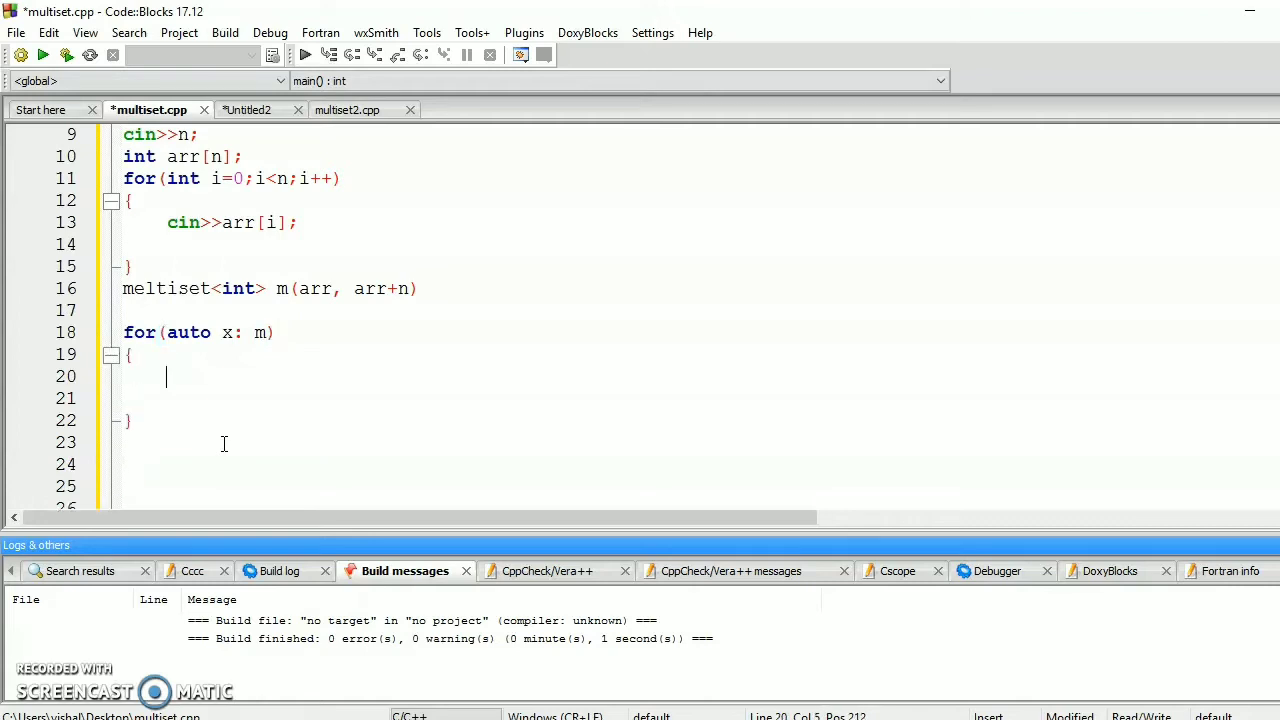
text(cout<)
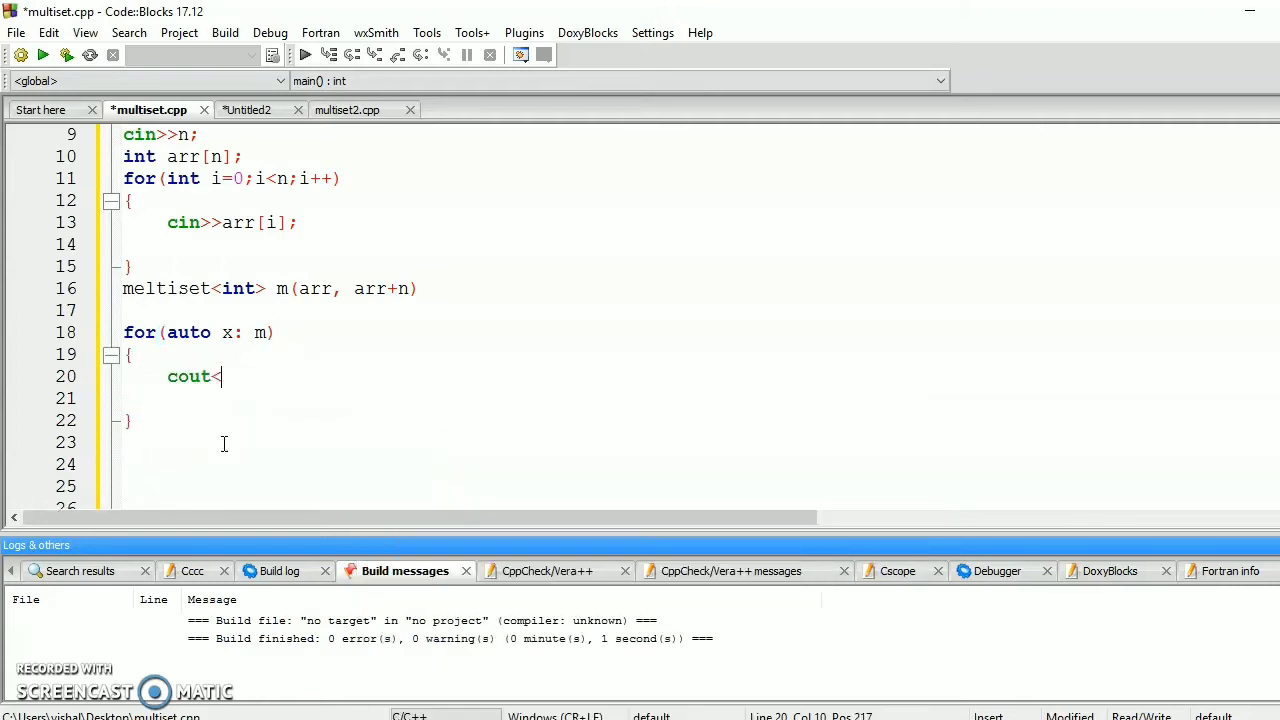
text(<)
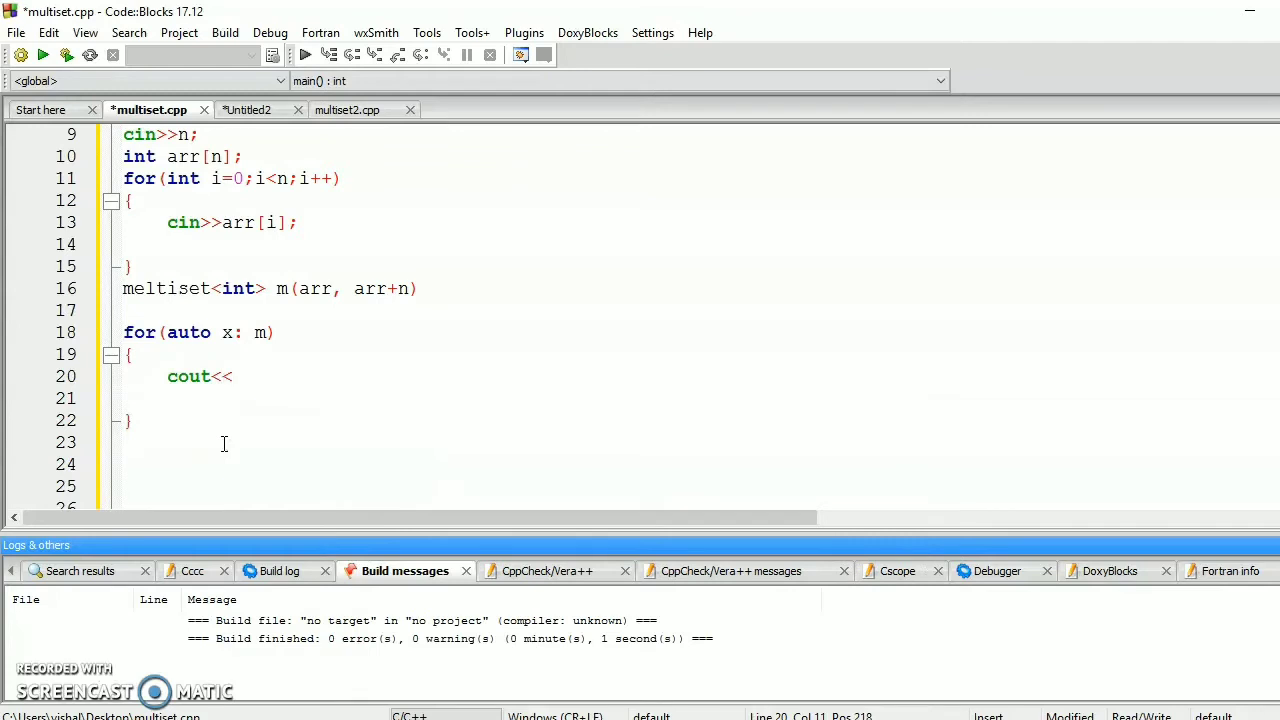
text(x)
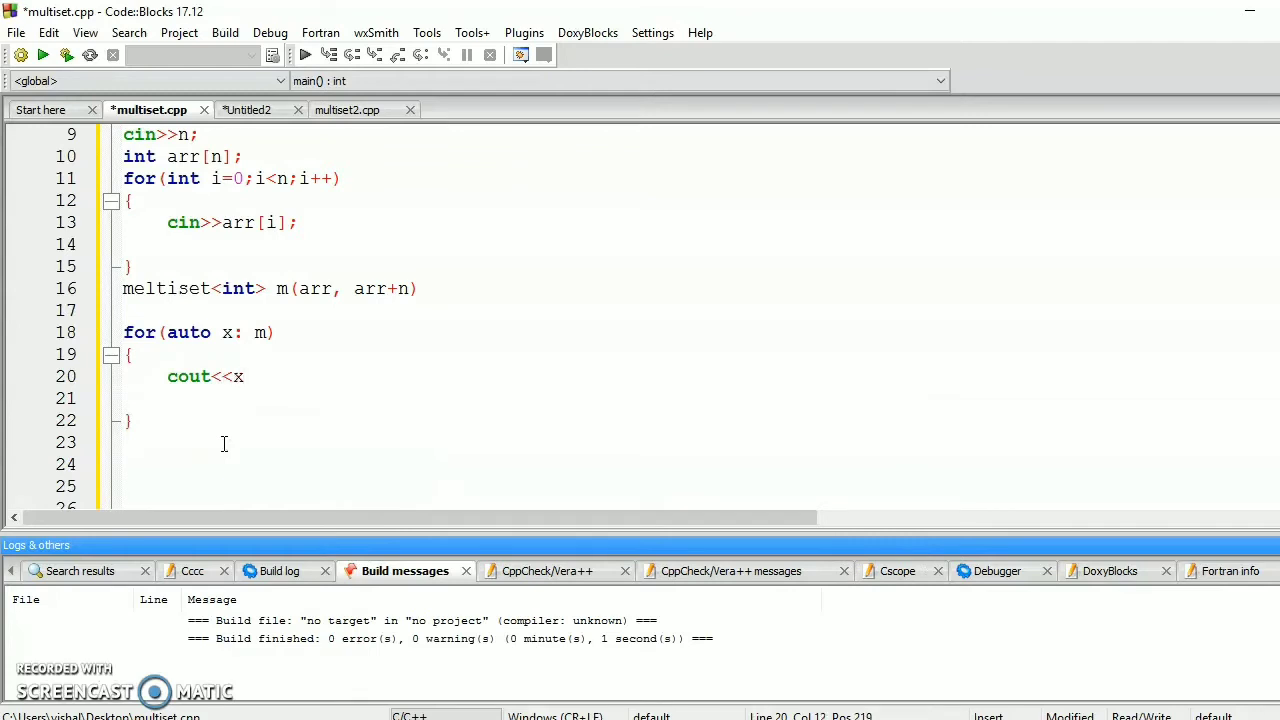
text(<<)
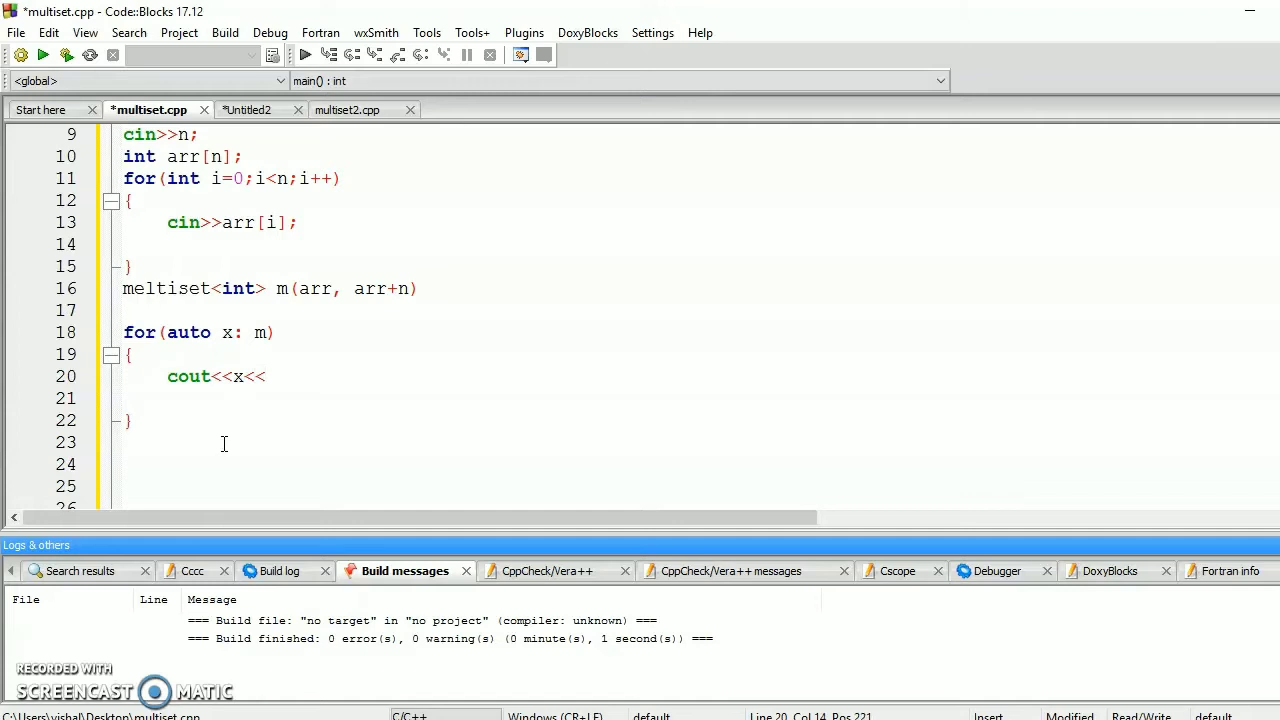
text(")
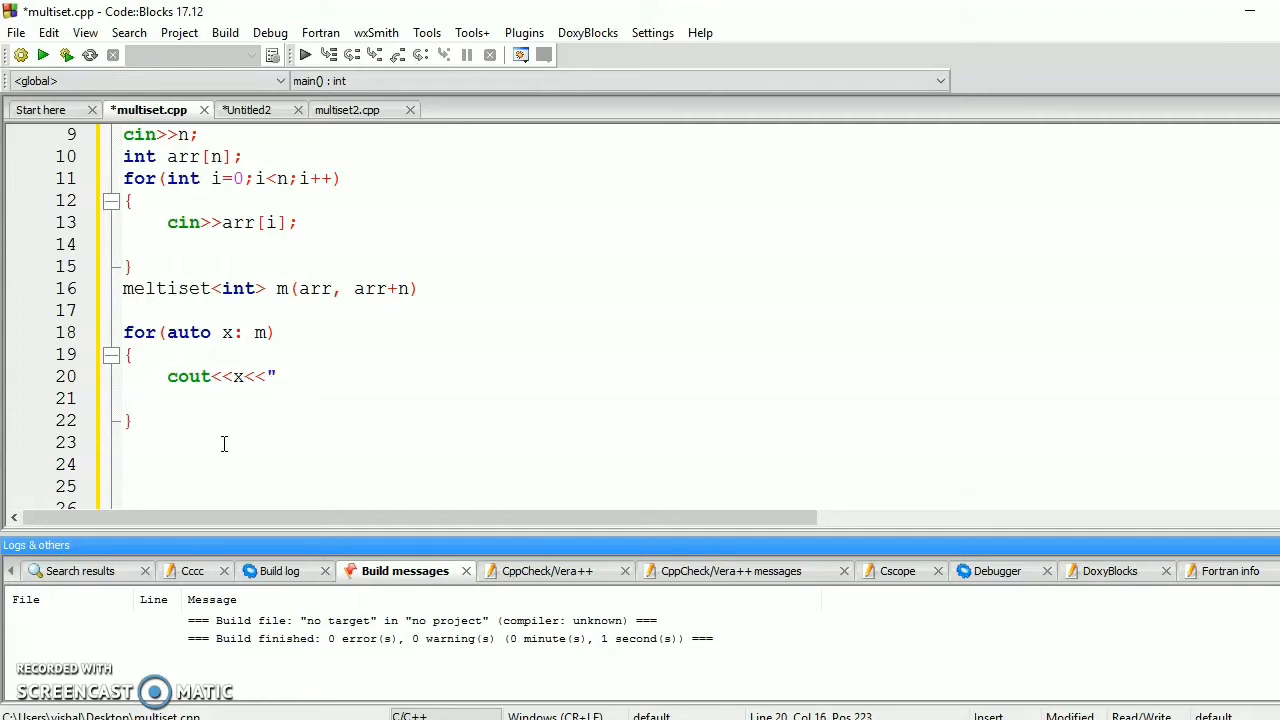
text("<<)
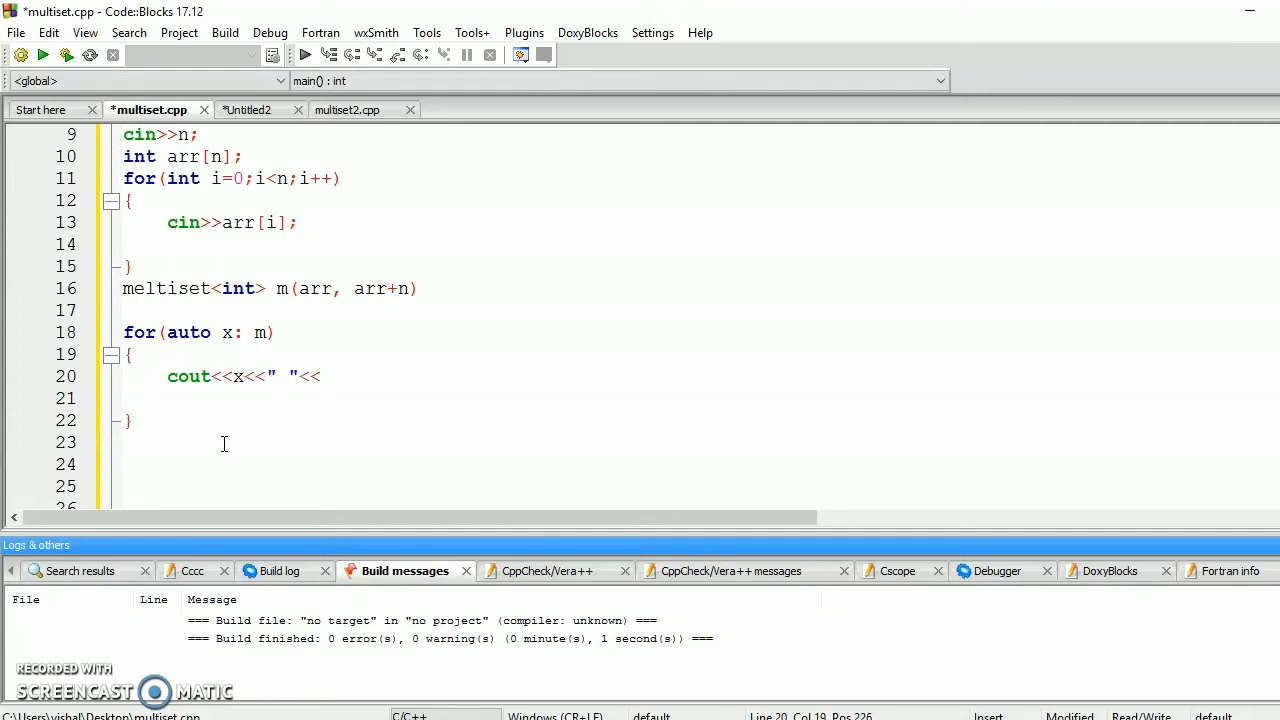
text(endl;)
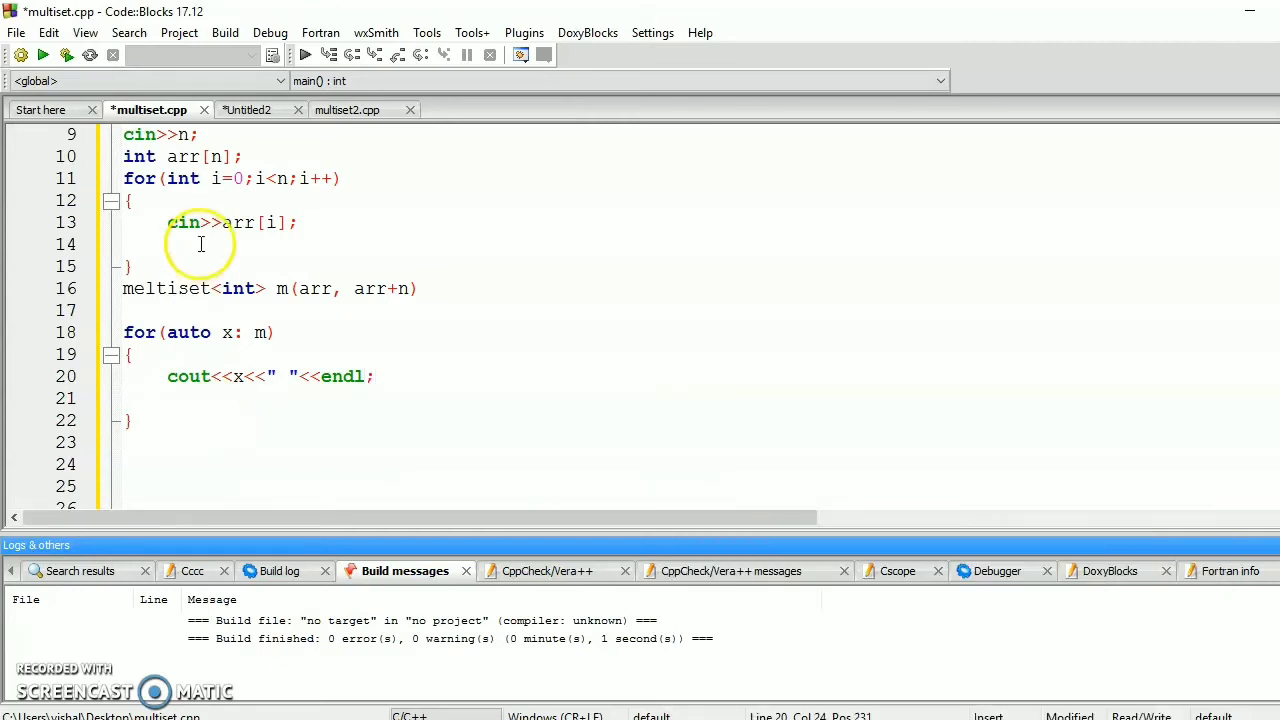
mouse_move(66, 55)
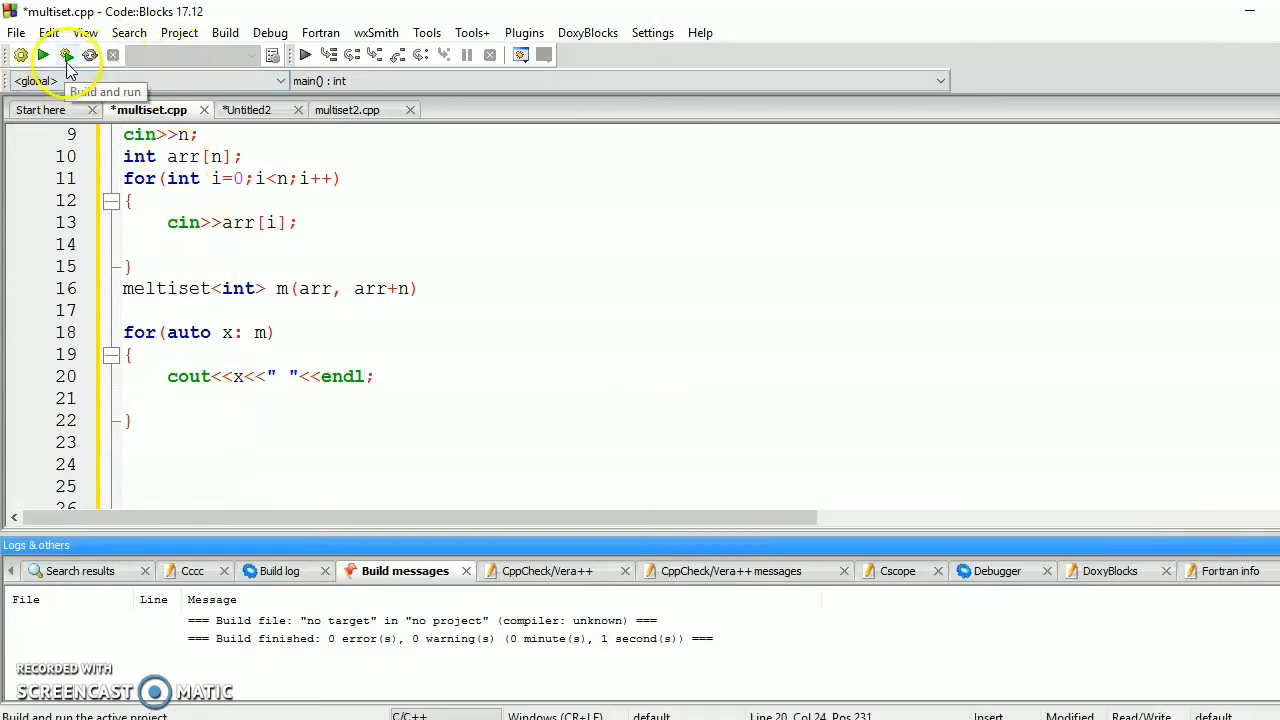
- Correct 'meltiset' to 'multiset', add the missing semicolon, and rebuild to 0 errors
click(66, 55)
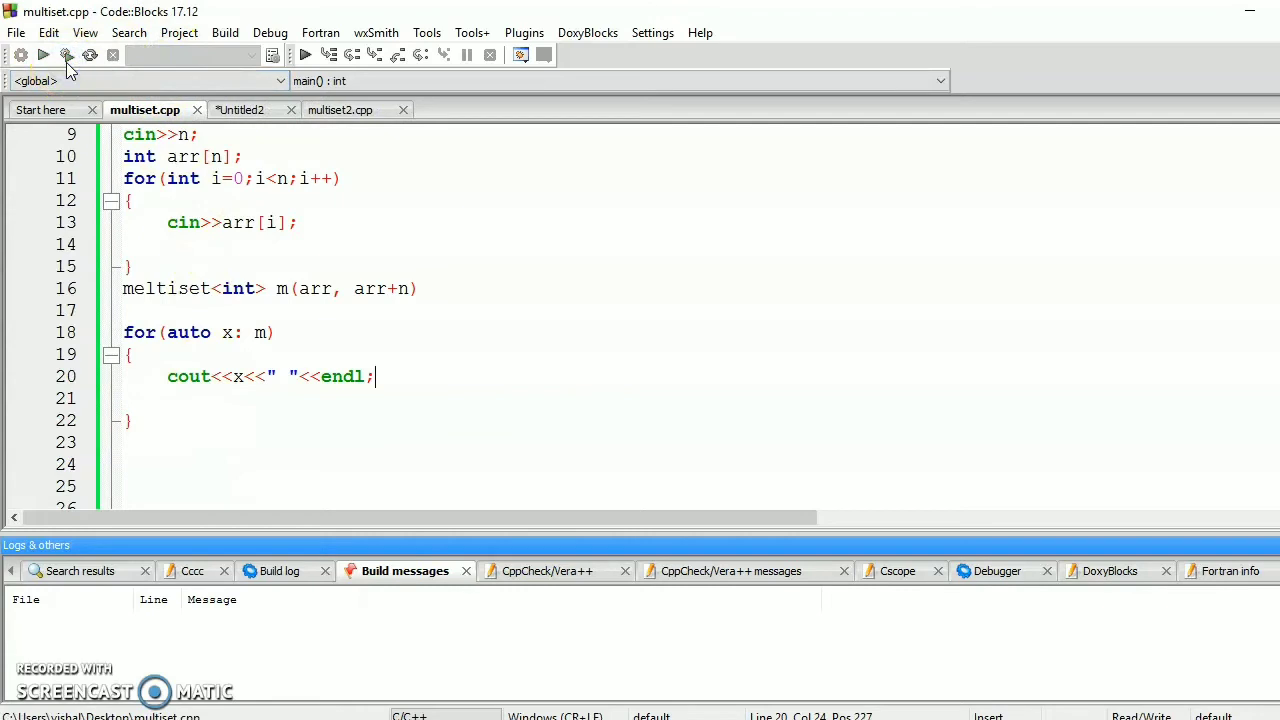
click(66, 55)
text(u)
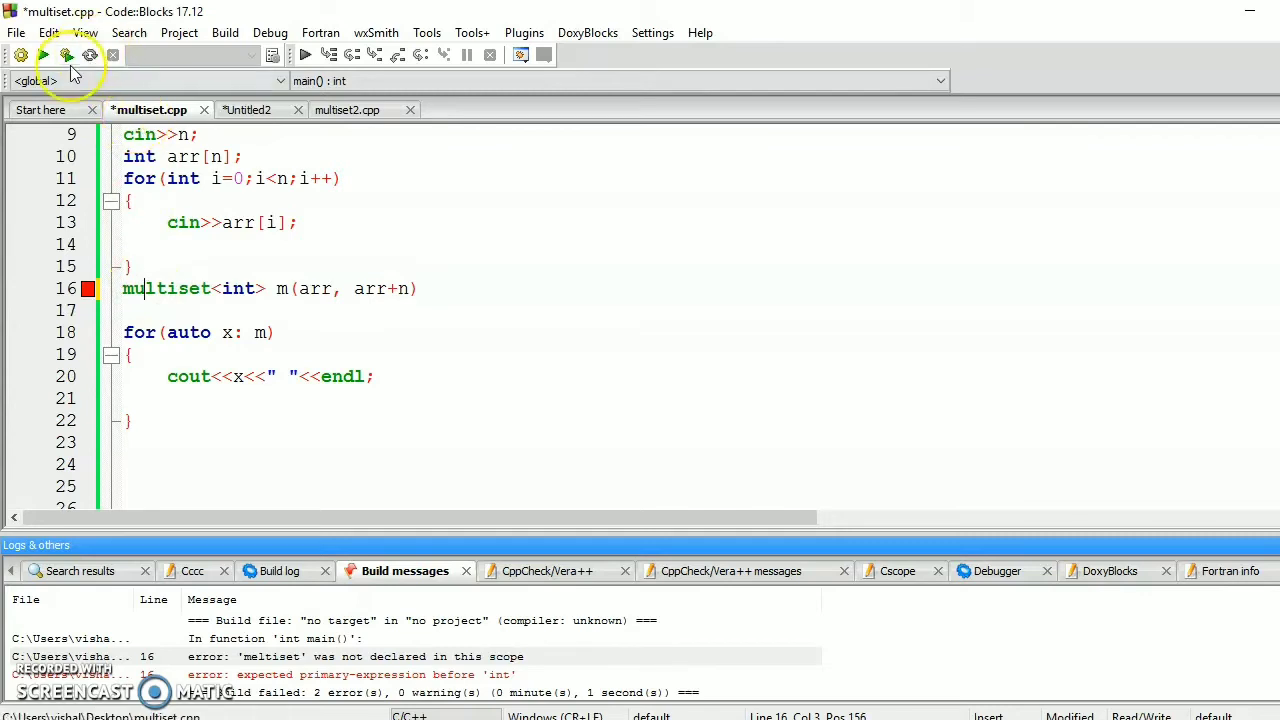
click(66, 55)
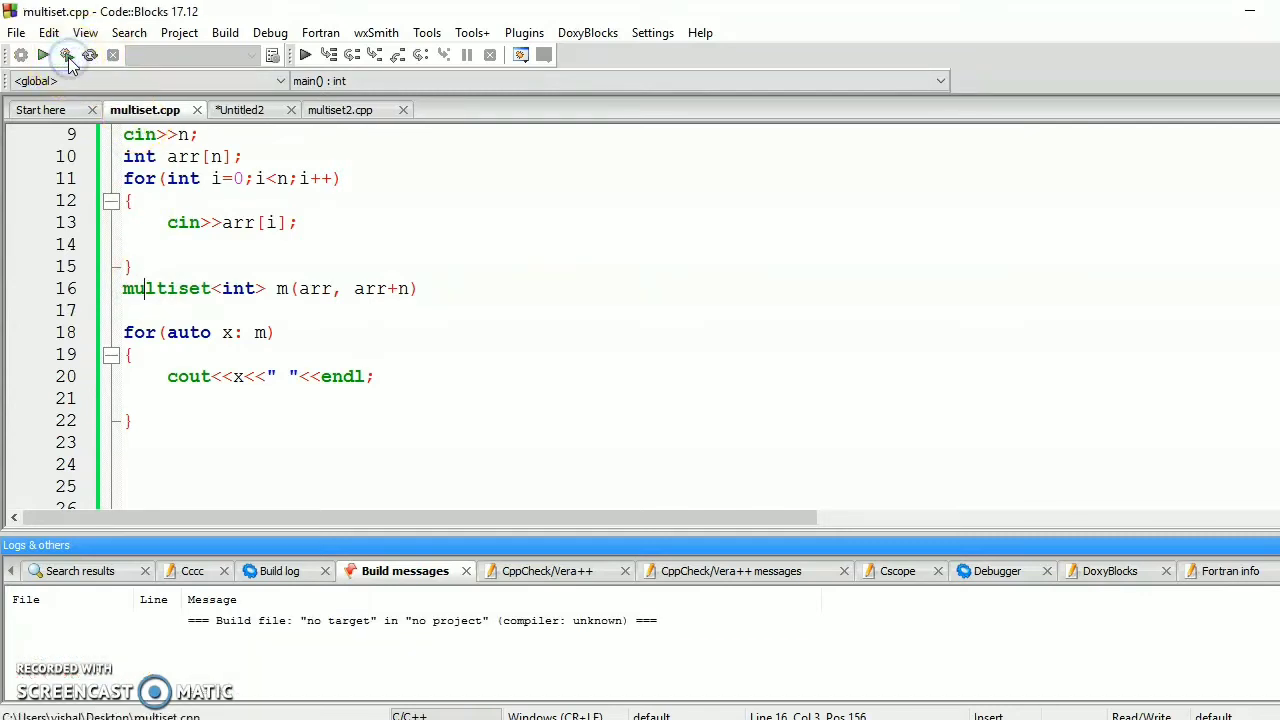
click(66, 55)
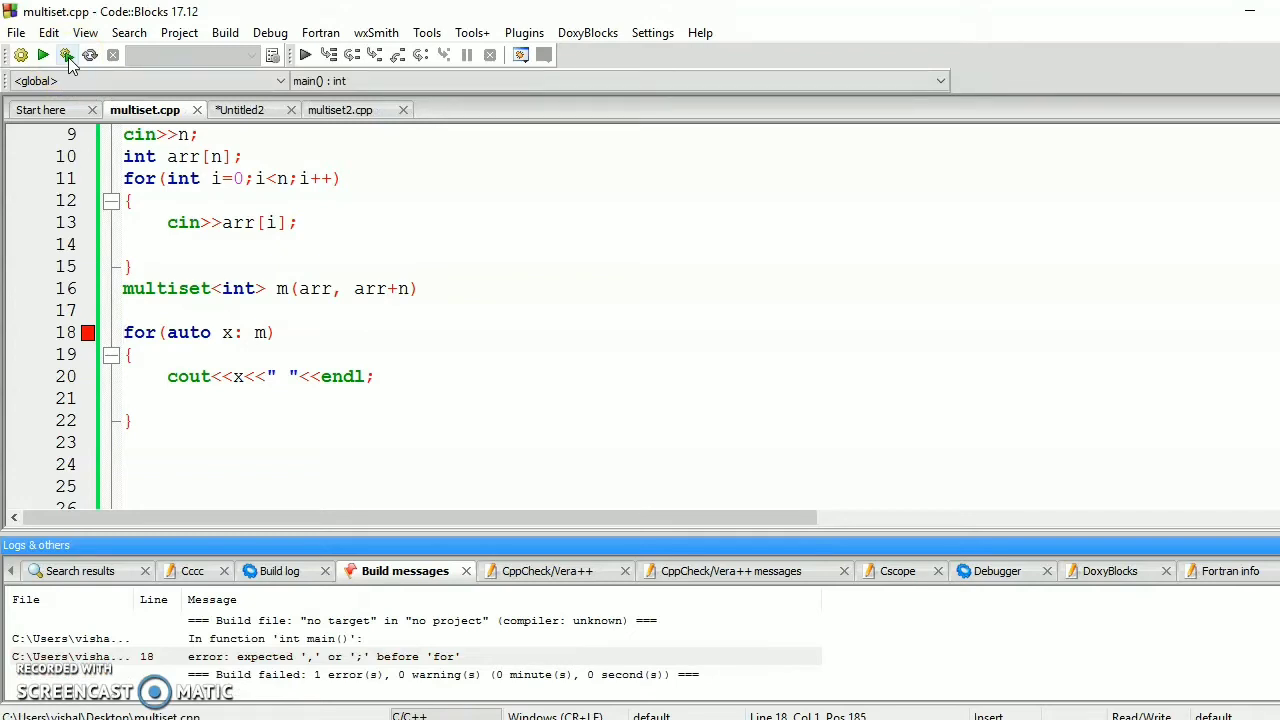
mouse_move(432, 293)
text(;)
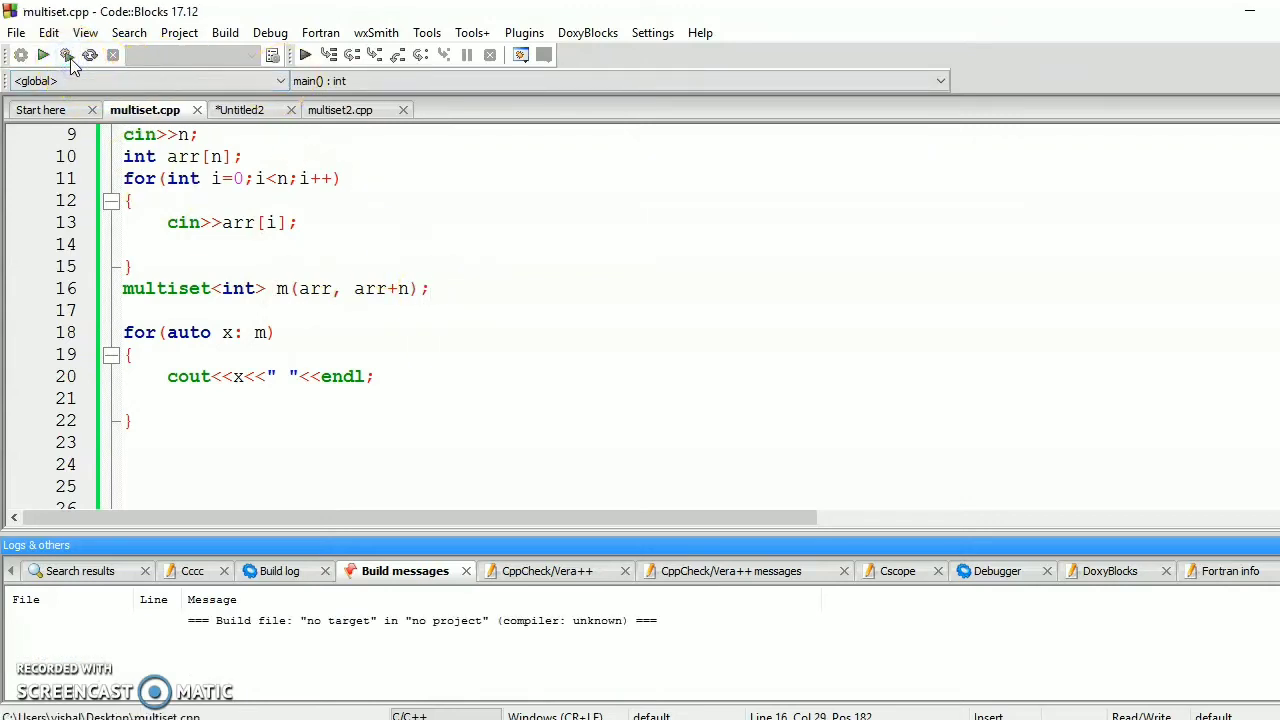
click(68, 55)
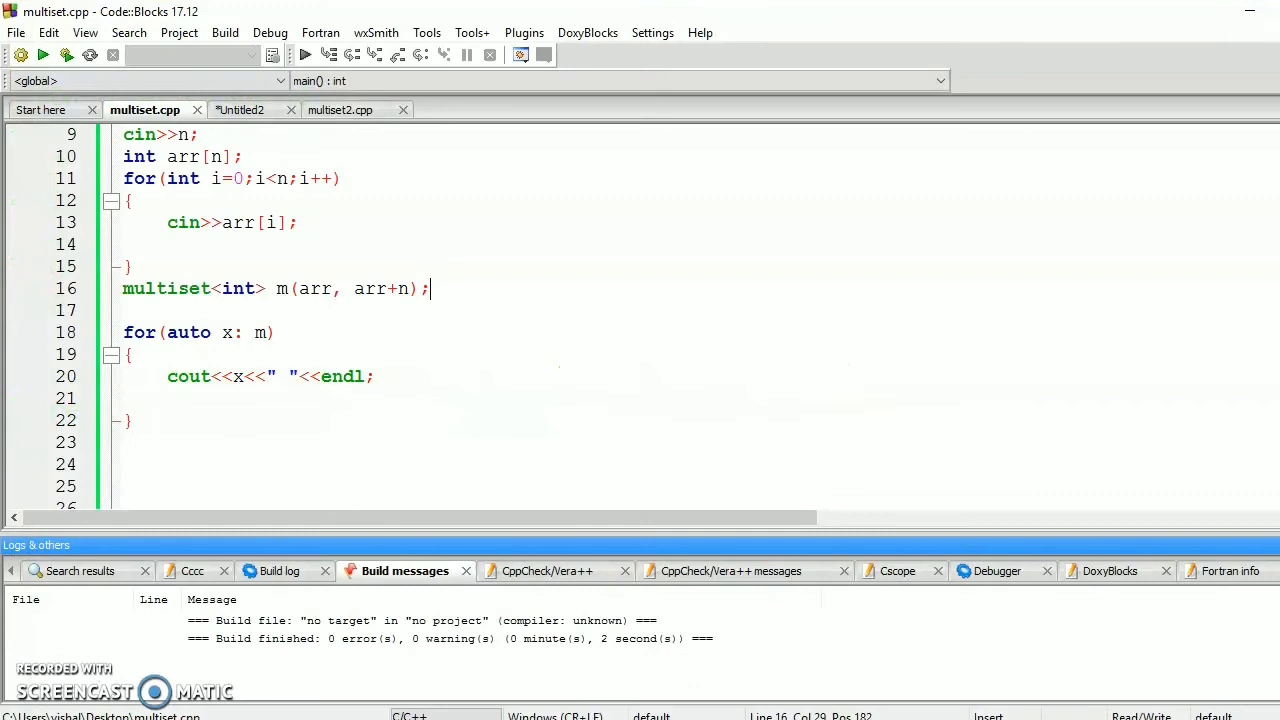
mouse_move(290, 300)
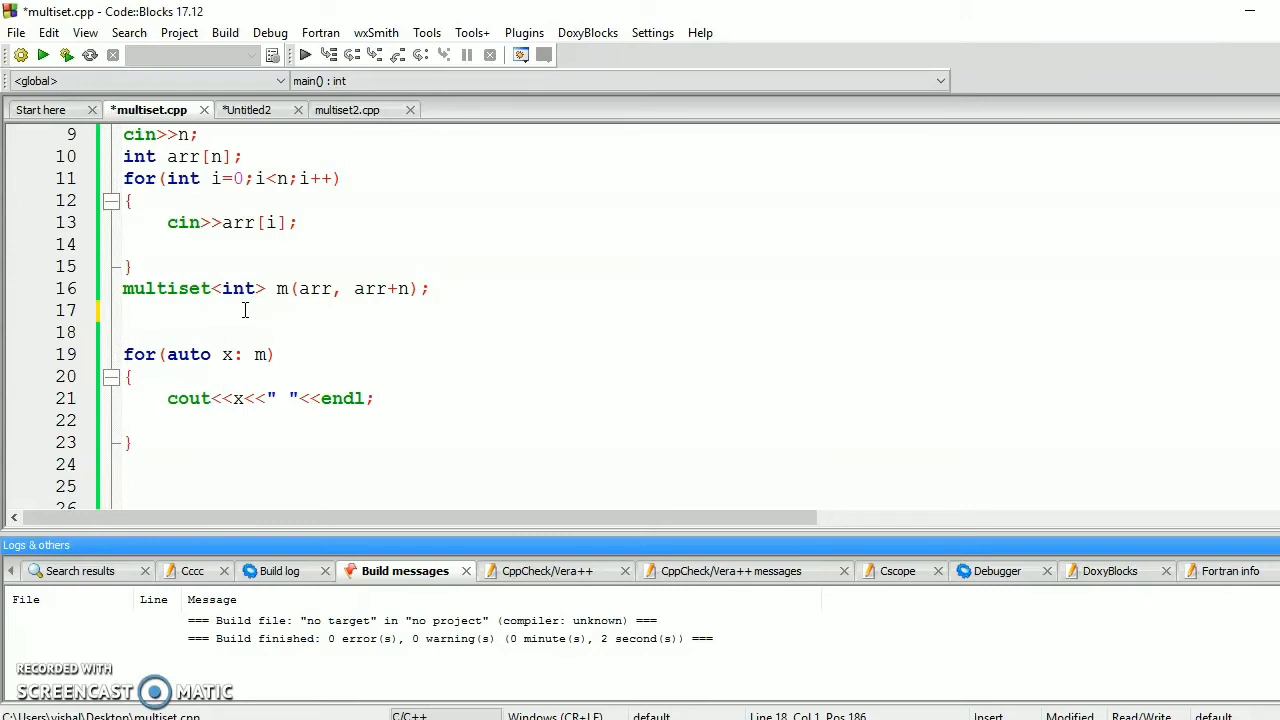
- Add m.insert(50); and m.erase(10); after the multiset declaration
text(m)
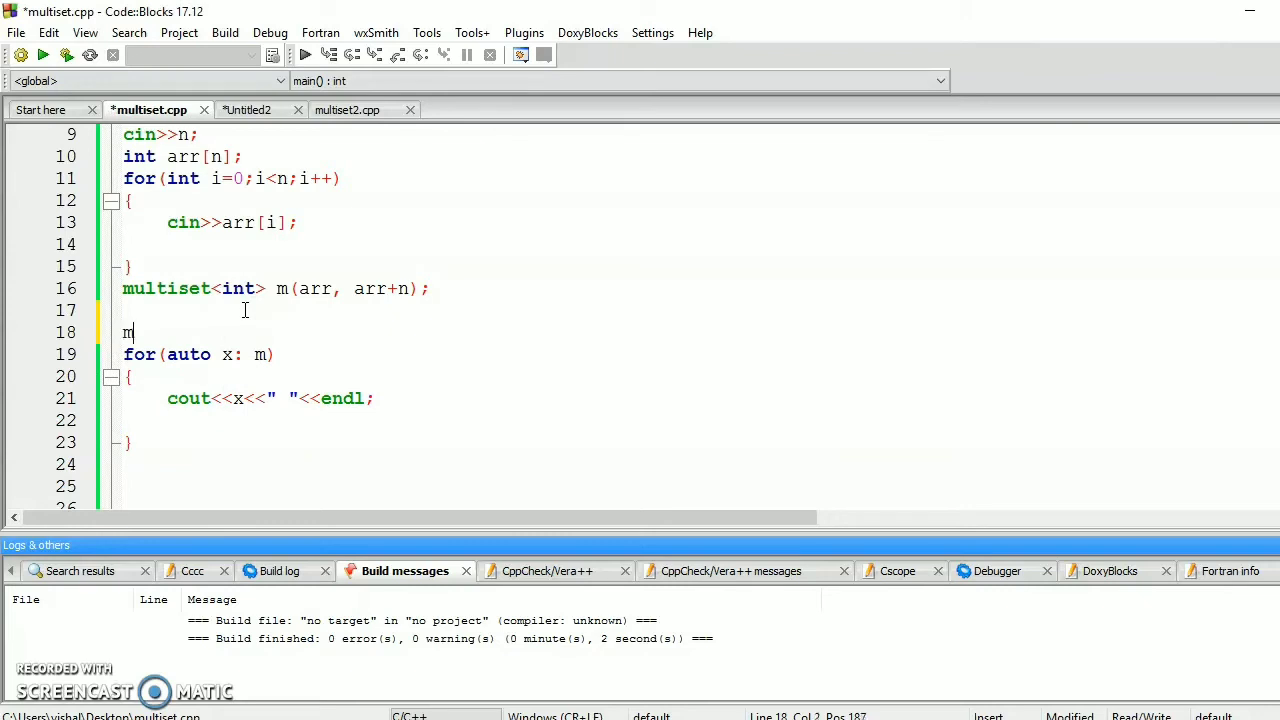
text(.ins)
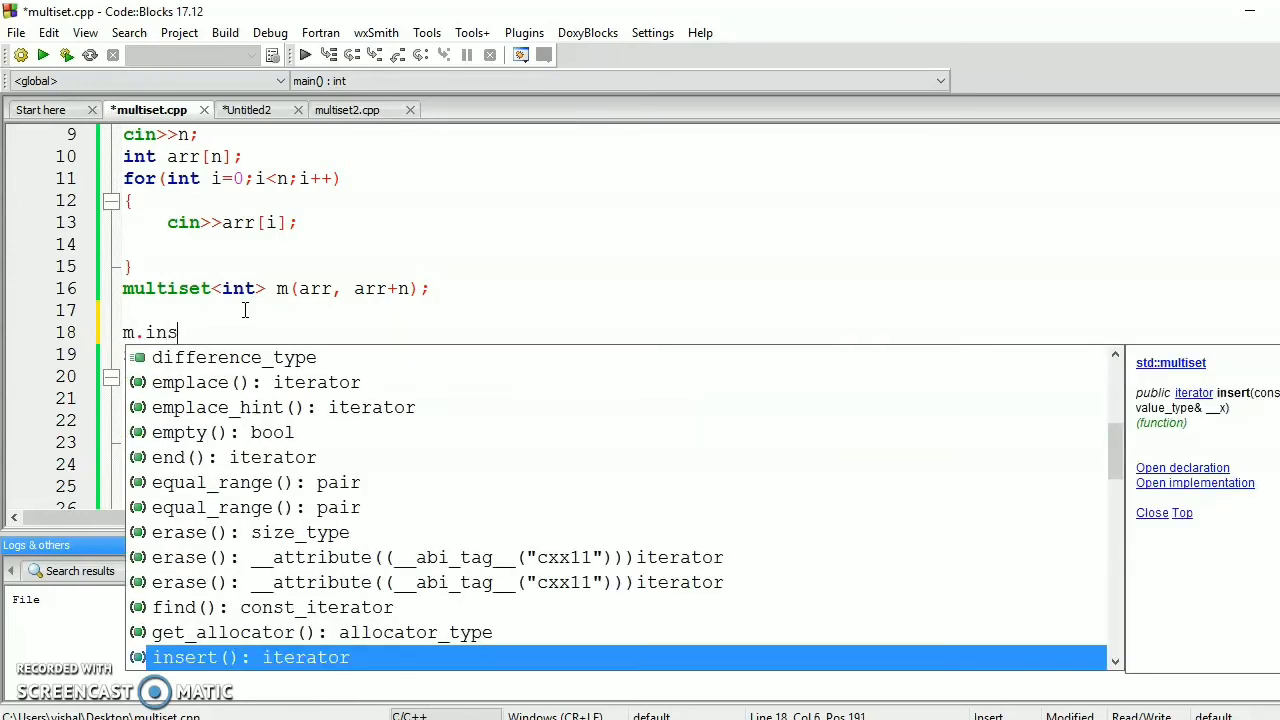
text(ert(50);)
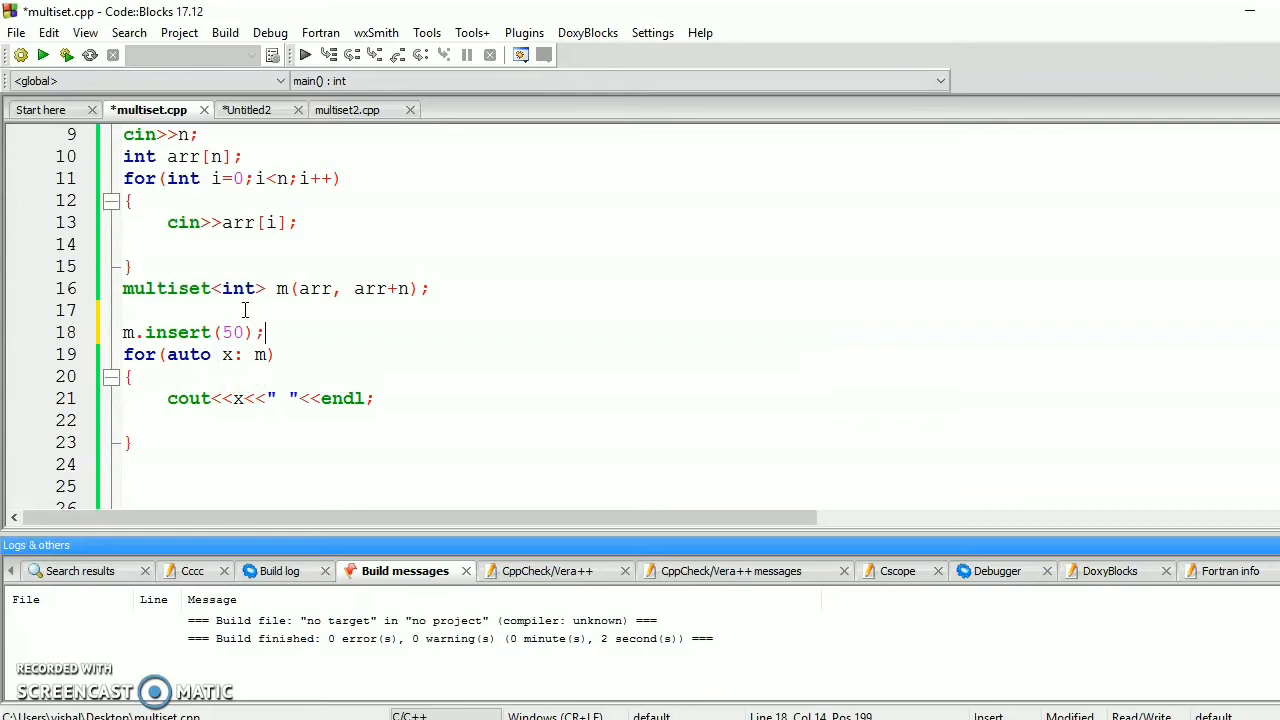
key(Return)
text(m.e)
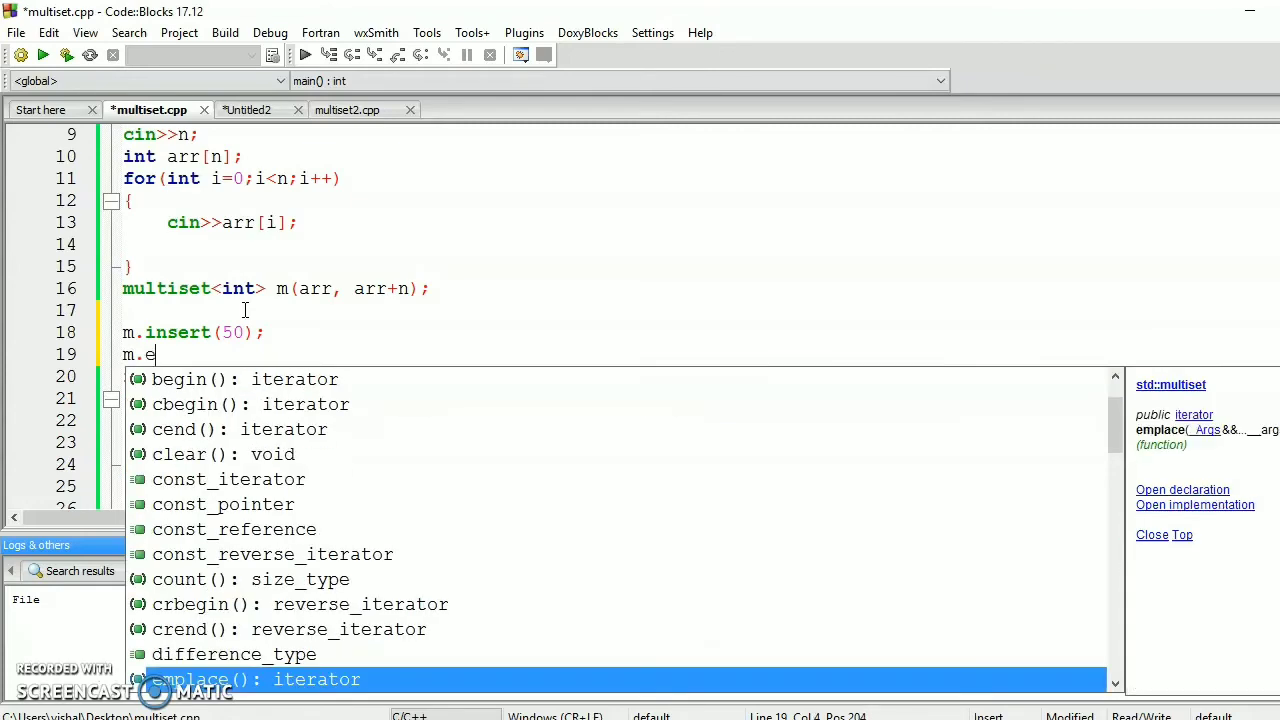
text(rase(10);)
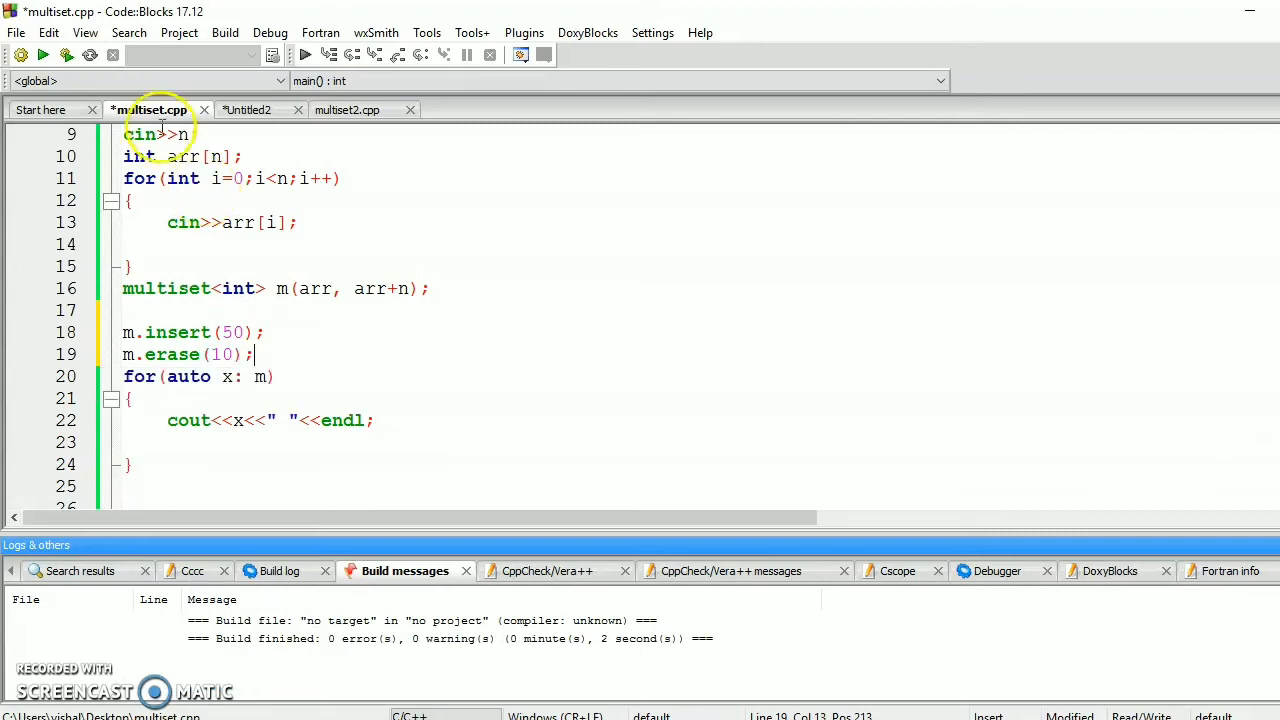
mouse_move(66, 55)
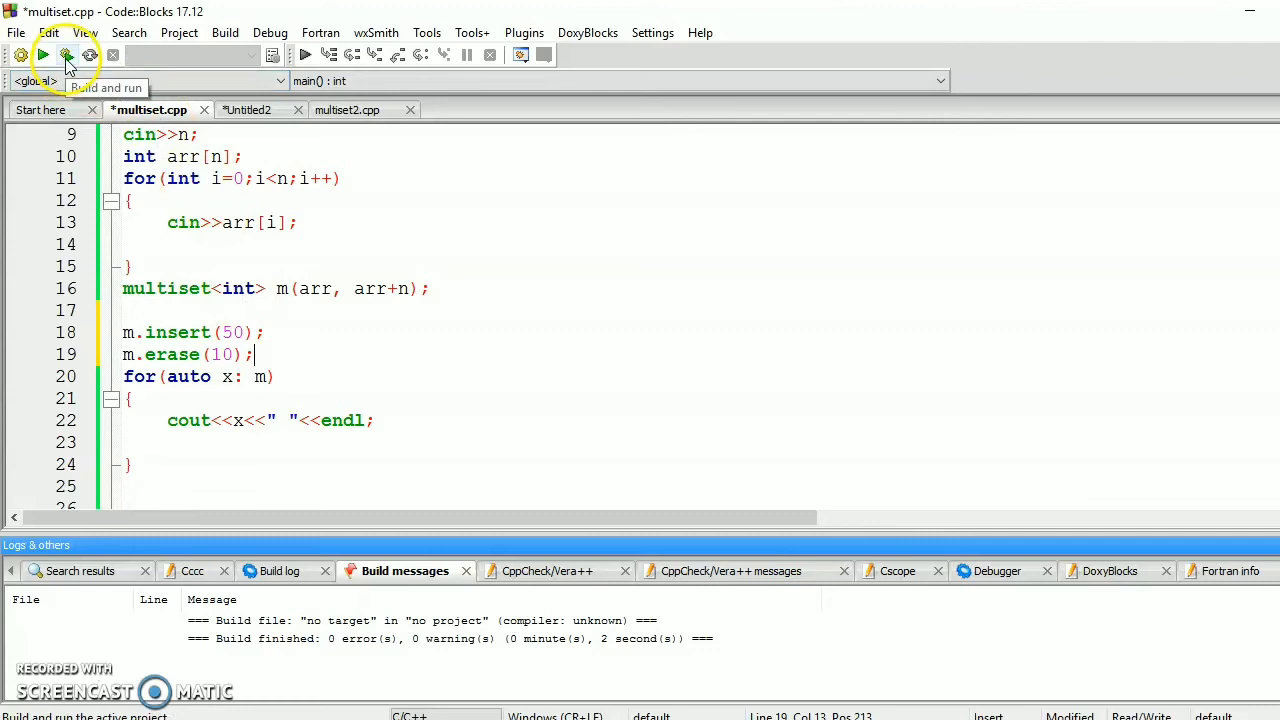
- Build the insert/erase version and run it, entering 5 as the count
click(66, 55)
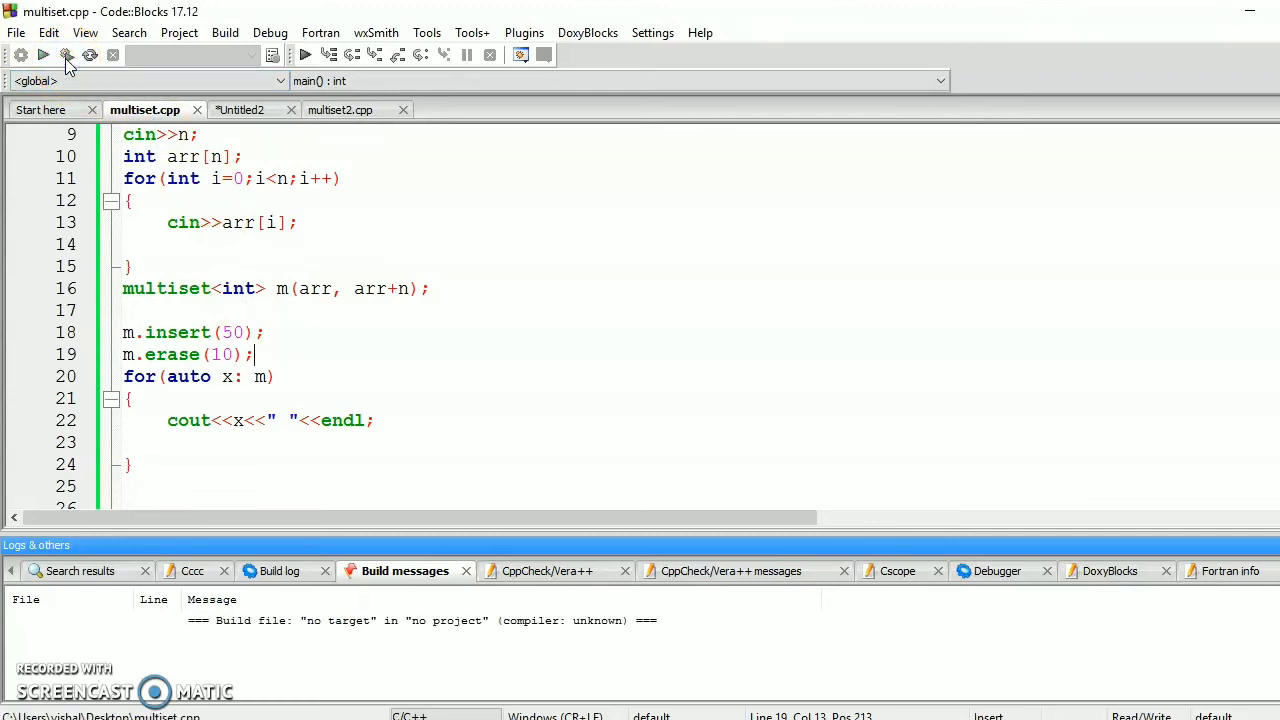
click(65, 55)
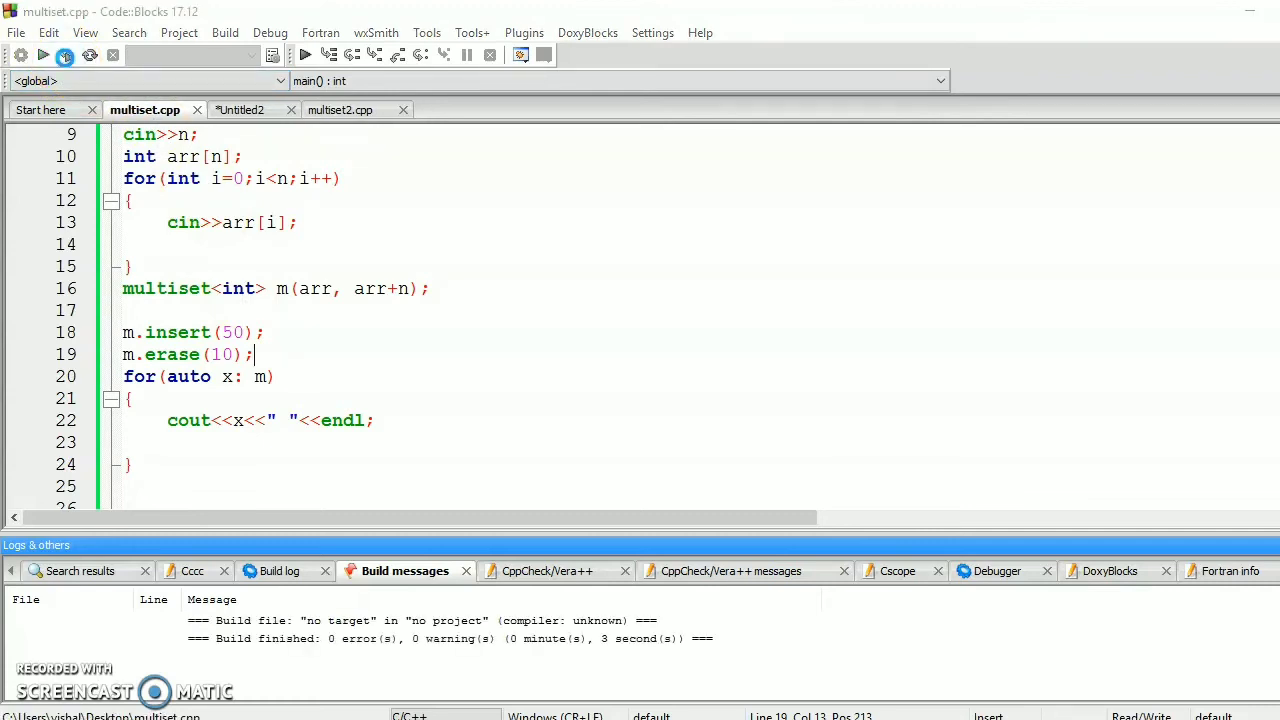
click(304, 55)
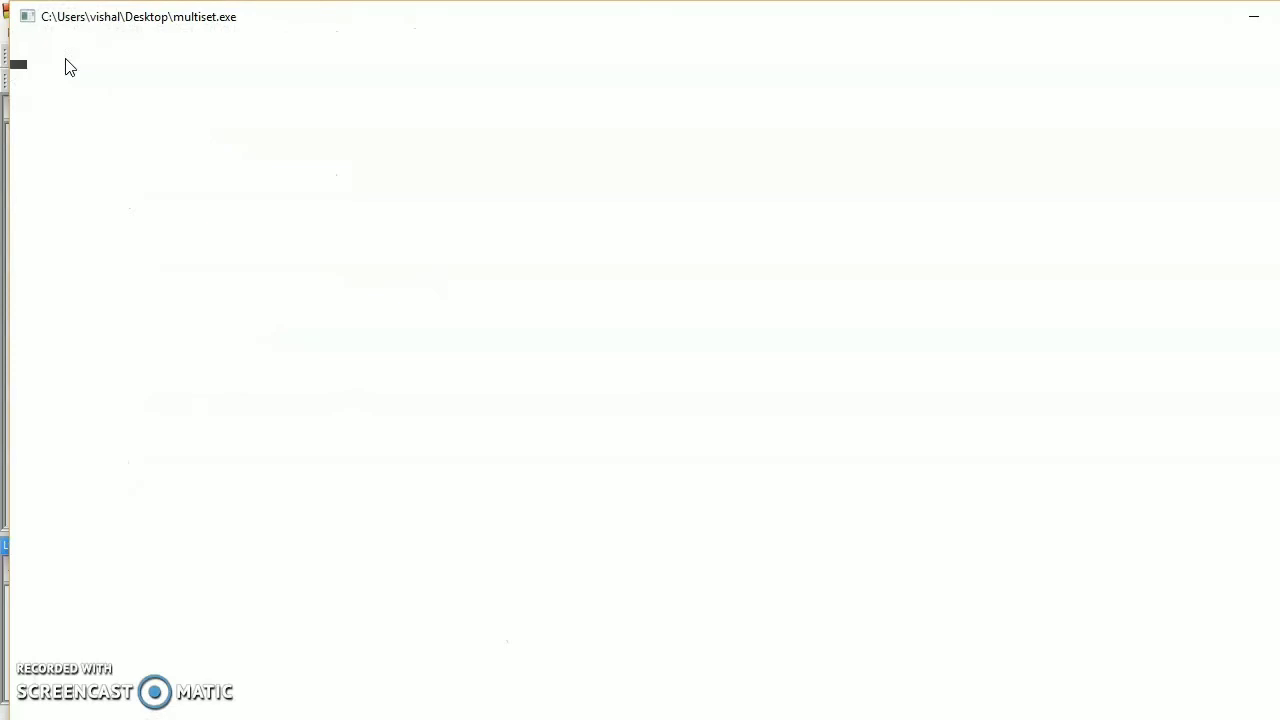
text(5)
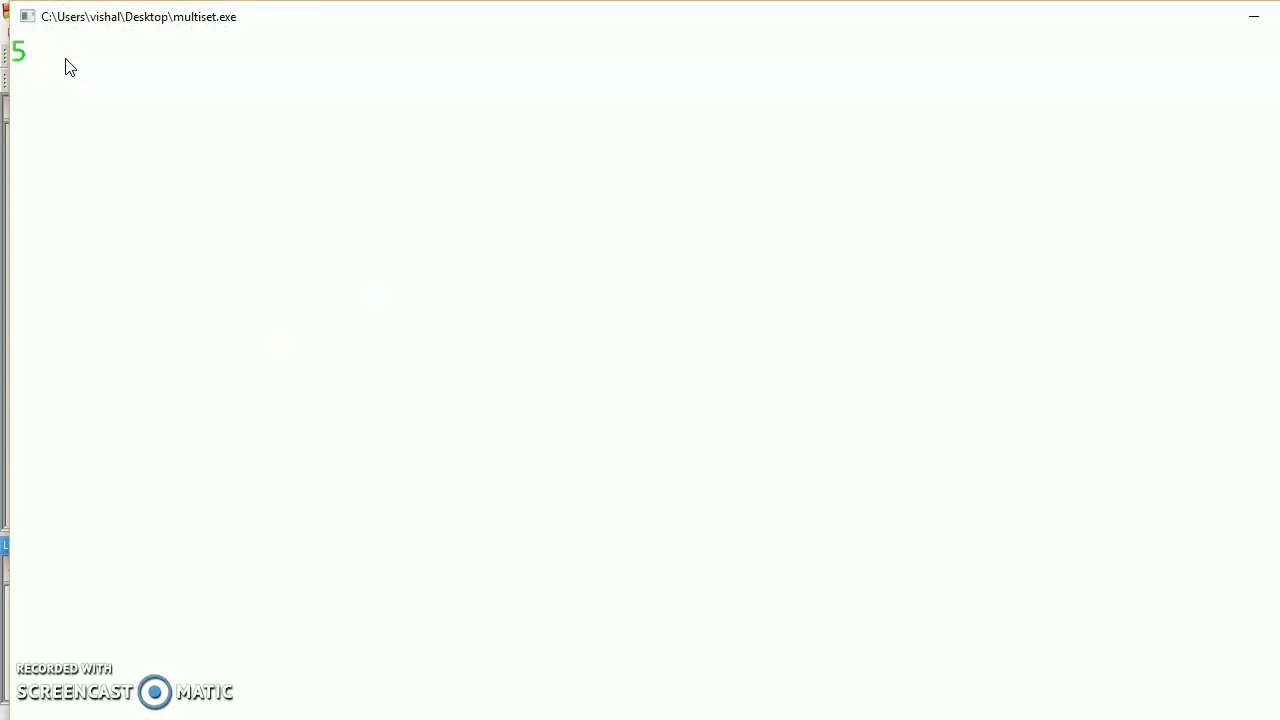
key(Return)
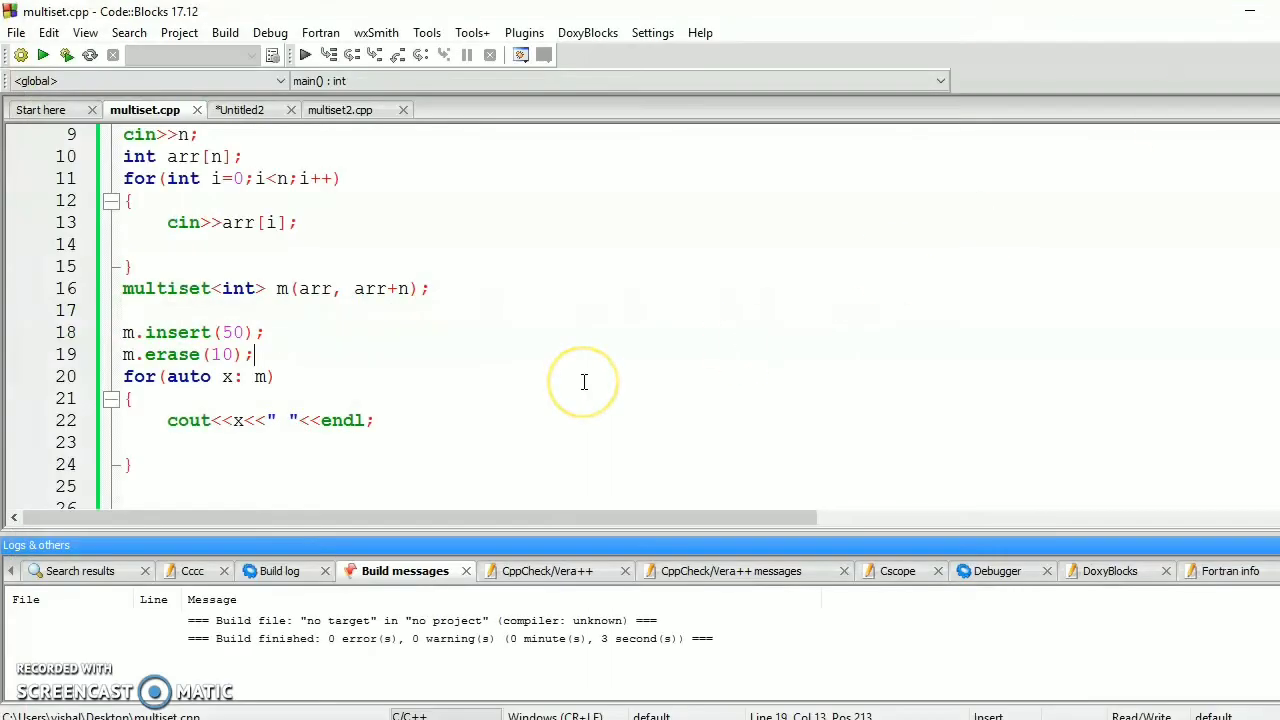
mouse_move(147, 315)
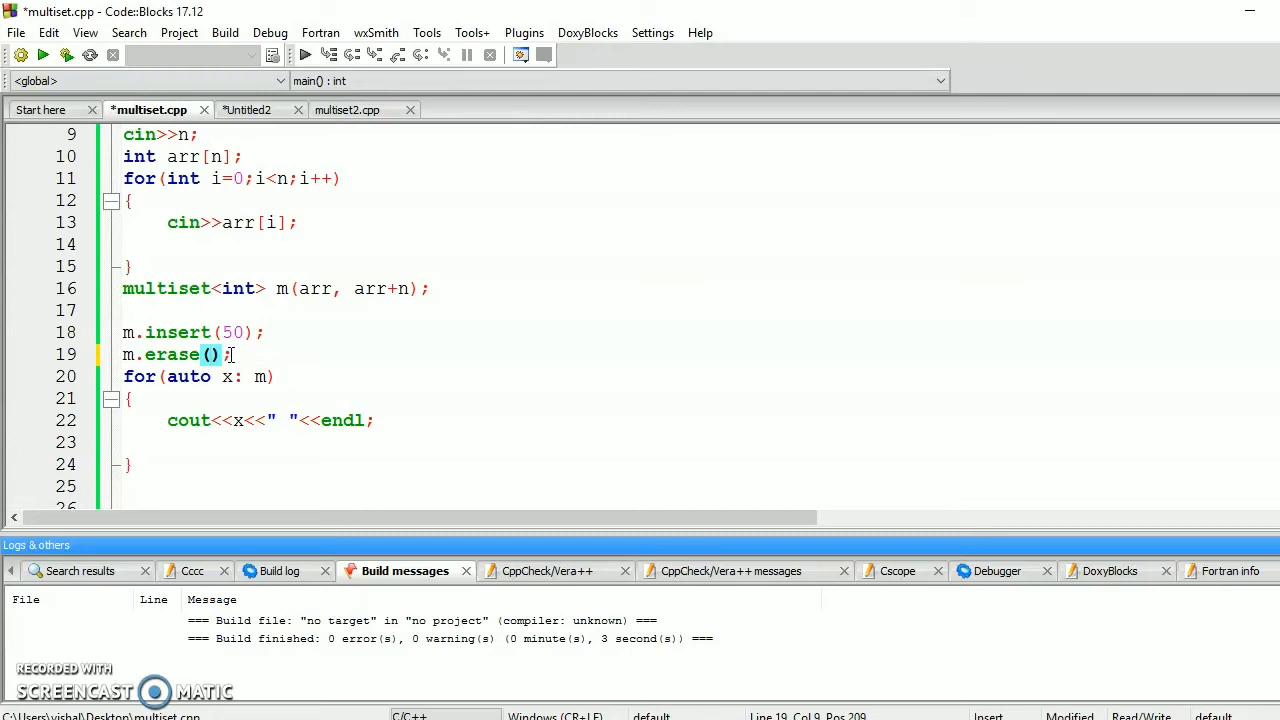
- Change line 19 to m.erase(m.find(10)); so only one 10 is erased
text(m.)
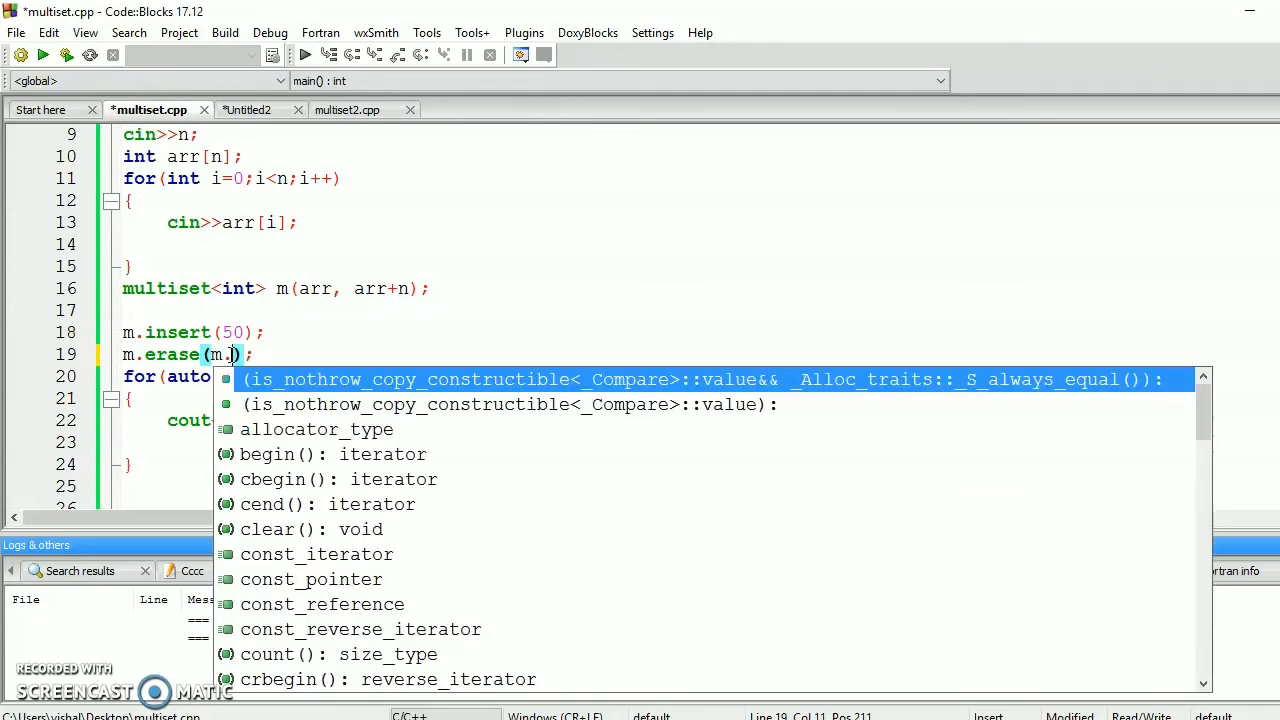
text(find()
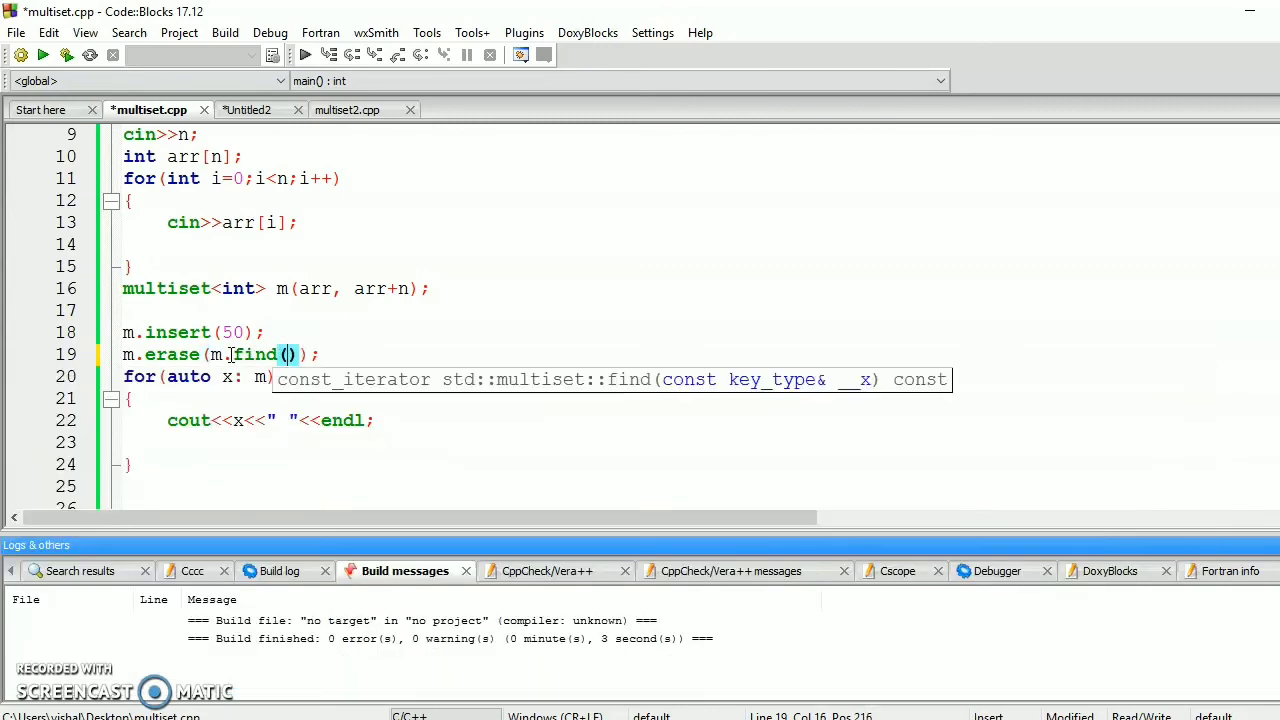
text(10)
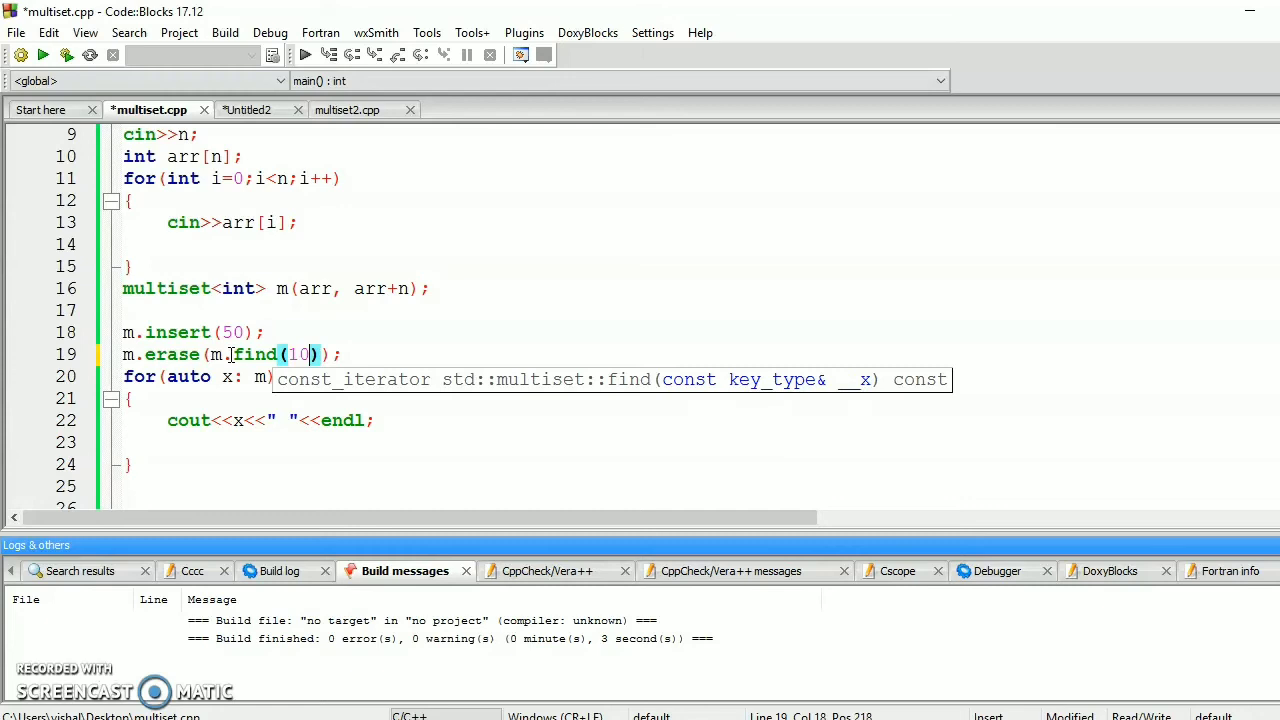
mouse_move(140, 85)
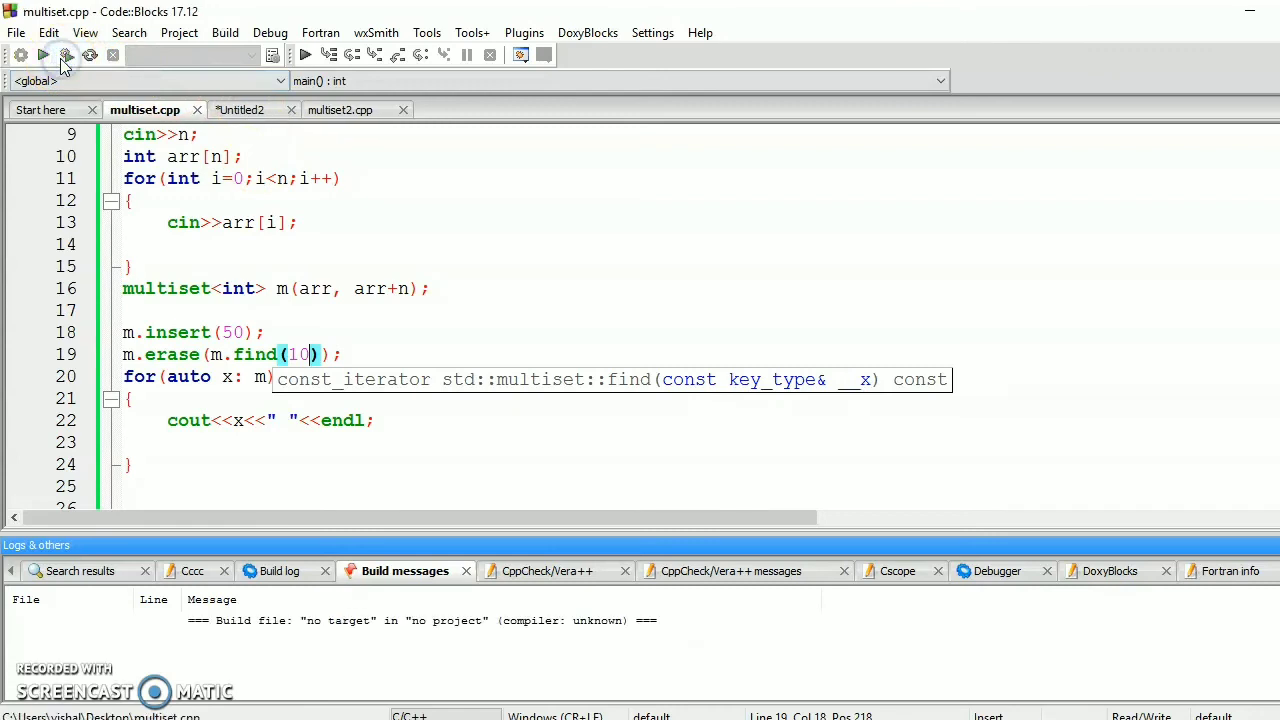
click(64, 55)
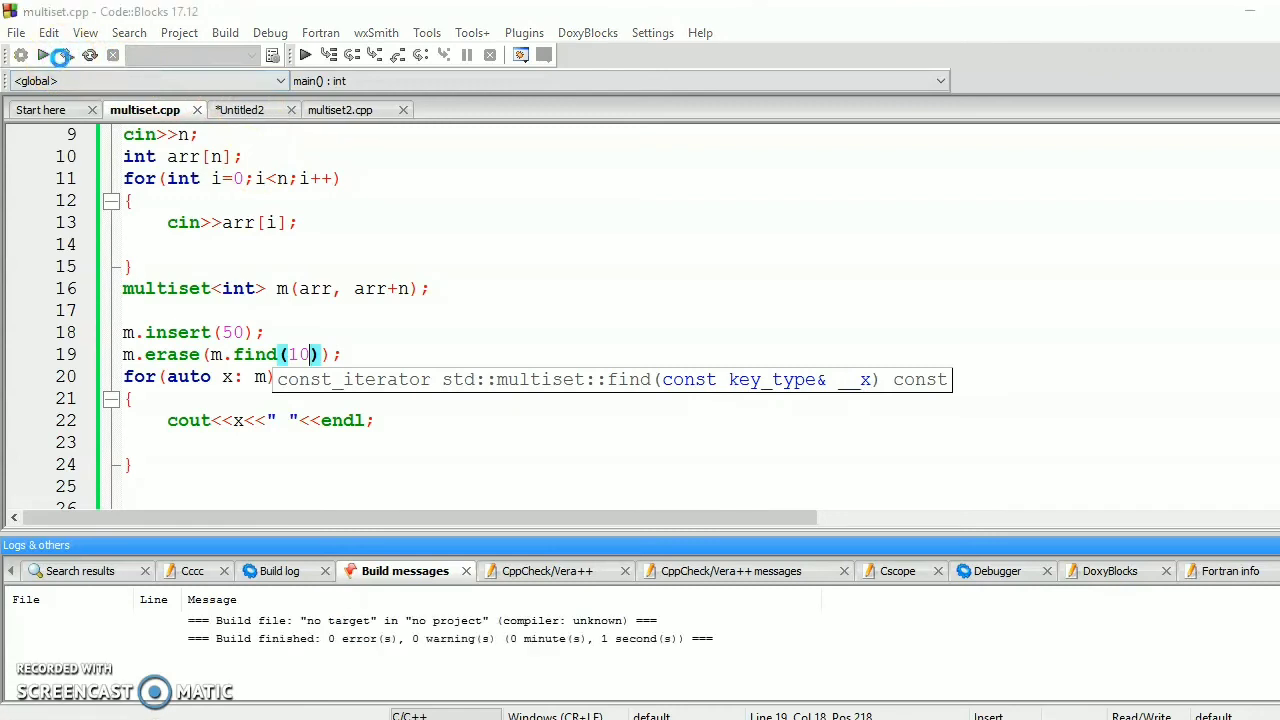
click(305, 54)
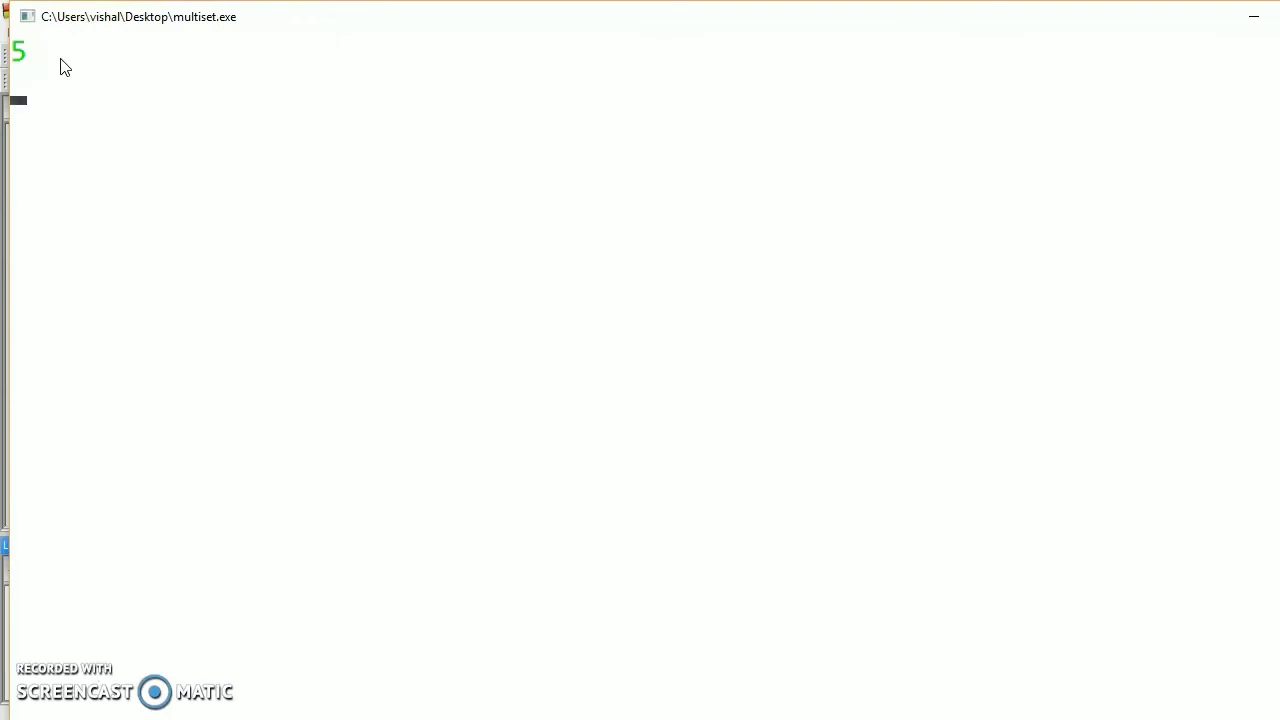
text(10 20 30 50)
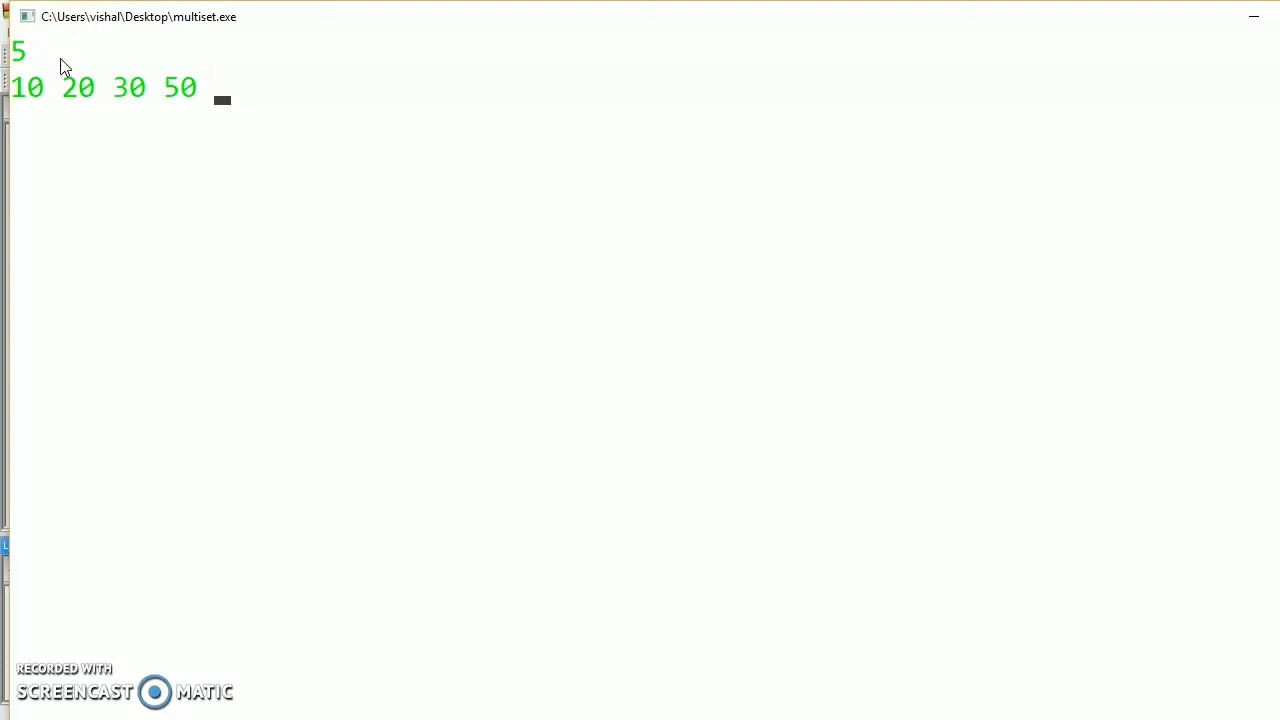
text(10)
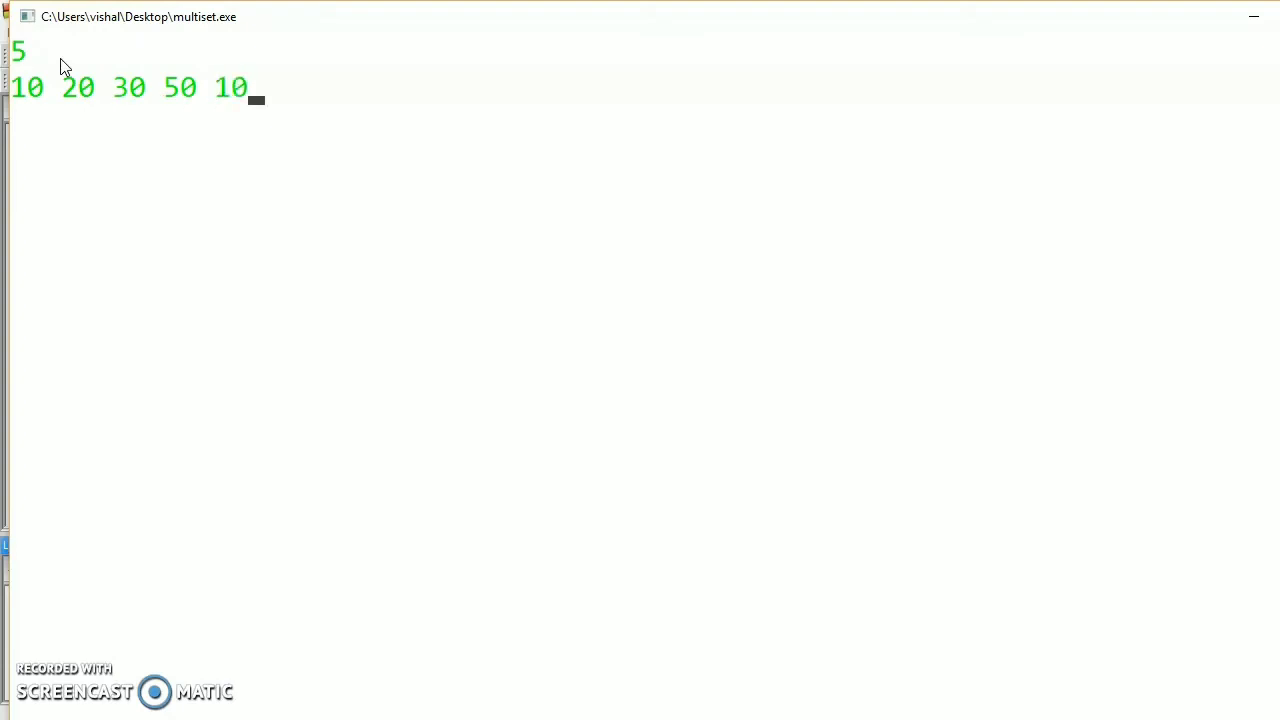
key(Return)
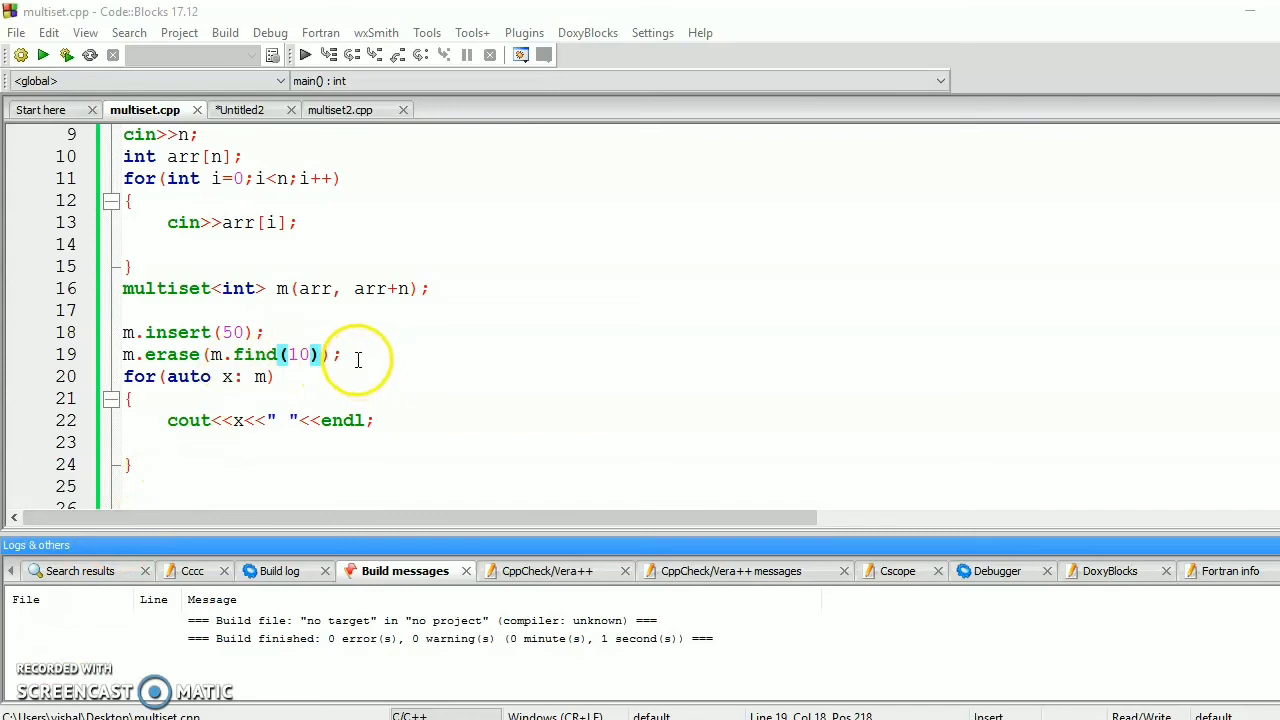
- Delete the insert/erase lines and write cout<<m.count(10)<<endl; on line 18
key(BackSpace)
text(m.co)
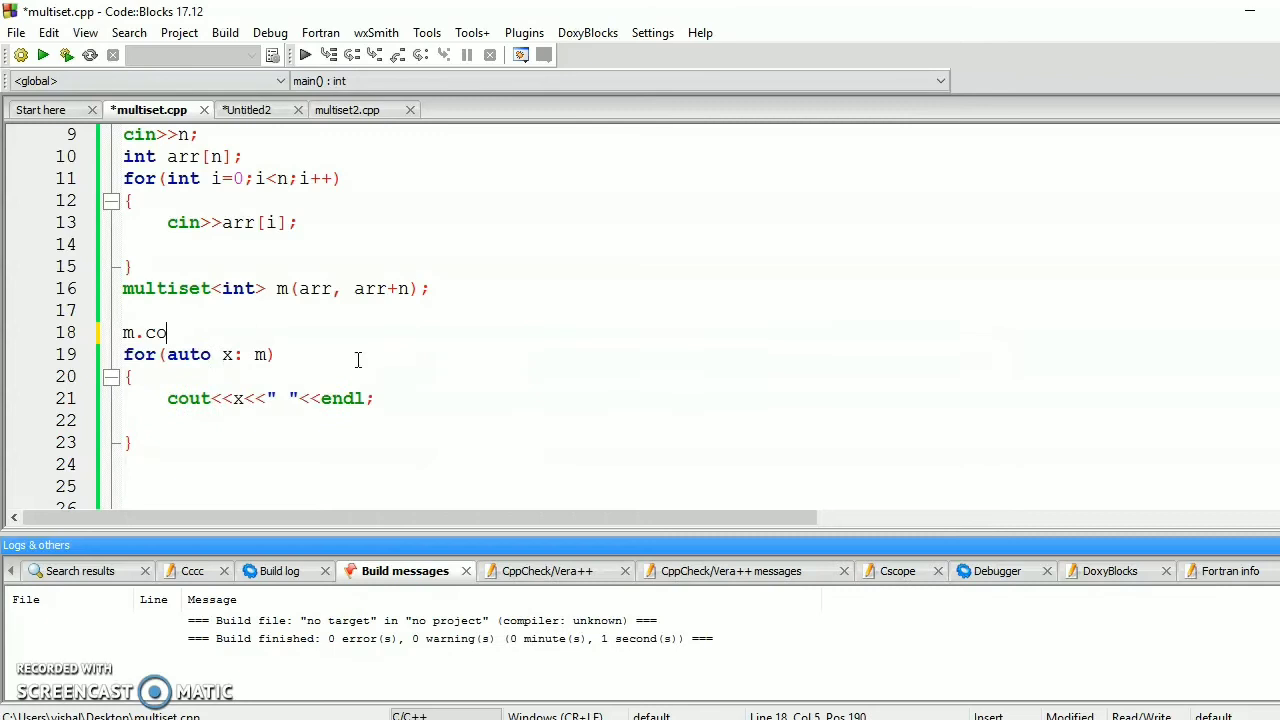
text(unt()
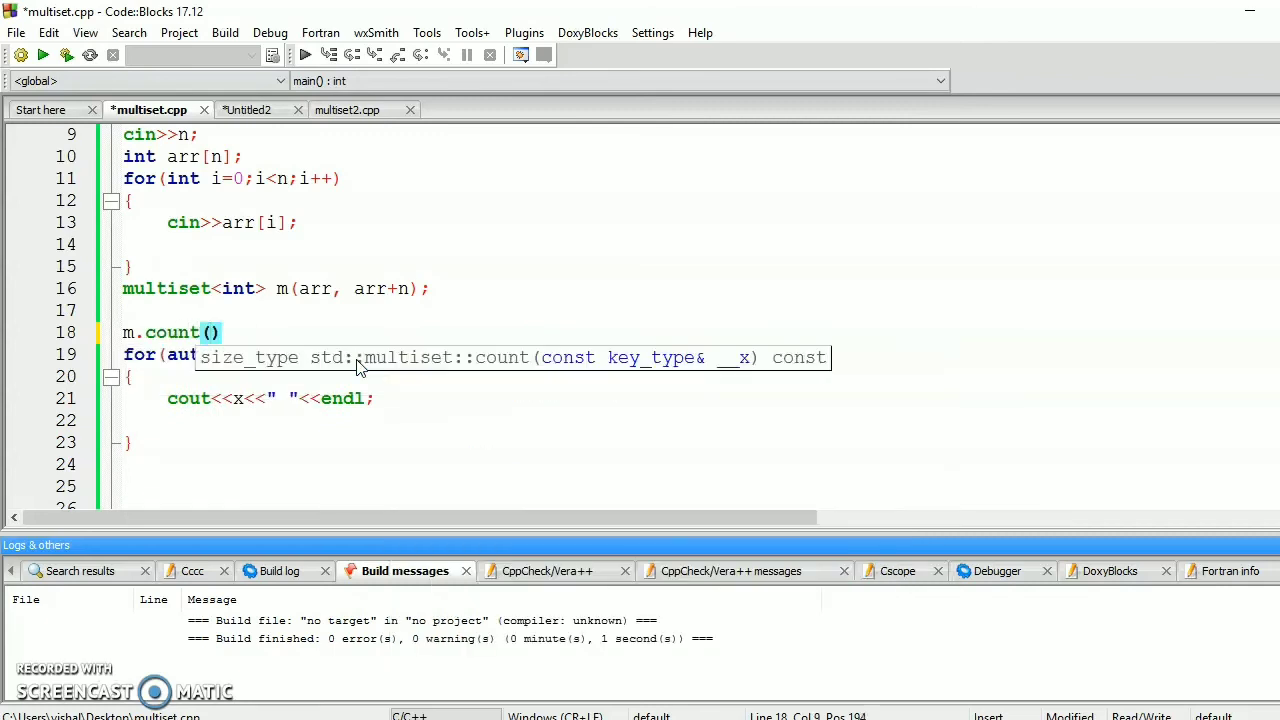
text(10)
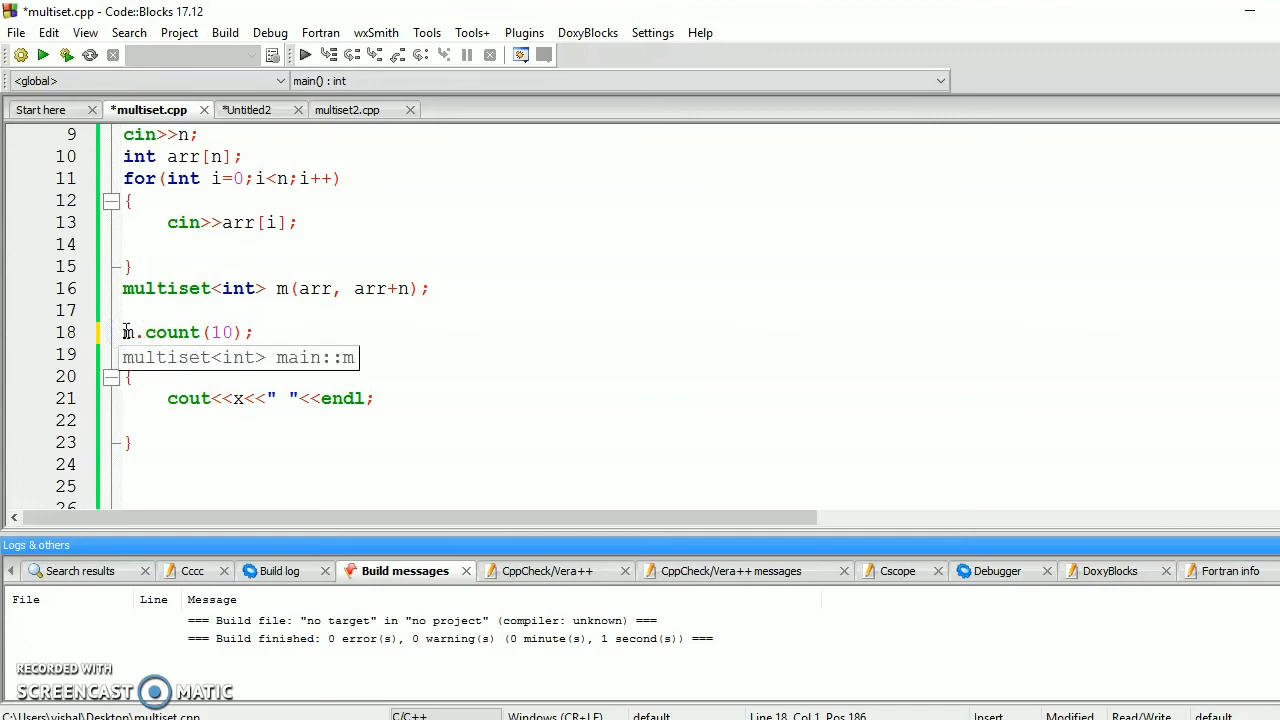
text(cout)
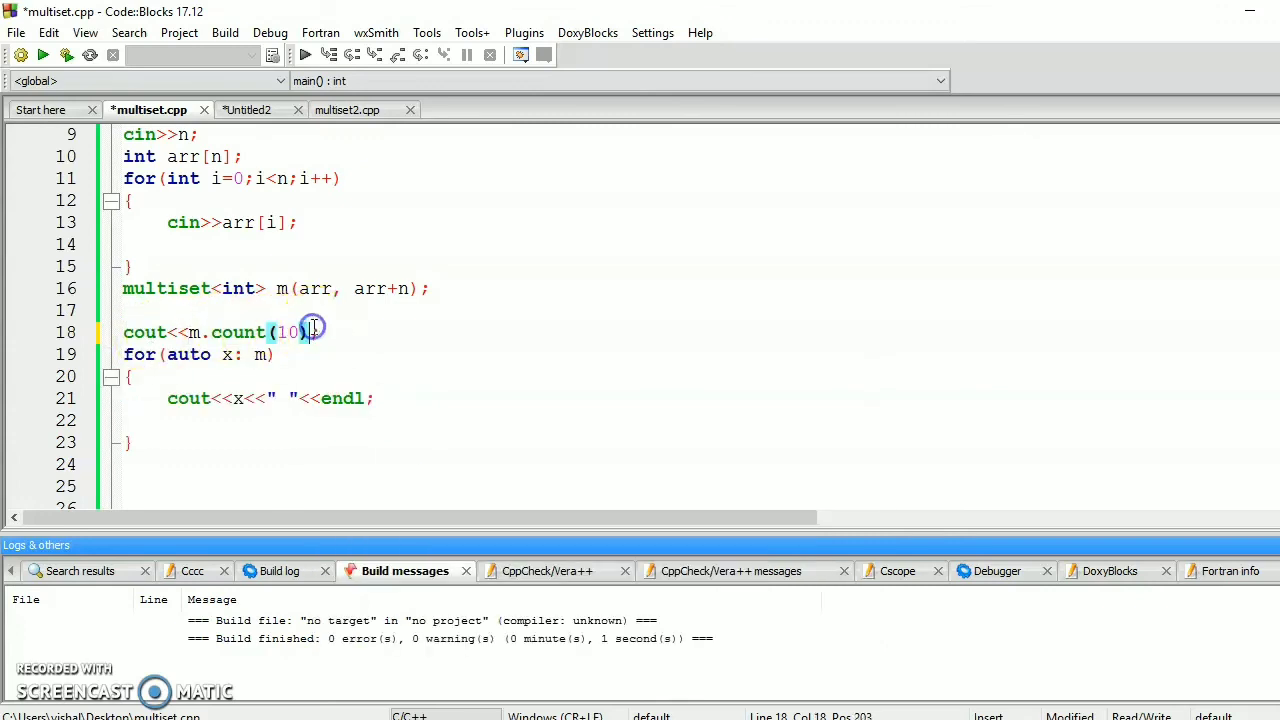
text(<<)
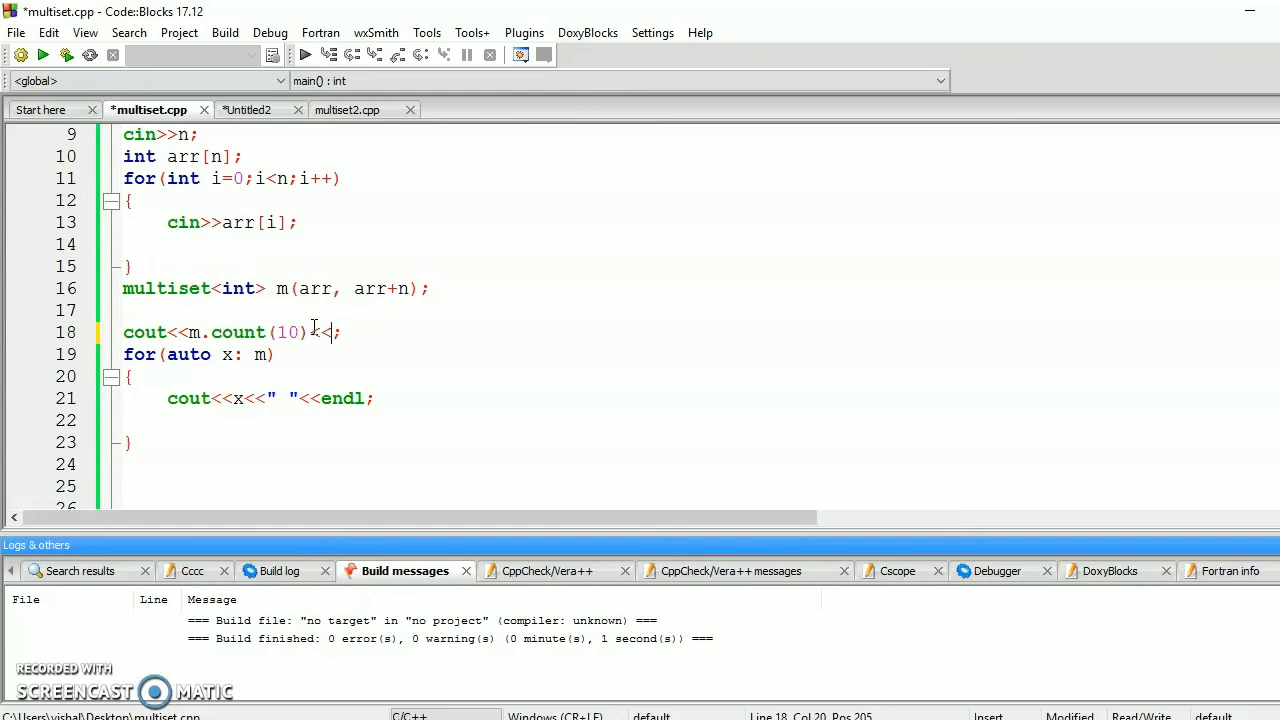
text(endl)
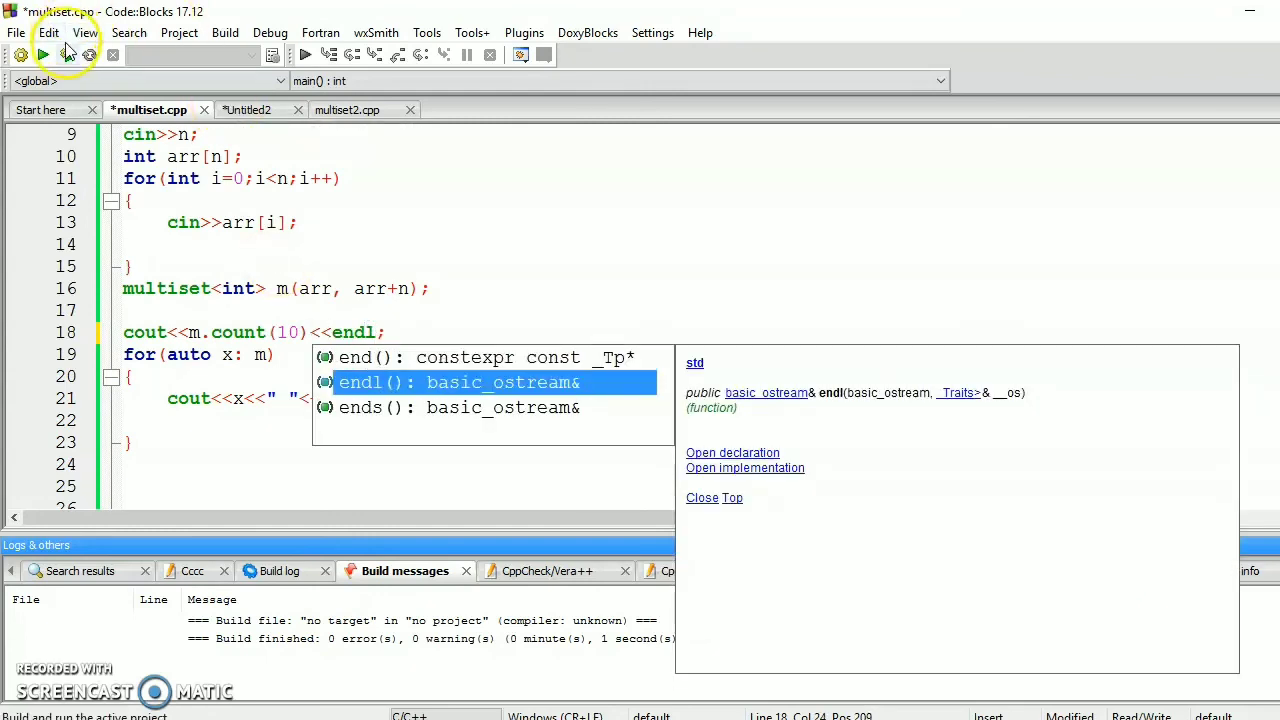
- Build and run the count(10) version, entering 6 as the number of values
click(69, 55)
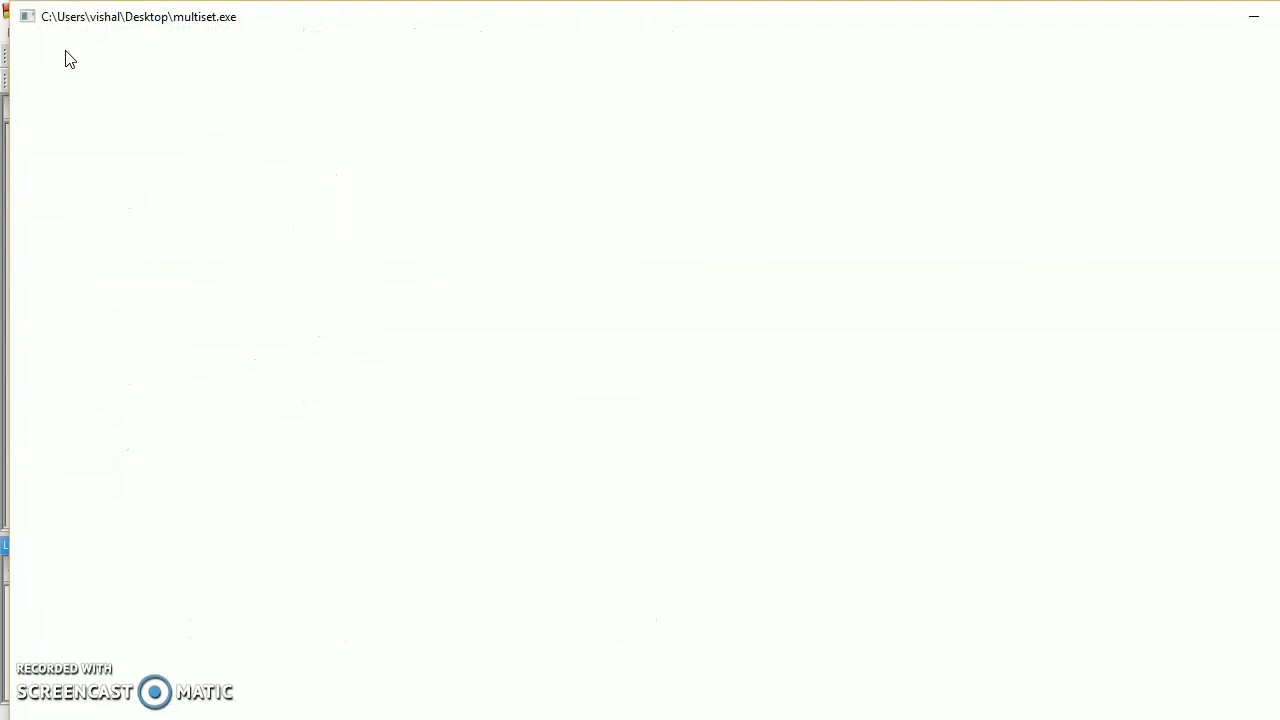
text(6)
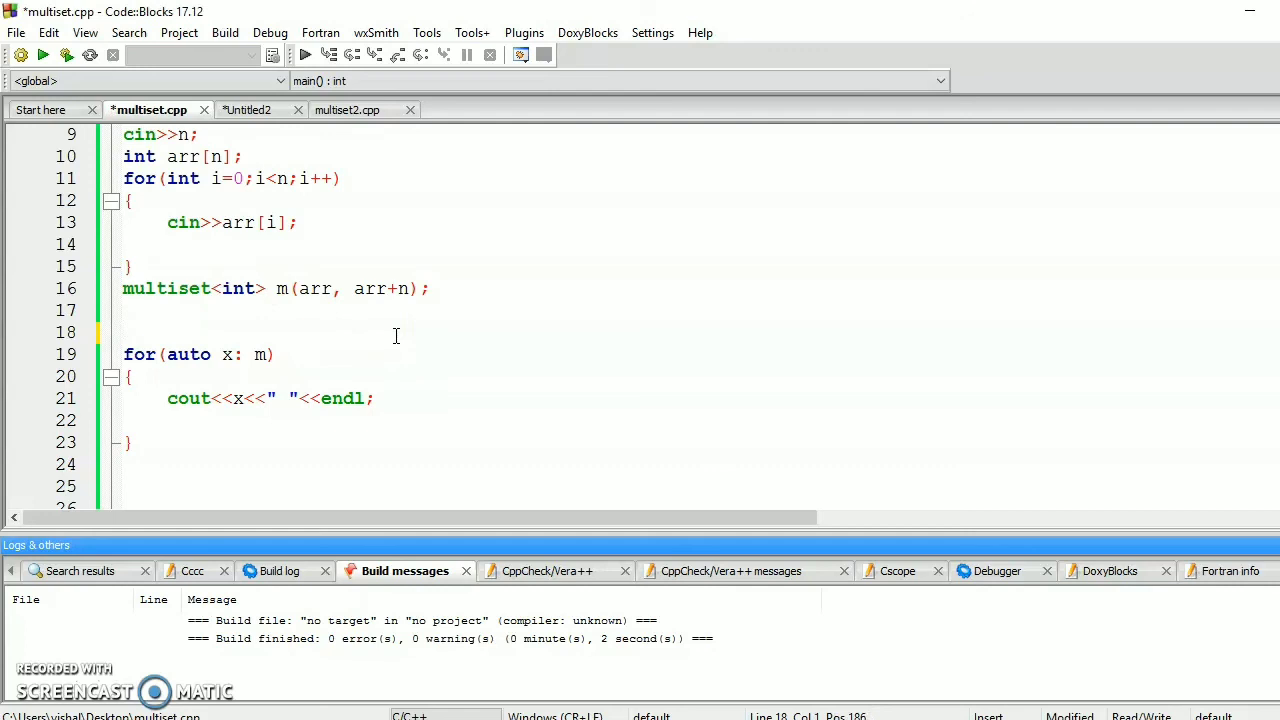
mouse_move(66, 55)
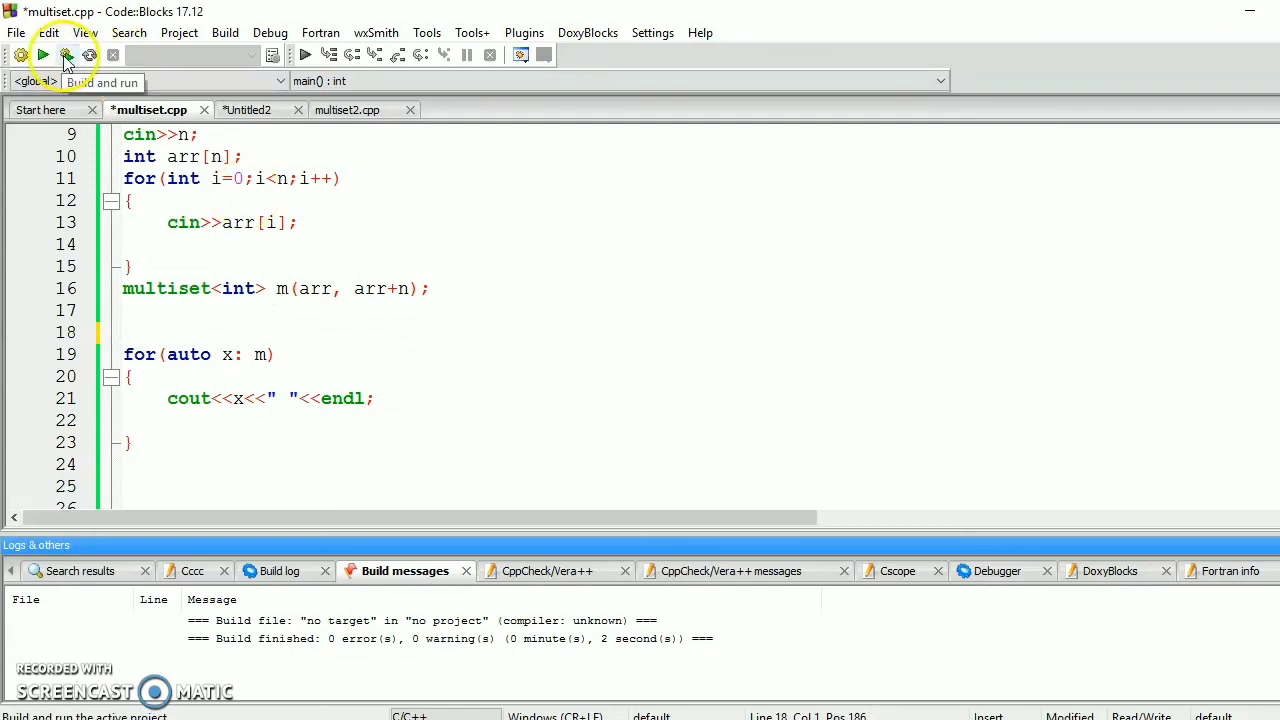
- Rebuild without the count line and submit six values with duplicate 10s and 20s
click(66, 55)
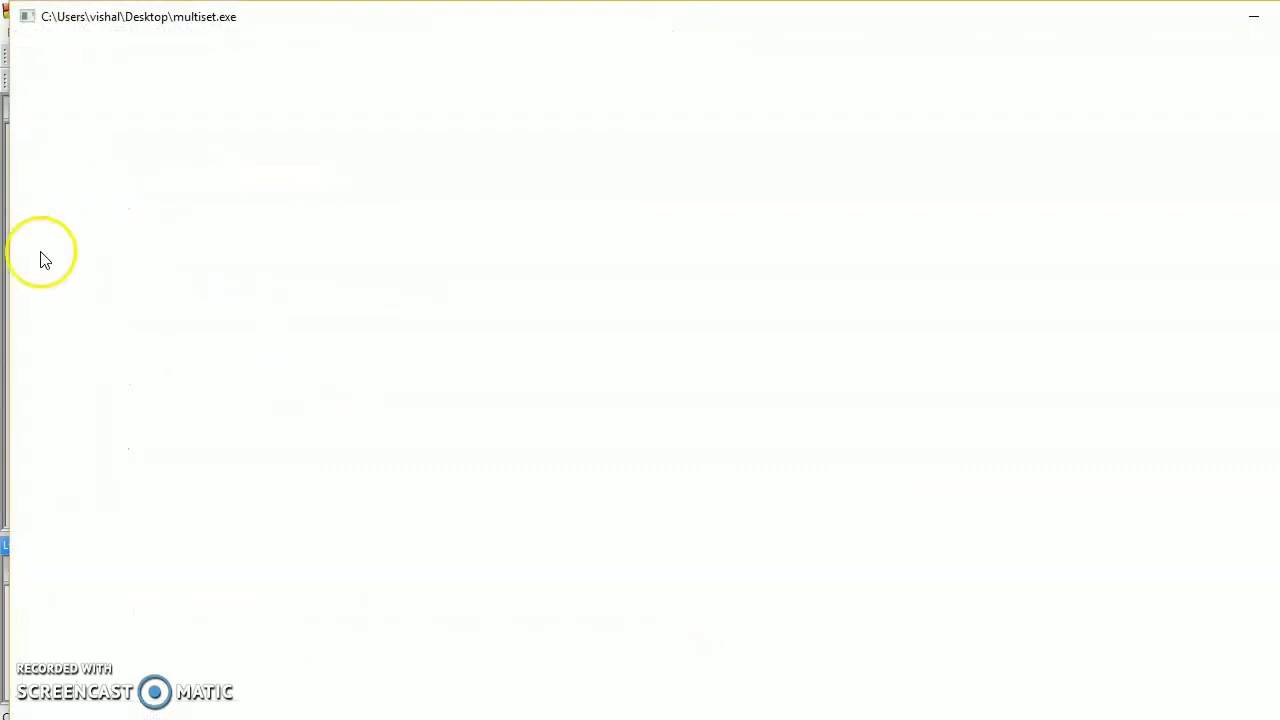
mouse_move(30, 515)
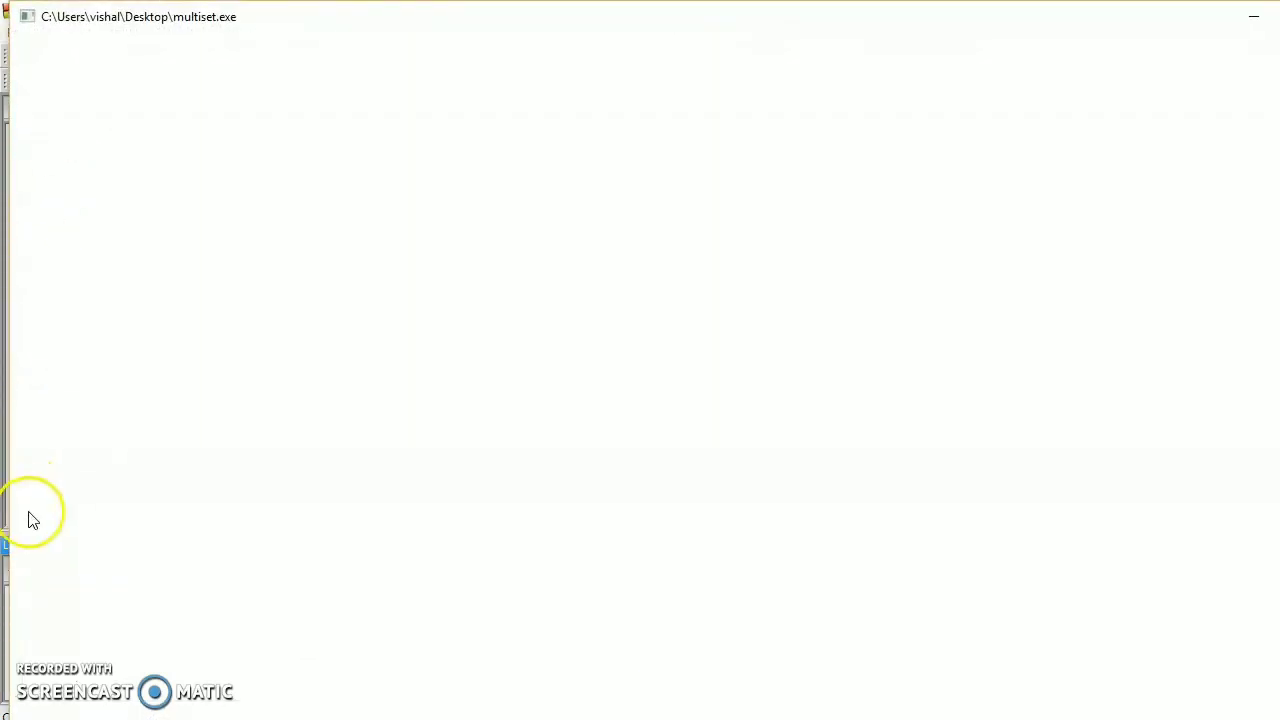
mouse_move(70, 65)
text(10 20 30 10 20)
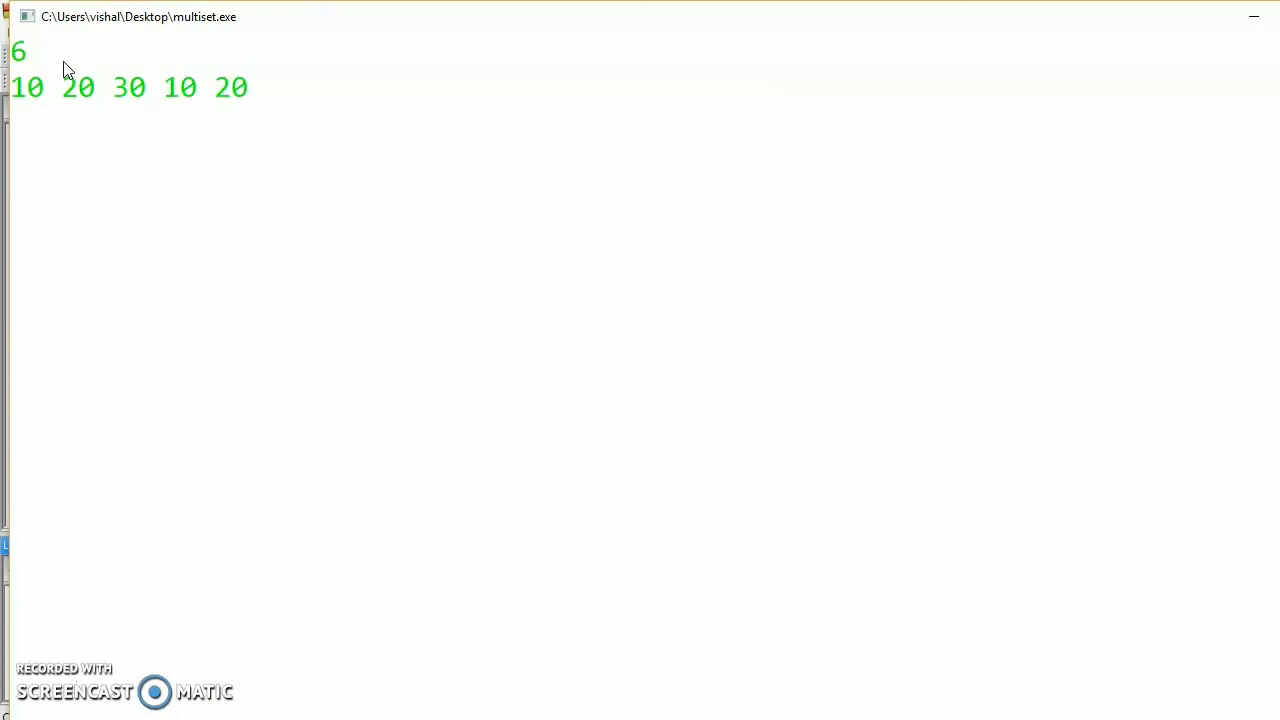
key(Return)
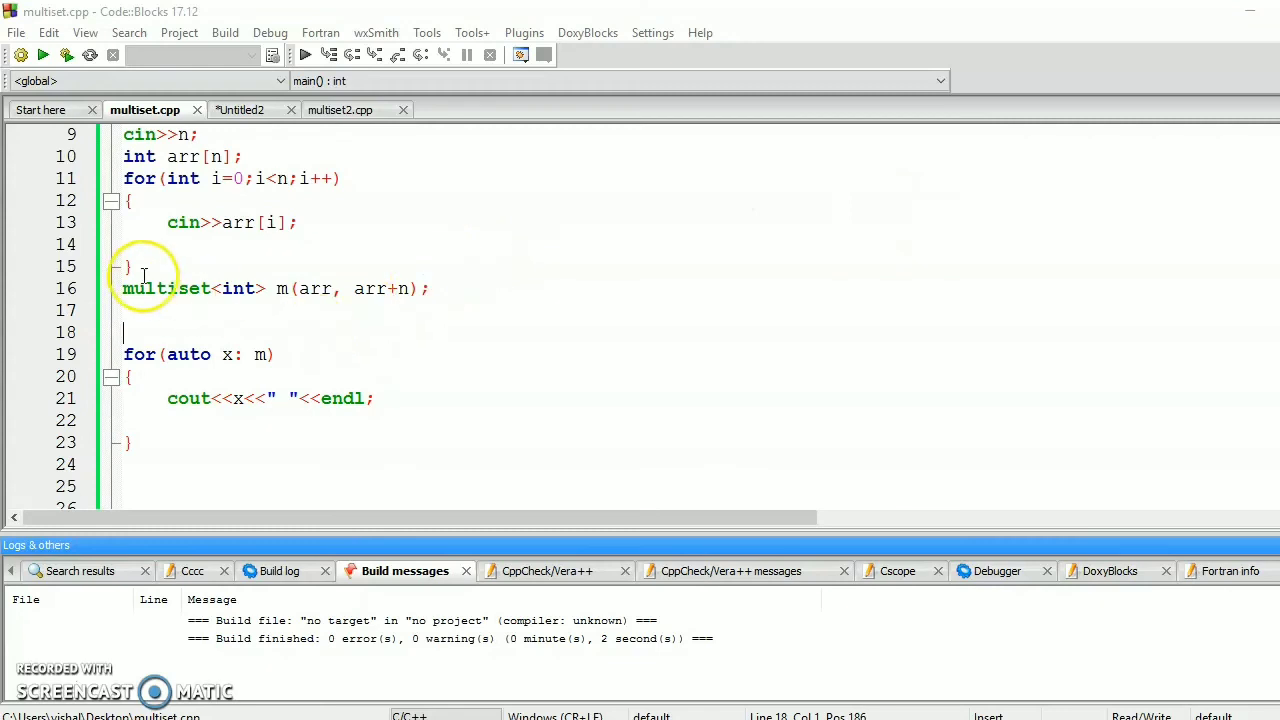
click(178, 289)
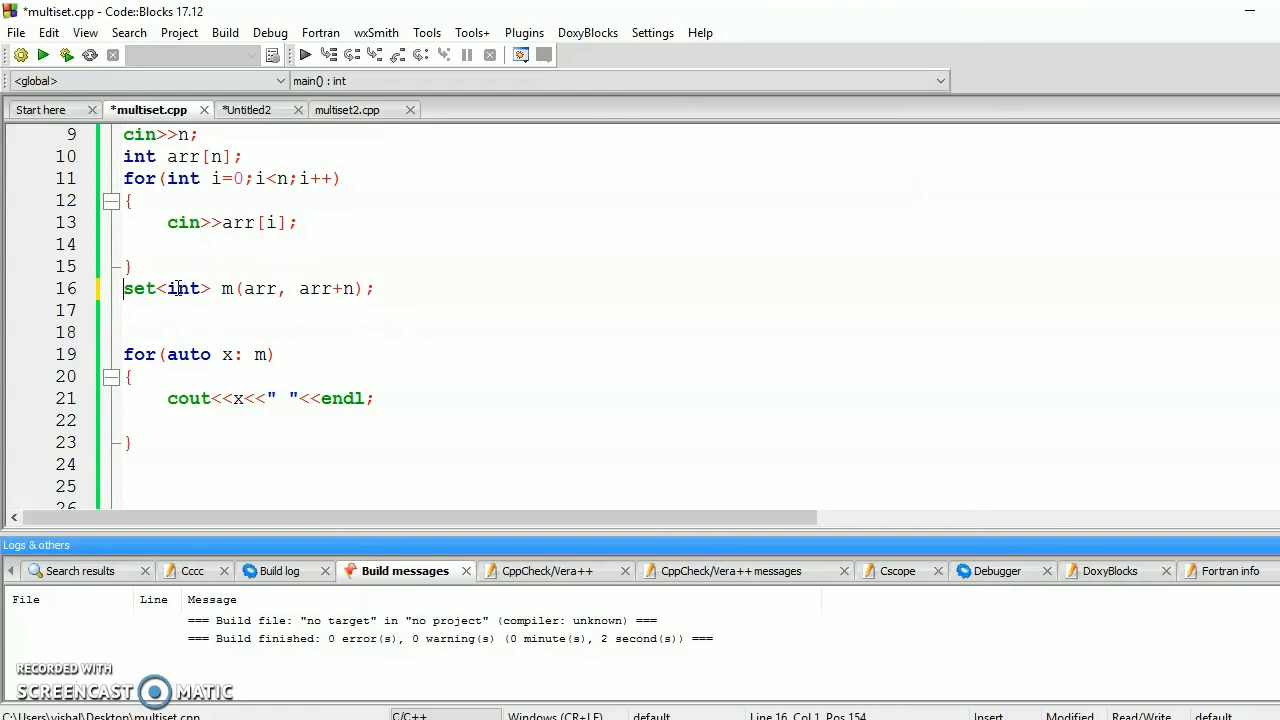
mouse_move(66, 55)
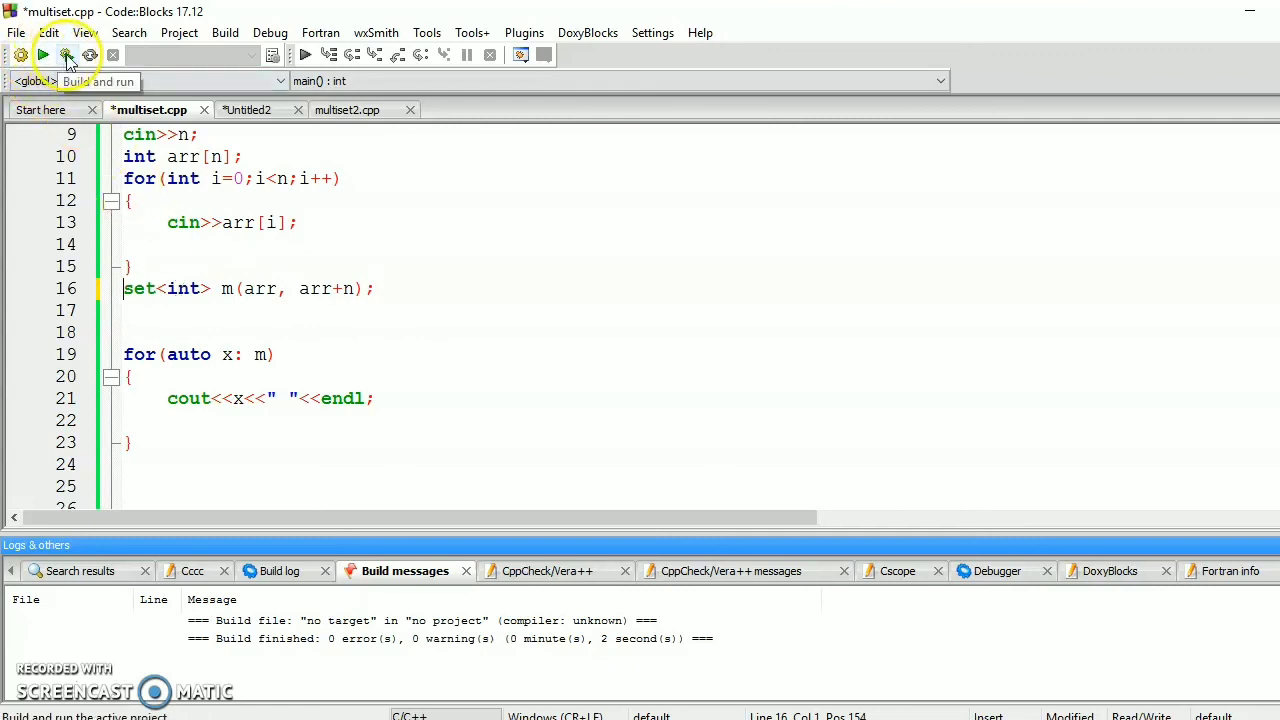
click(65, 55)
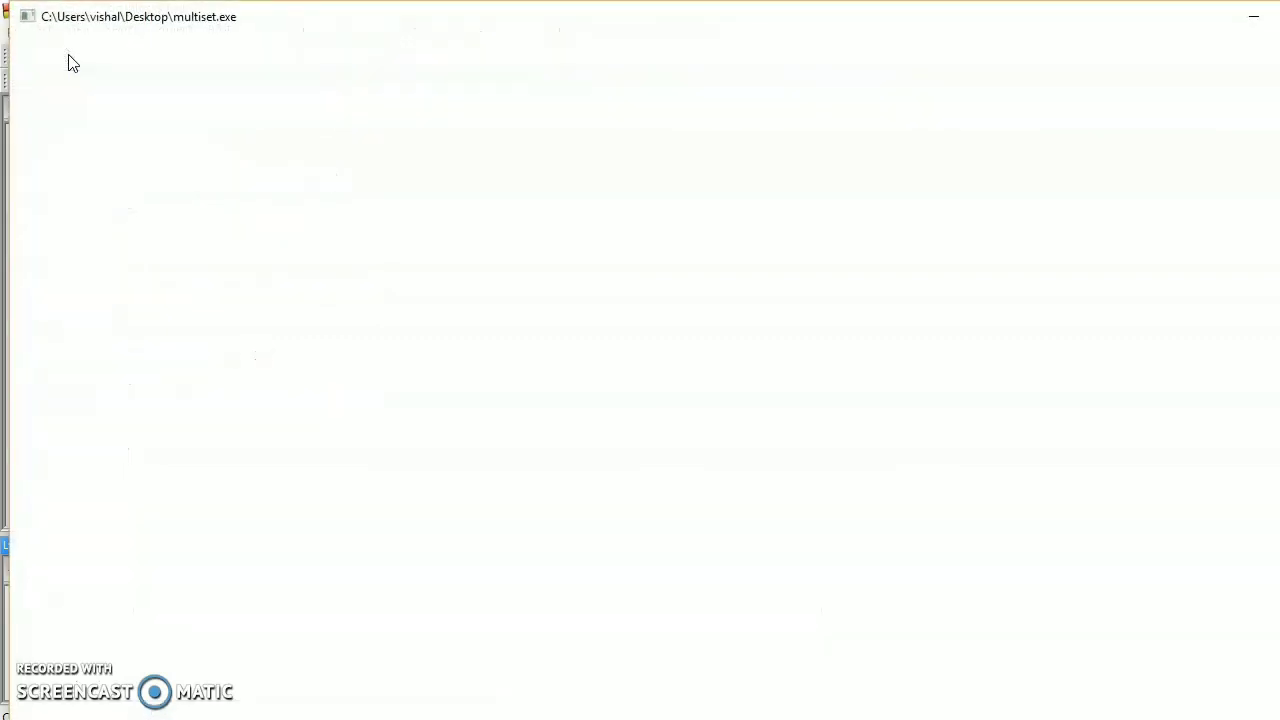
text(6)
text(10 20 30)
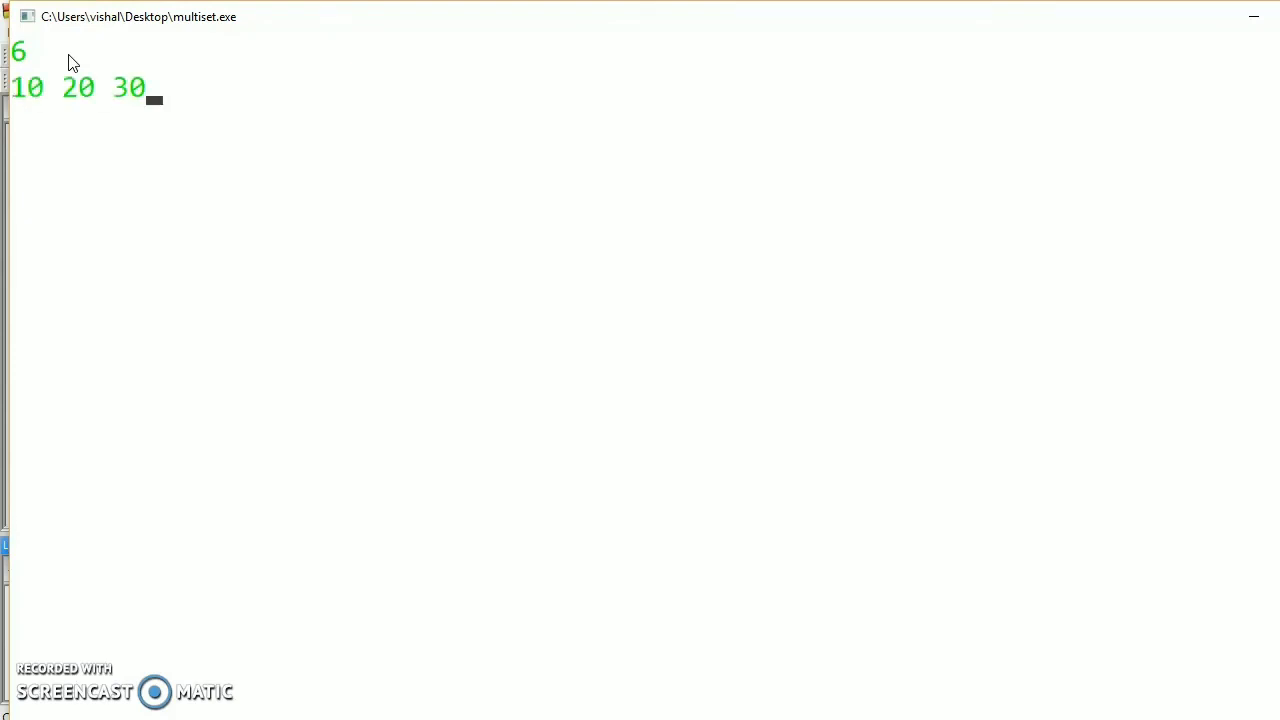
text(1)
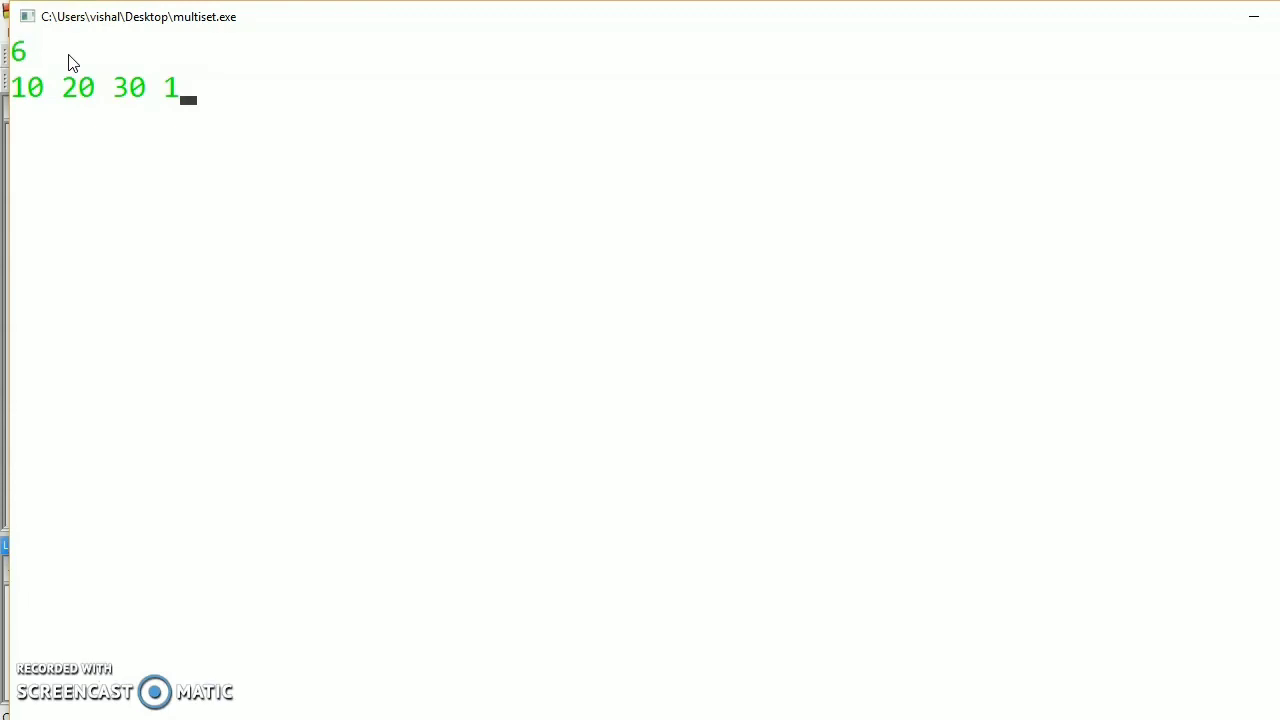
key(Return)
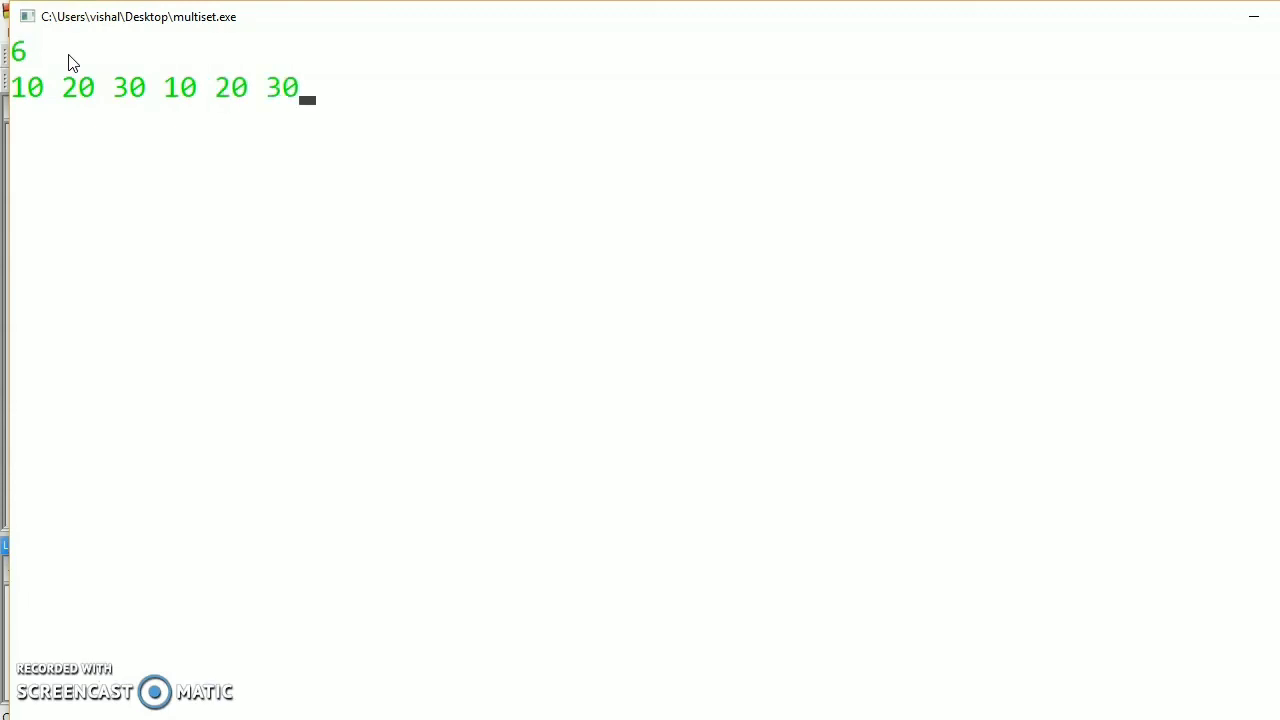